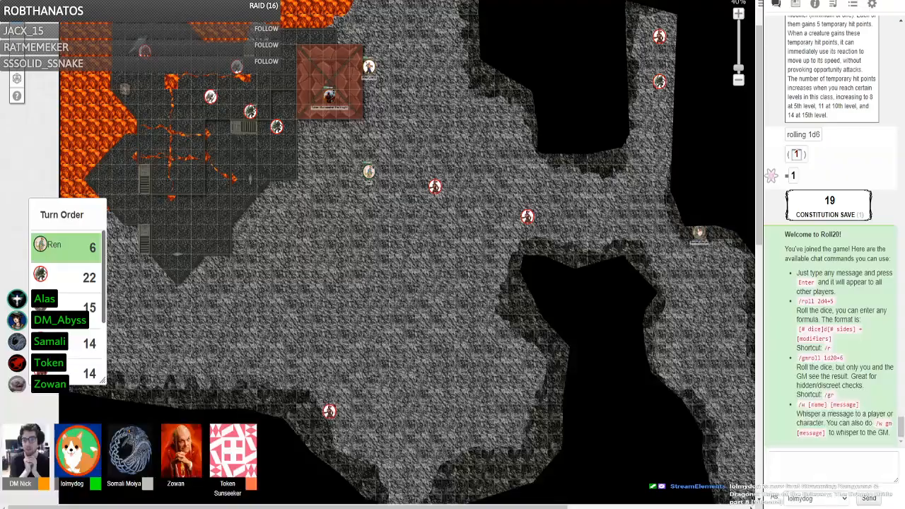
mouse_move(340, 153)
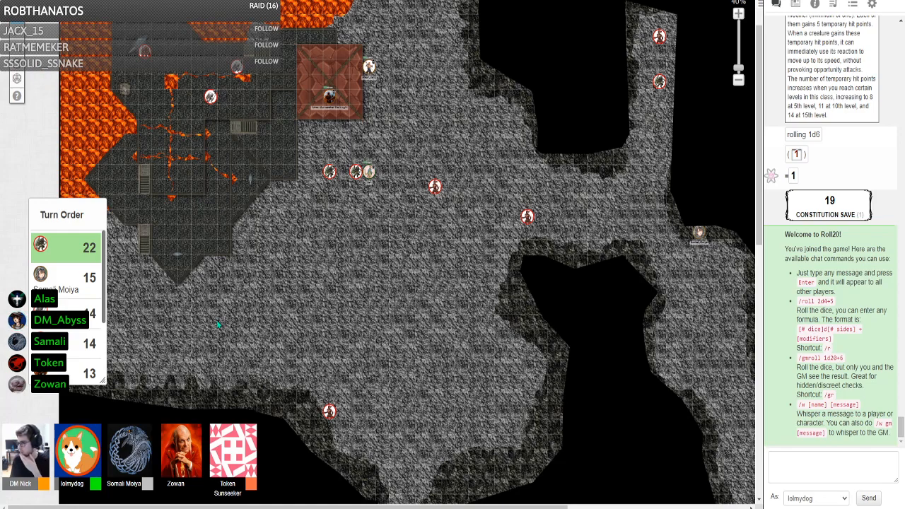
mouse_move(267, 450)
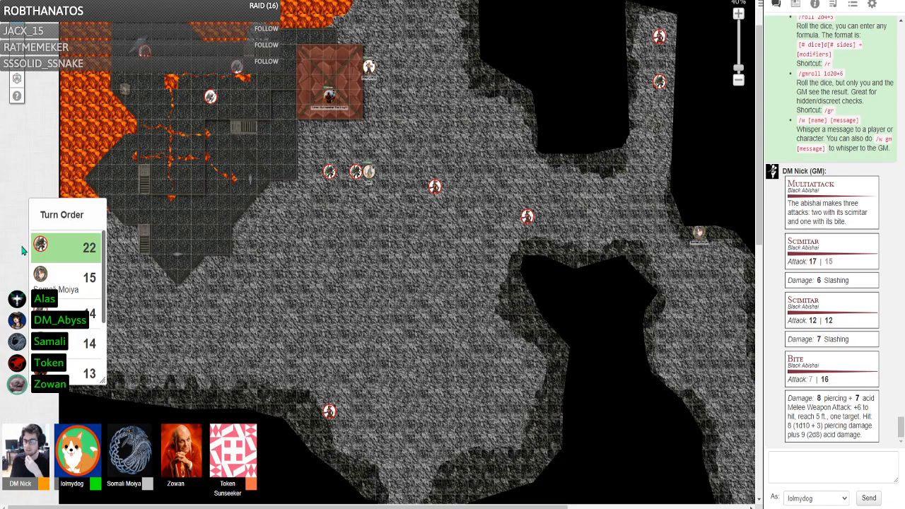
mouse_move(99, 127)
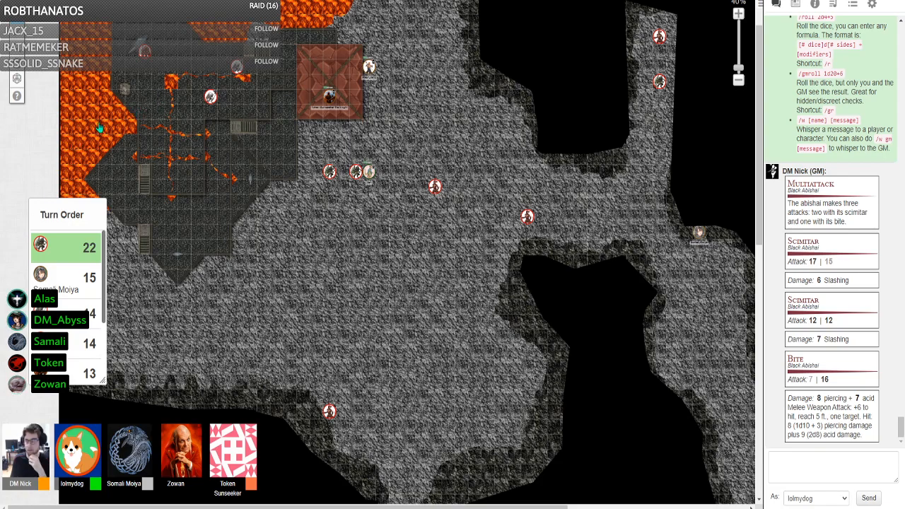
mouse_move(35, 184)
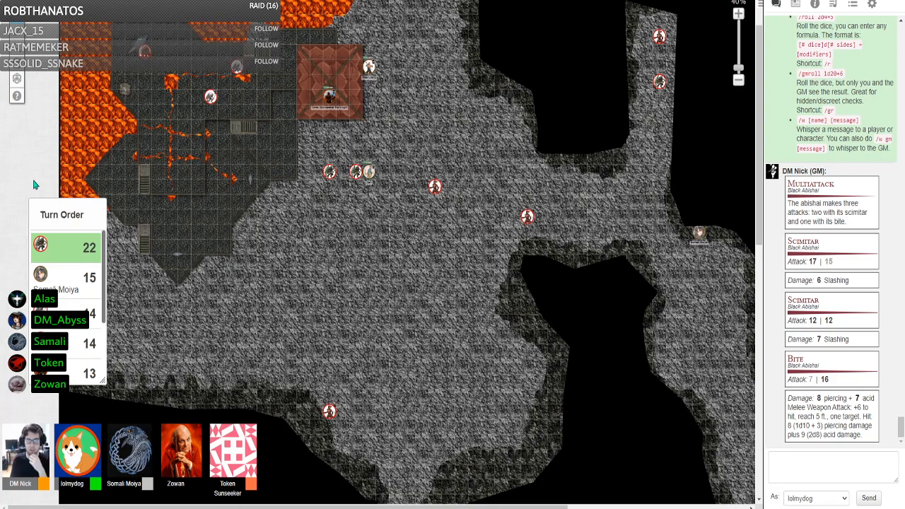
Step: Scroll the chat to follow the abishai's multiattack rolls and the next turn
scroll(down, 3)
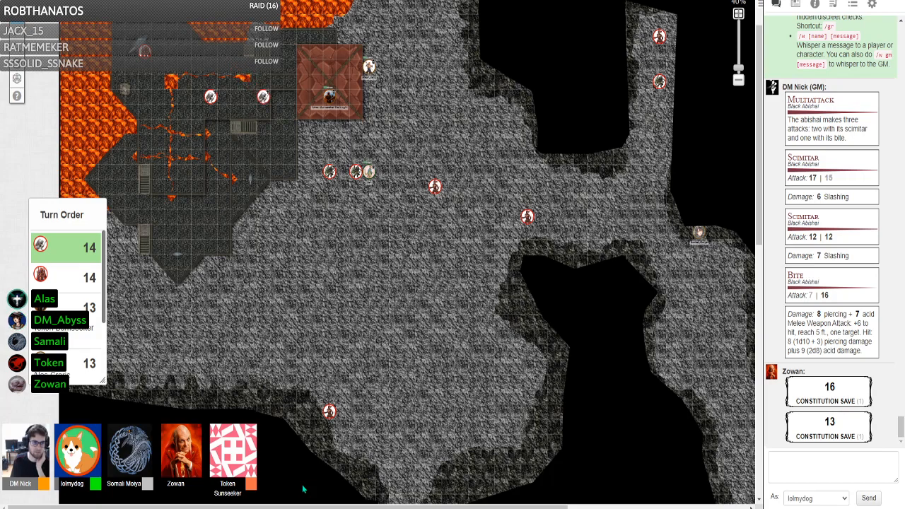
Step: Move the token across the cave as Bumseeker the knight takes the turn at 13
drag(263, 96, 305, 142)
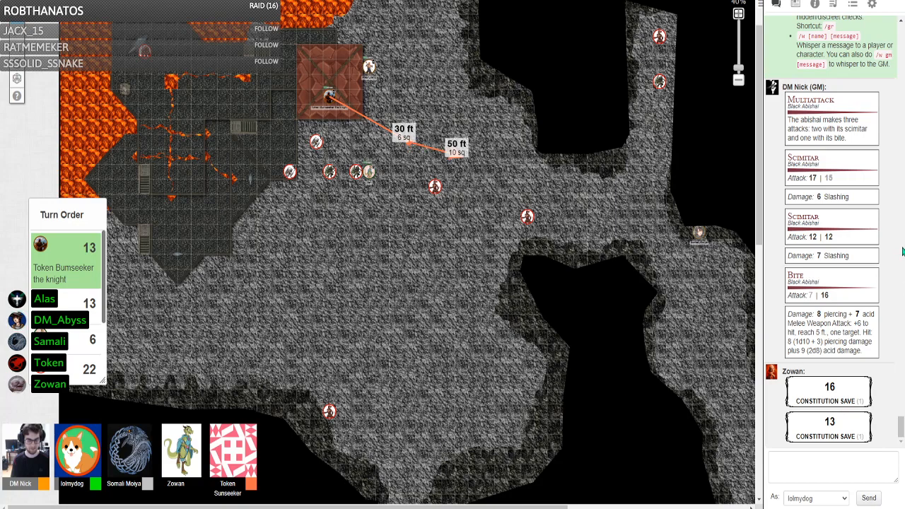
Step: Review Alas Craric's monk character sheet from the journal, then close it
click(796, 4)
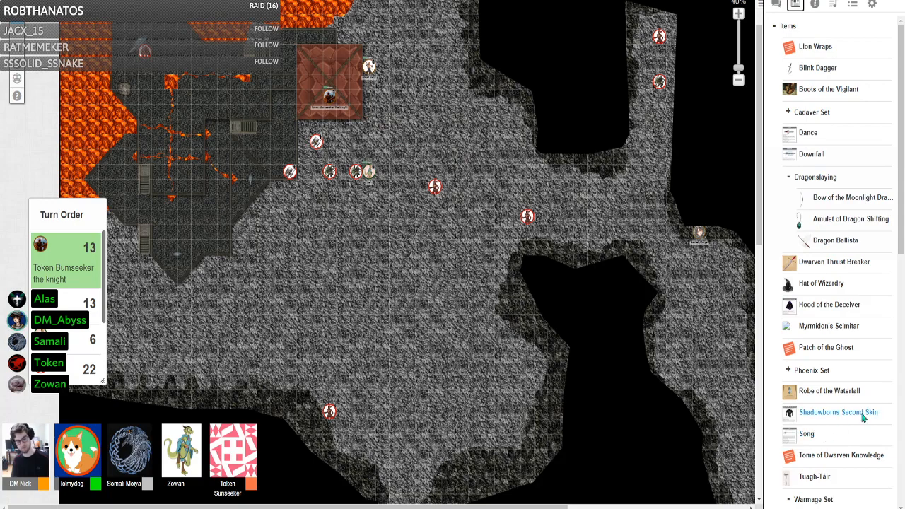
scroll(down, 3)
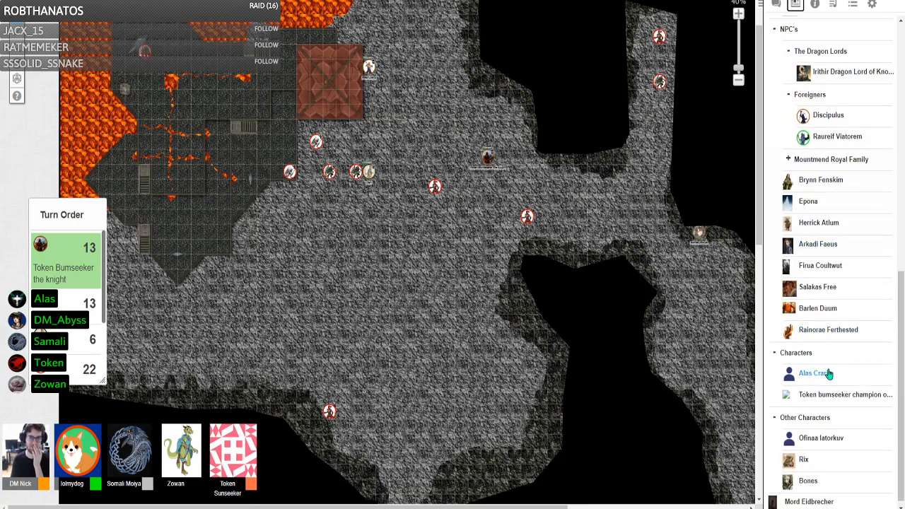
click(815, 374)
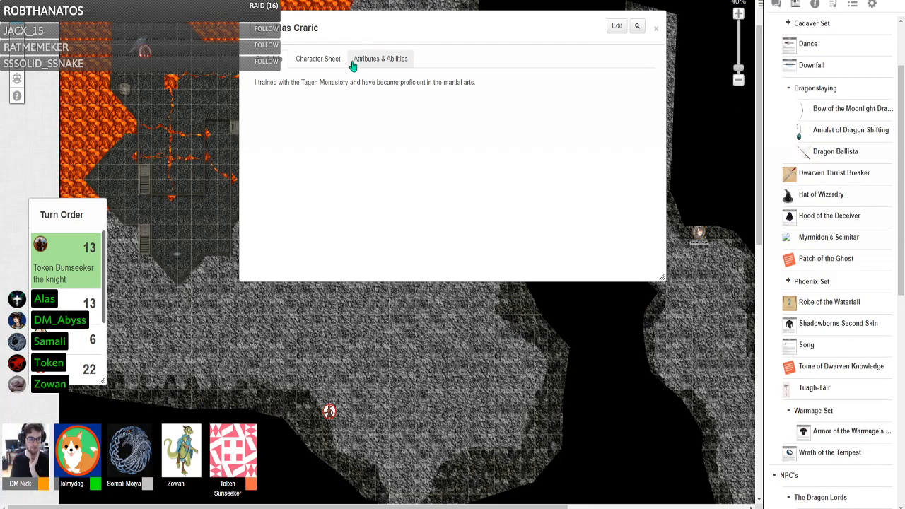
click(317, 60)
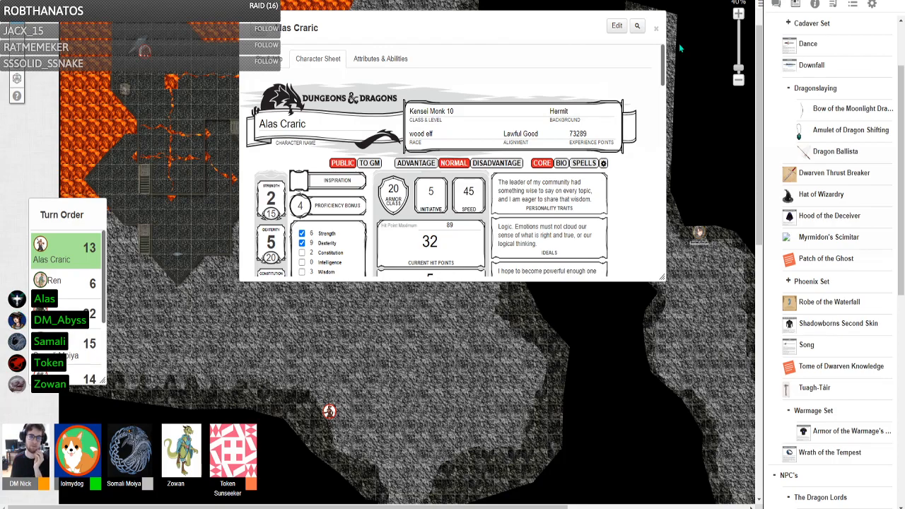
click(656, 29)
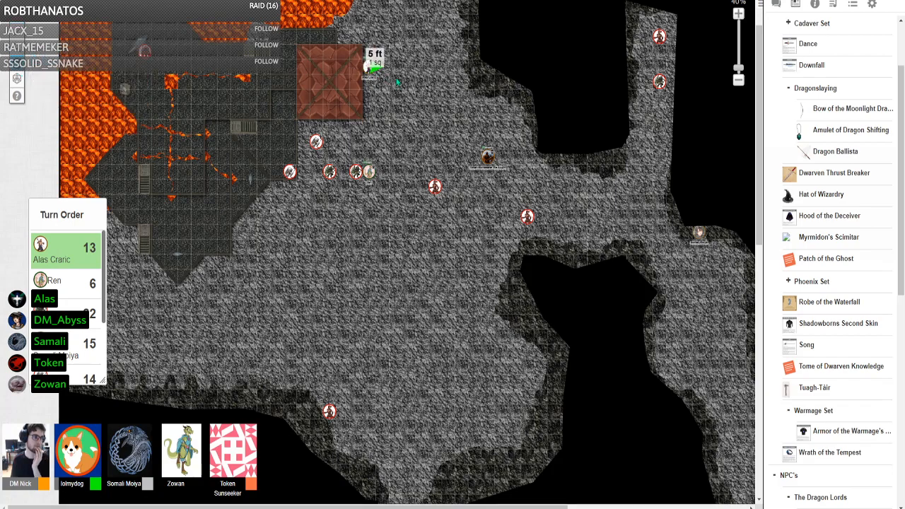
Step: Move Alas Craric's token down the passage into the central cave
drag(370, 68, 601, 205)
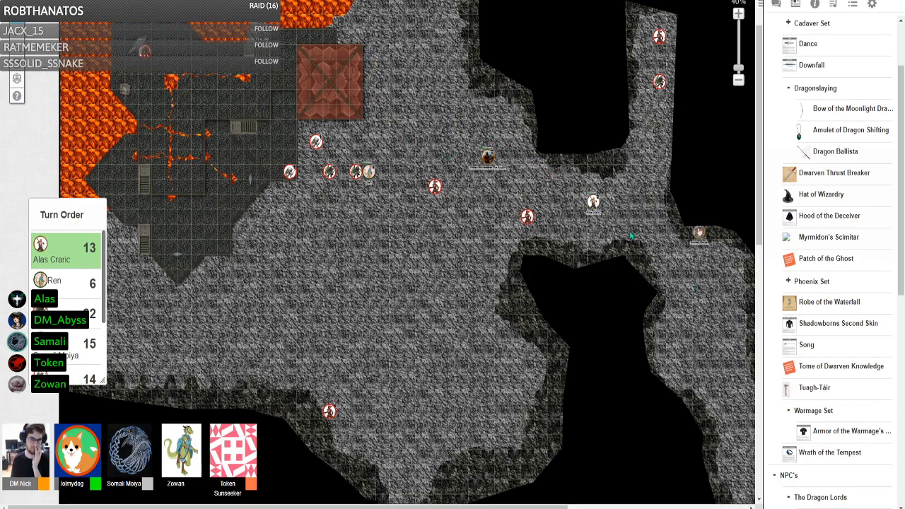
mouse_move(643, 246)
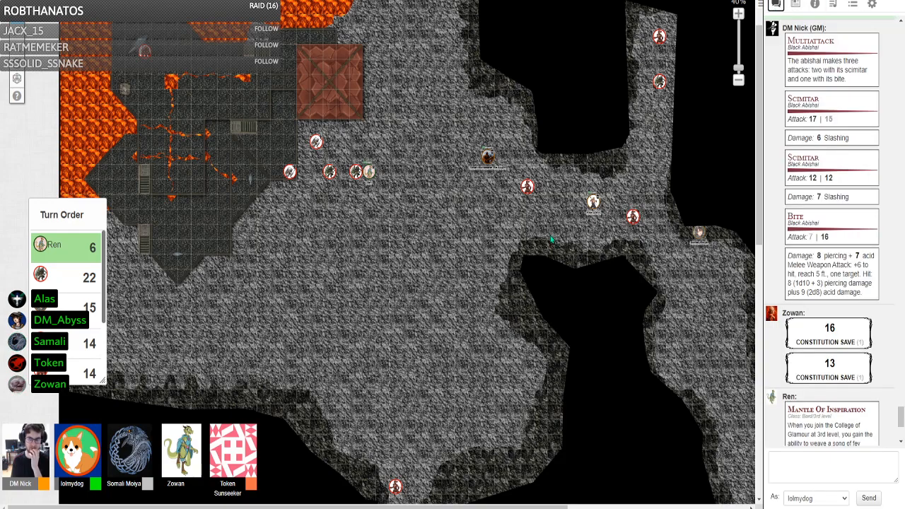
Step: Move the token down in two stages onto the lower cave floor beside the group
scroll(down, 3)
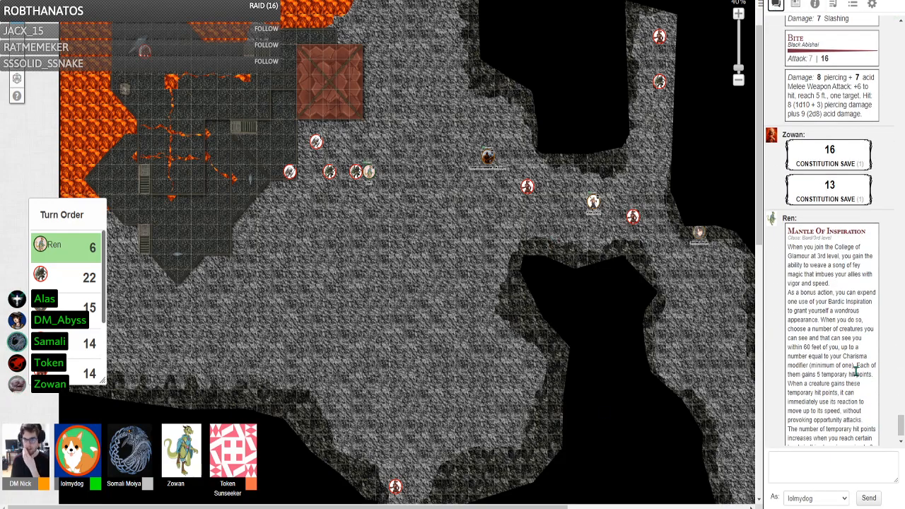
drag(357, 172, 367, 262)
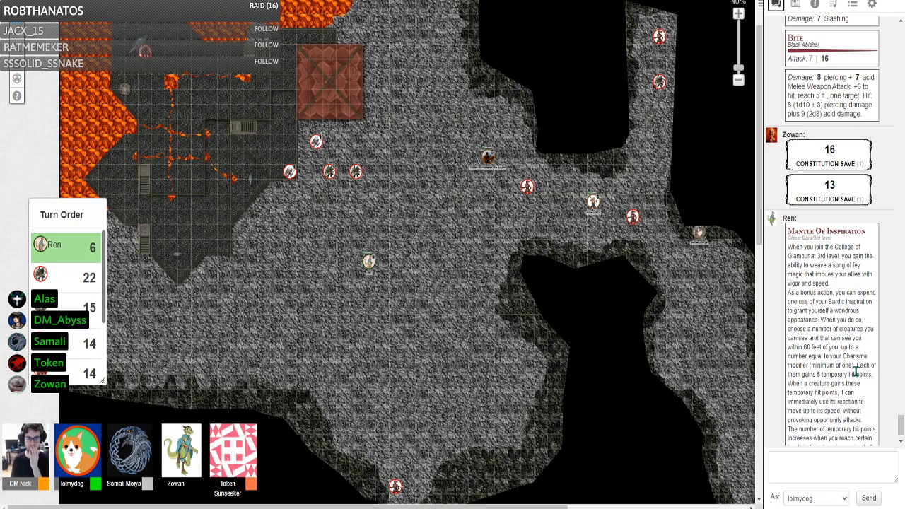
drag(368, 261, 367, 352)
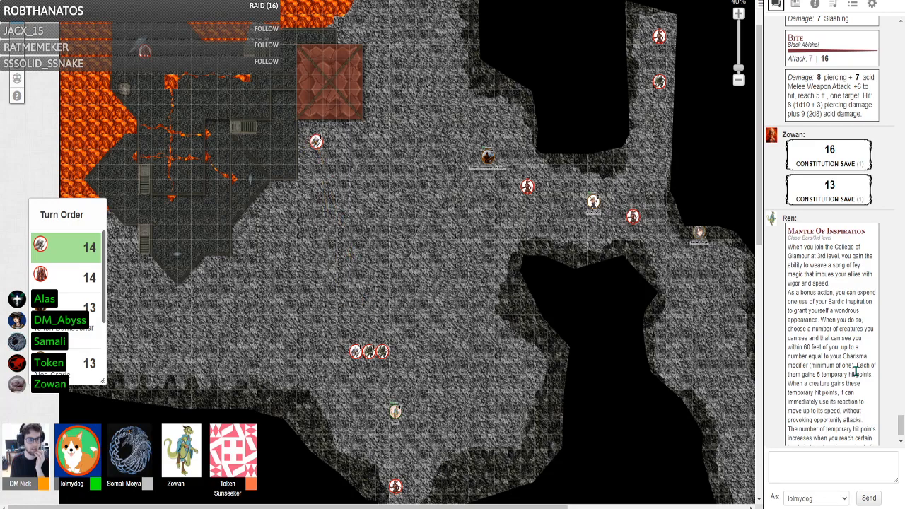
Step: Move a fourth token up to join the group in the lower cave
drag(316, 142, 367, 322)
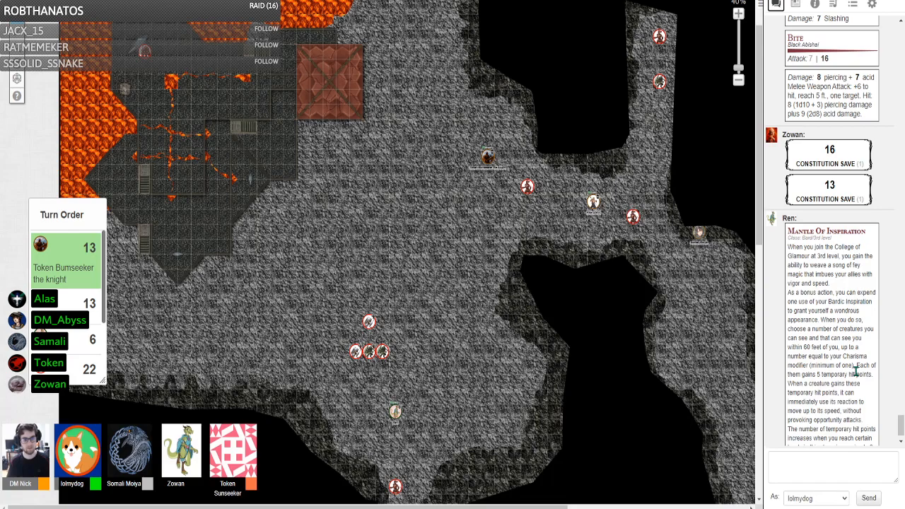
Step: Move a token down into the narrow passage below the group on Ren's turn
drag(488, 155, 526, 187)
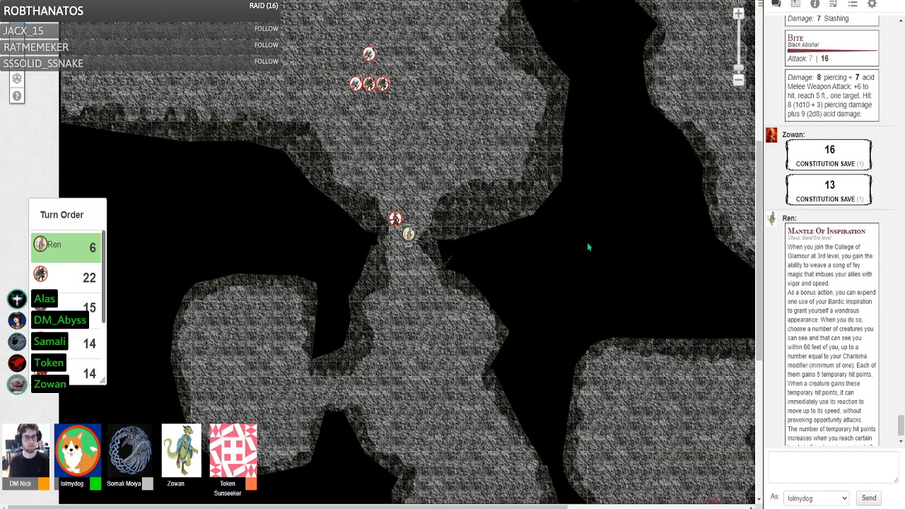
drag(396, 219, 396, 324)
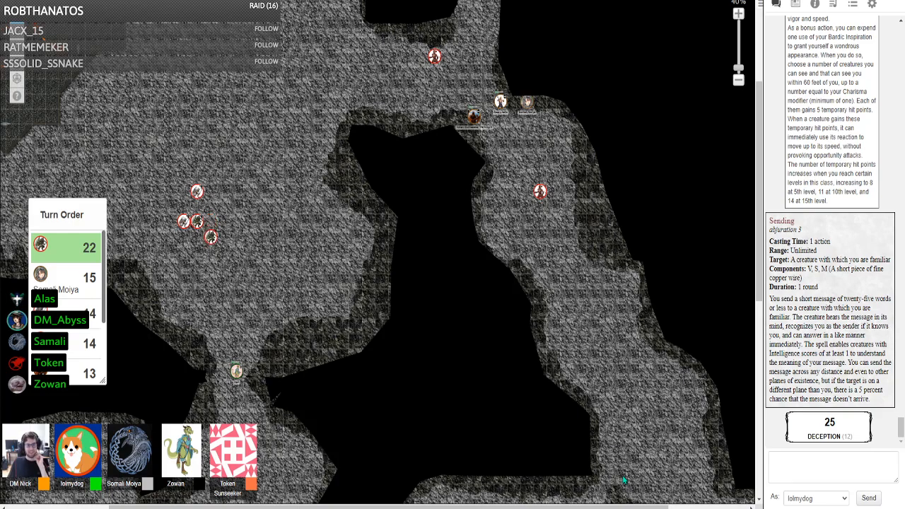
drag(210, 237, 237, 297)
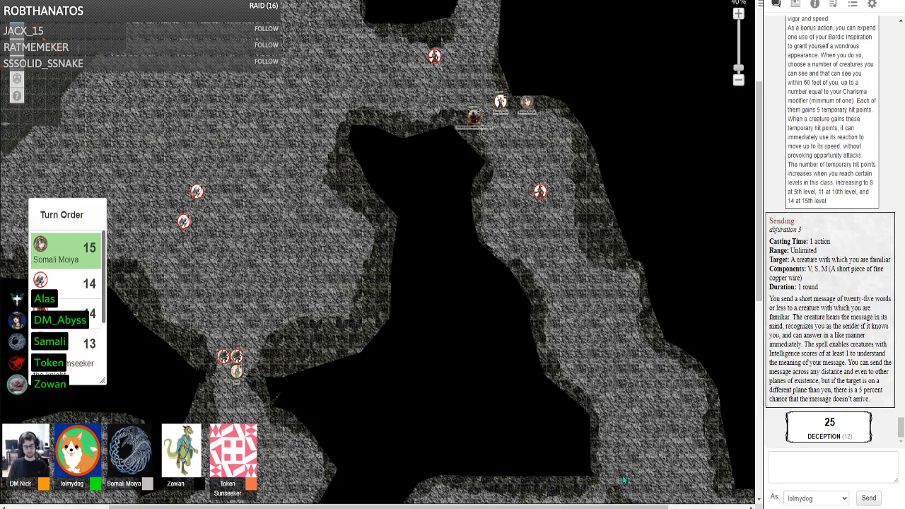
Step: Move the token higher up the left passage, measuring a 60-foot distance
drag(523, 101, 403, 77)
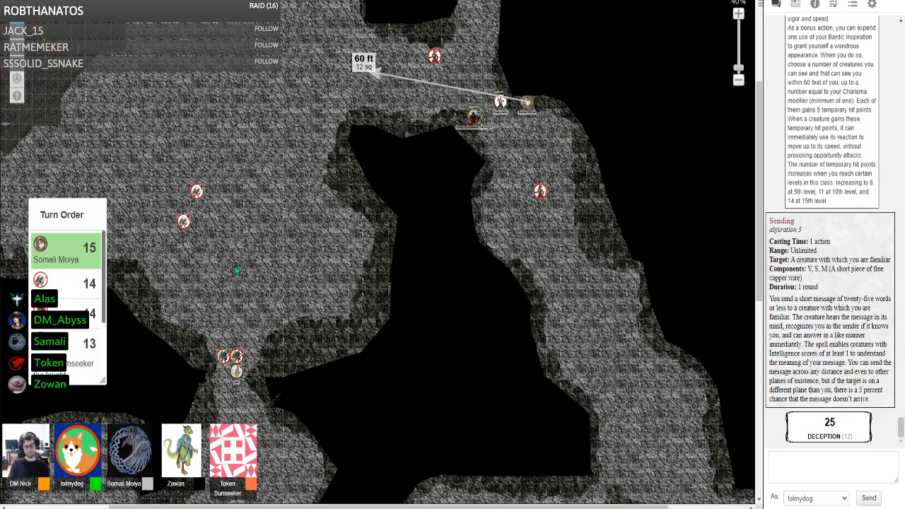
mouse_move(217, 272)
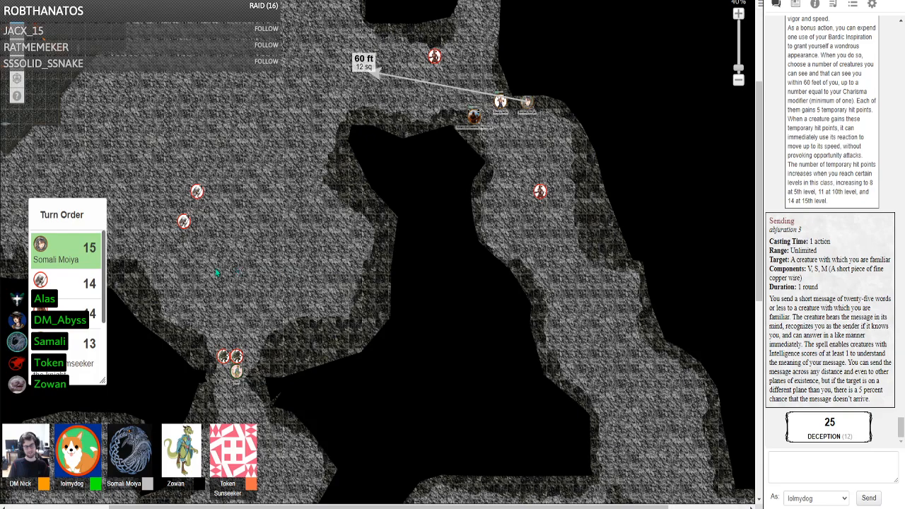
mouse_move(199, 273)
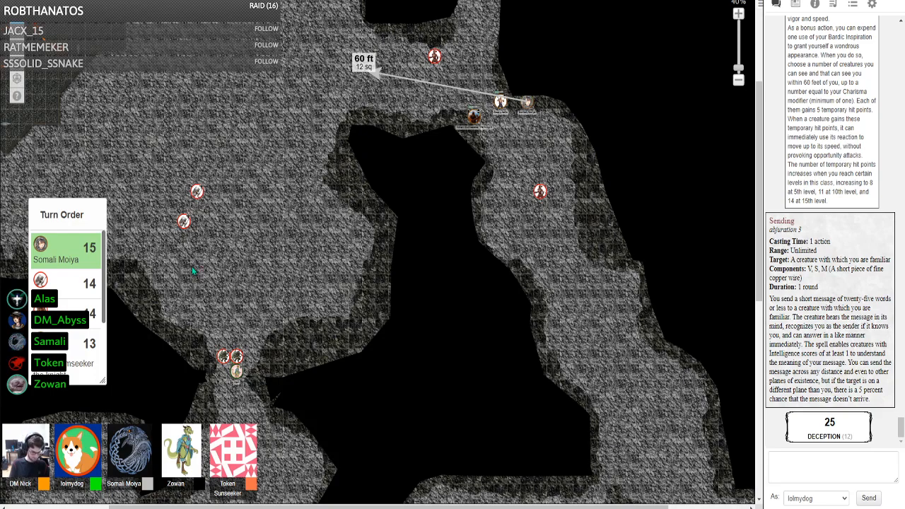
mouse_move(119, 266)
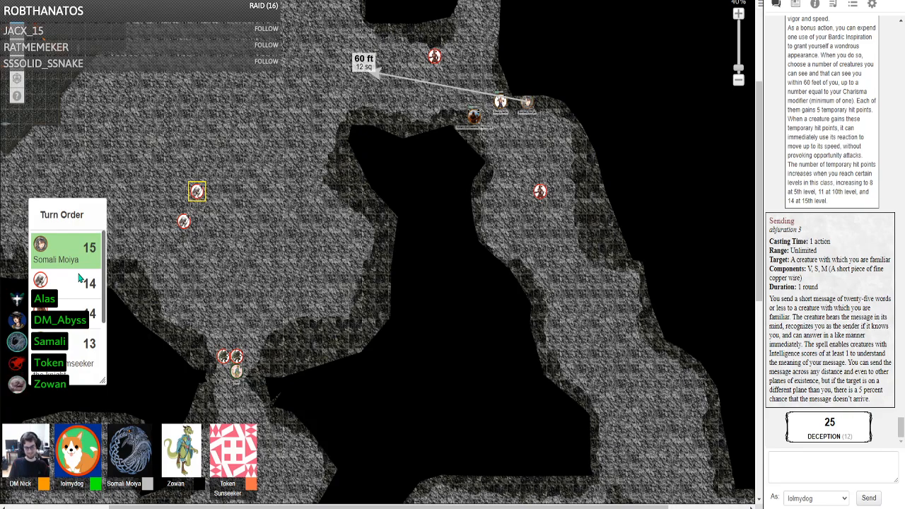
mouse_move(70, 291)
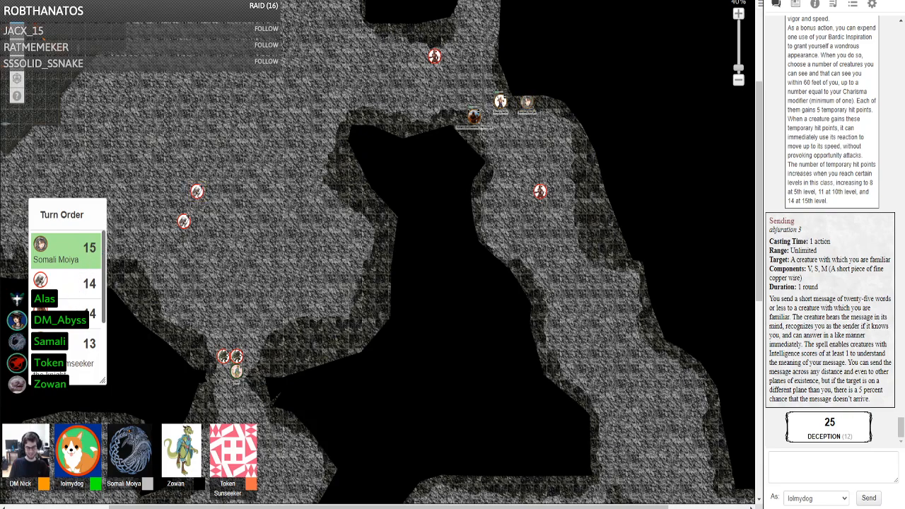
Step: Show the journal of item handouts and characters in the sidebar
click(474, 116)
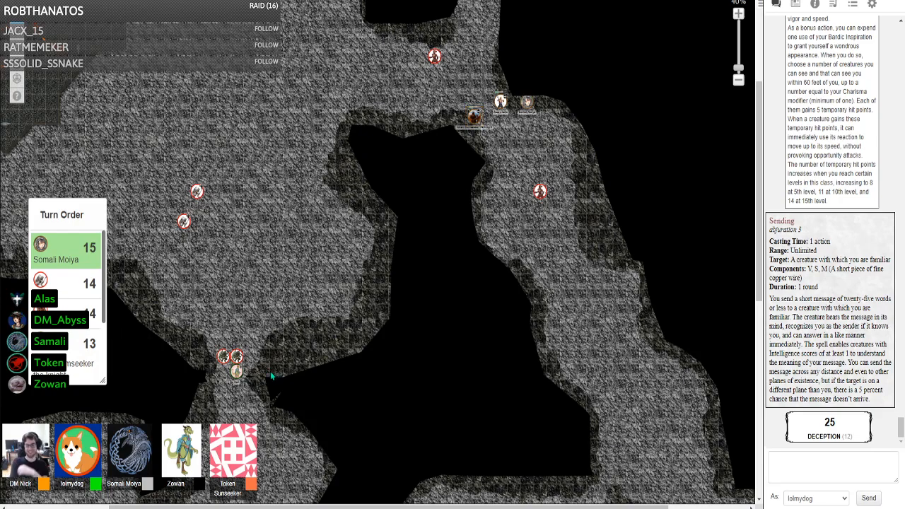
mouse_move(260, 380)
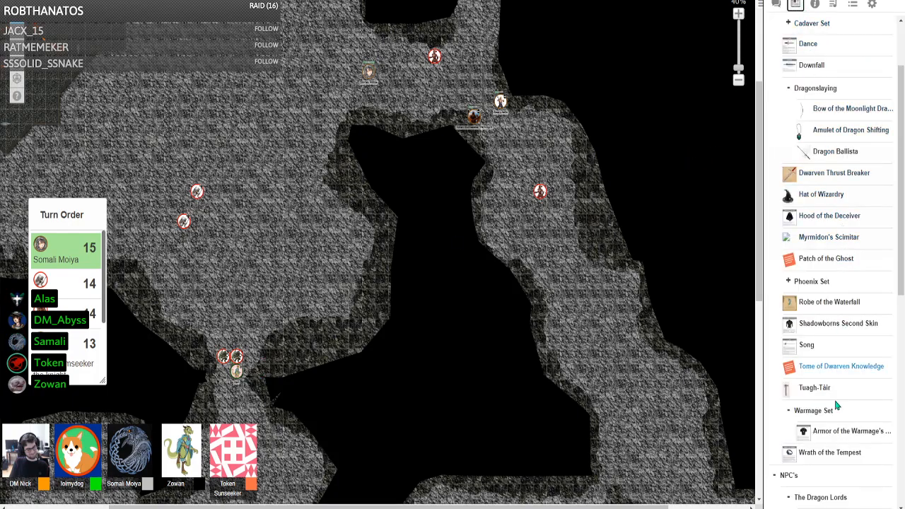
scroll(down, 3)
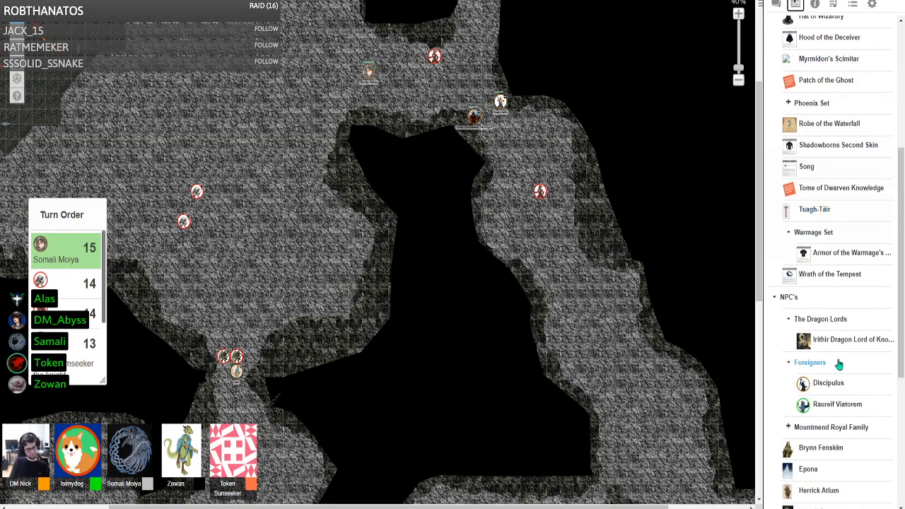
scroll(down, 3)
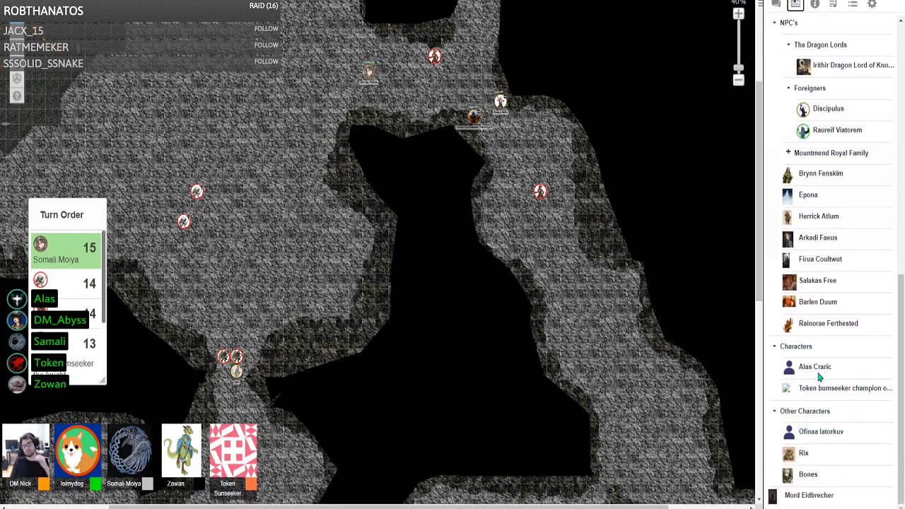
click(815, 366)
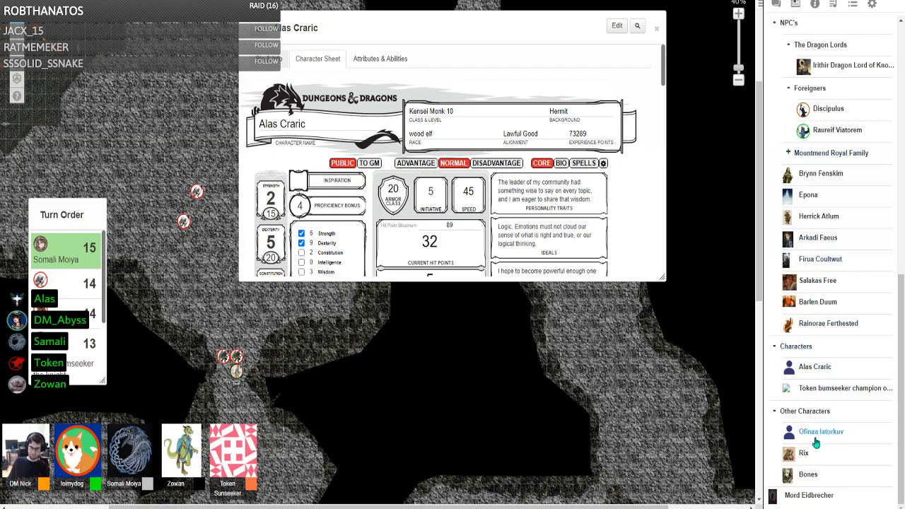
mouse_move(837, 387)
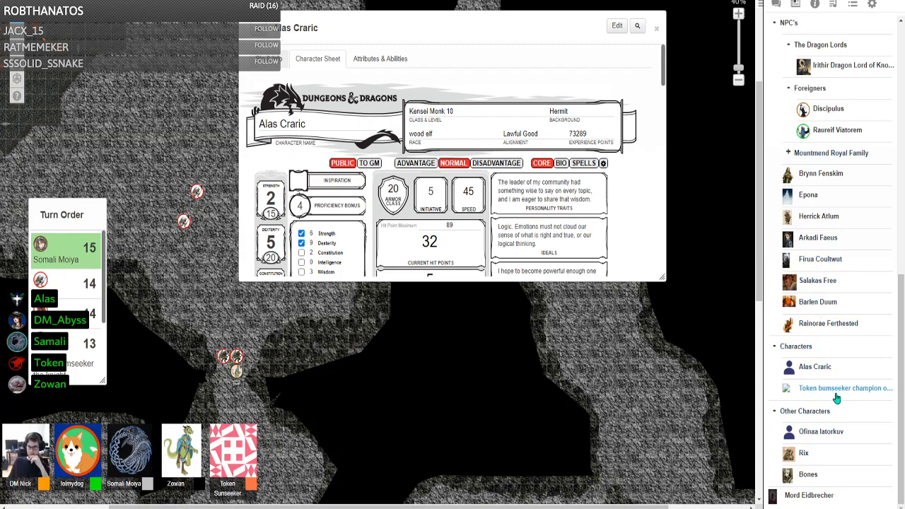
click(846, 388)
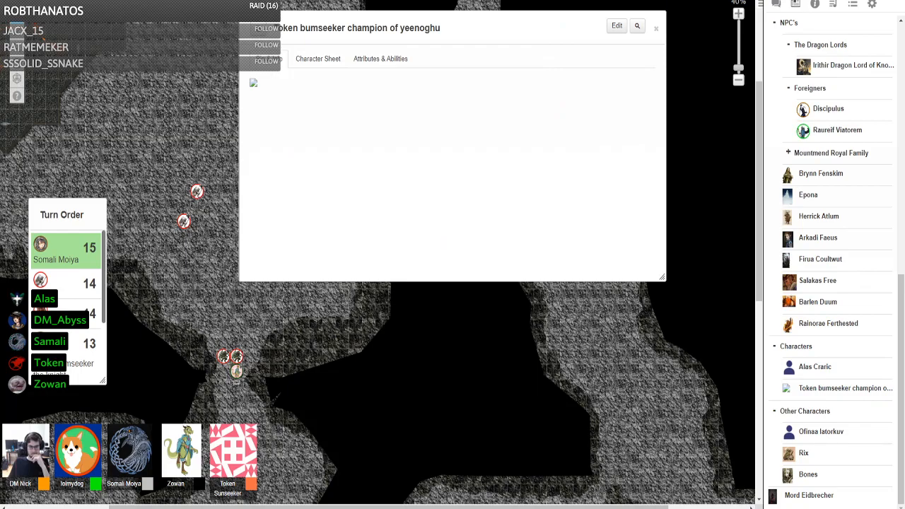
click(317, 58)
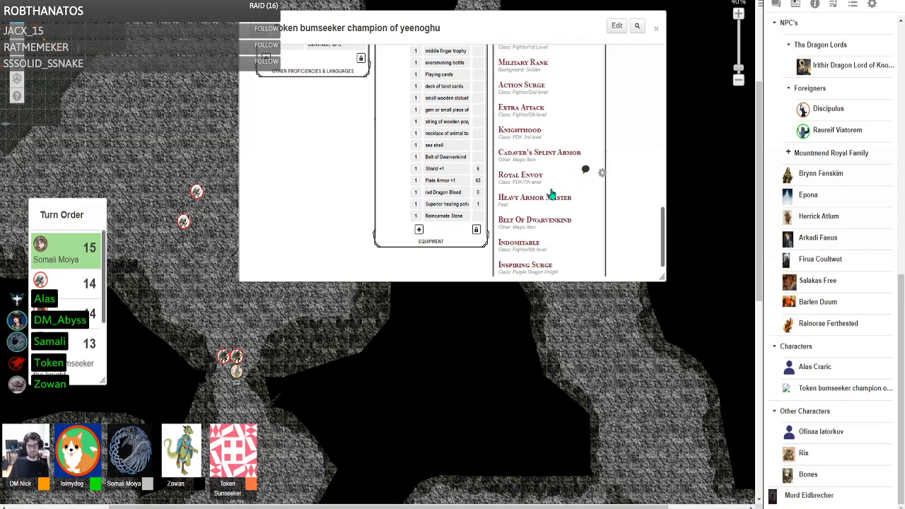
mouse_move(473, 201)
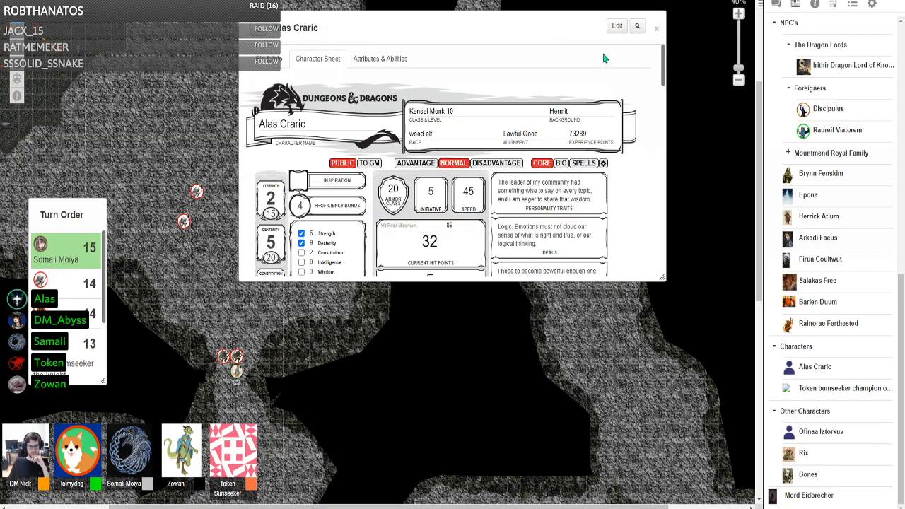
scroll(down, 3)
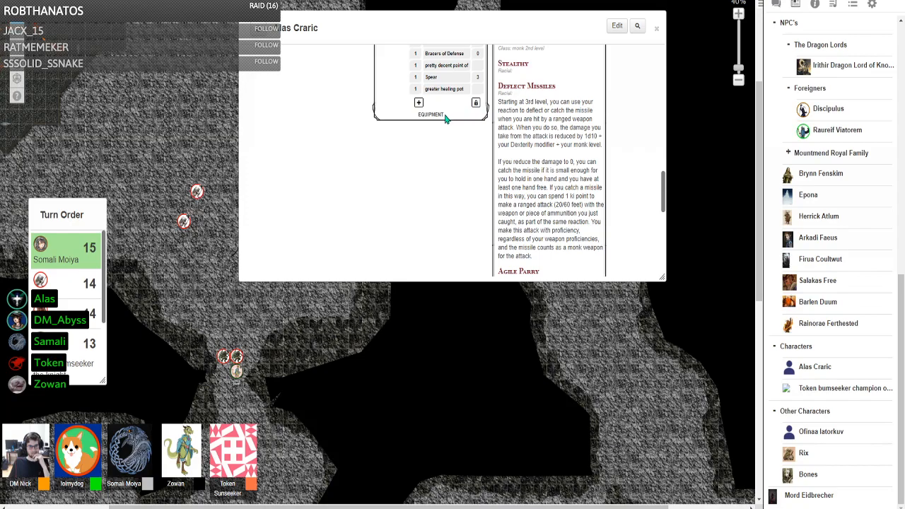
click(656, 28)
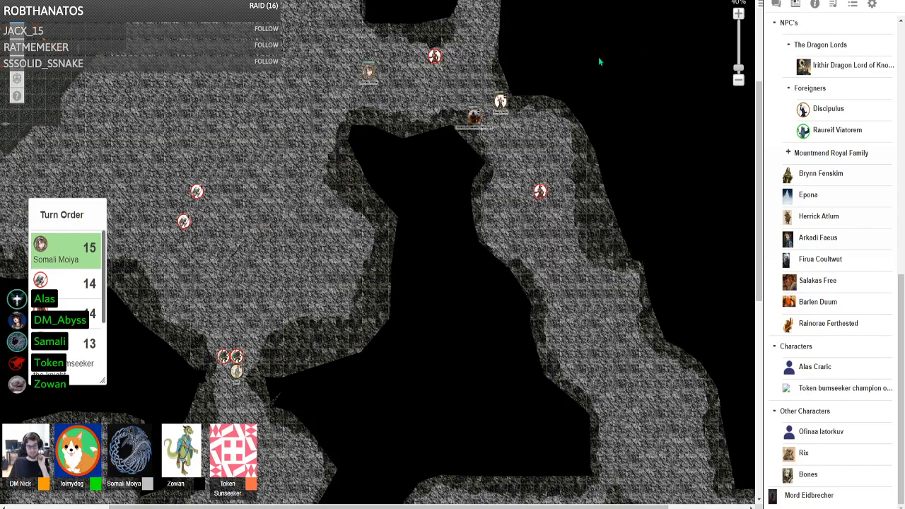
mouse_move(232, 318)
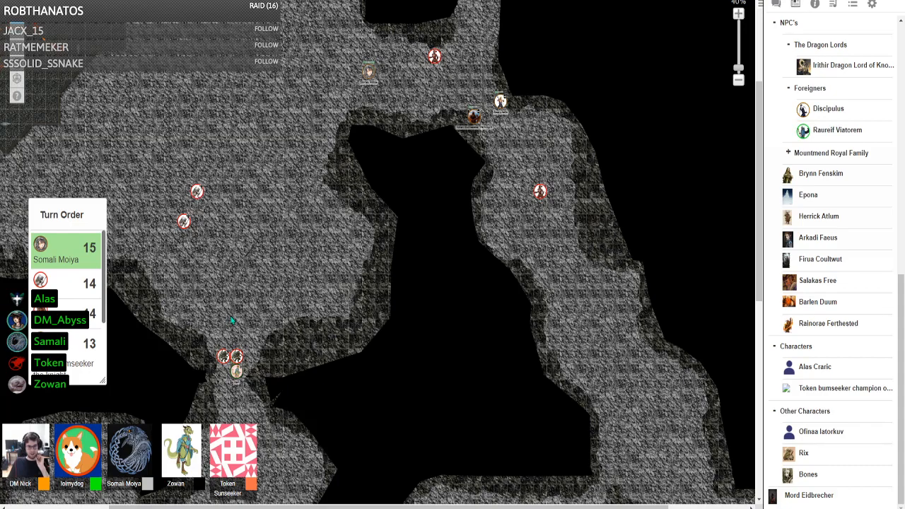
mouse_move(260, 257)
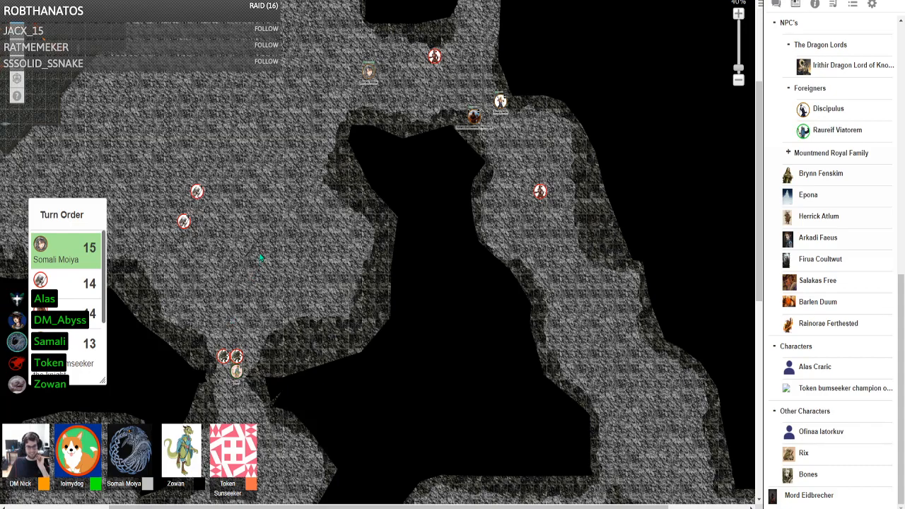
mouse_move(472, 368)
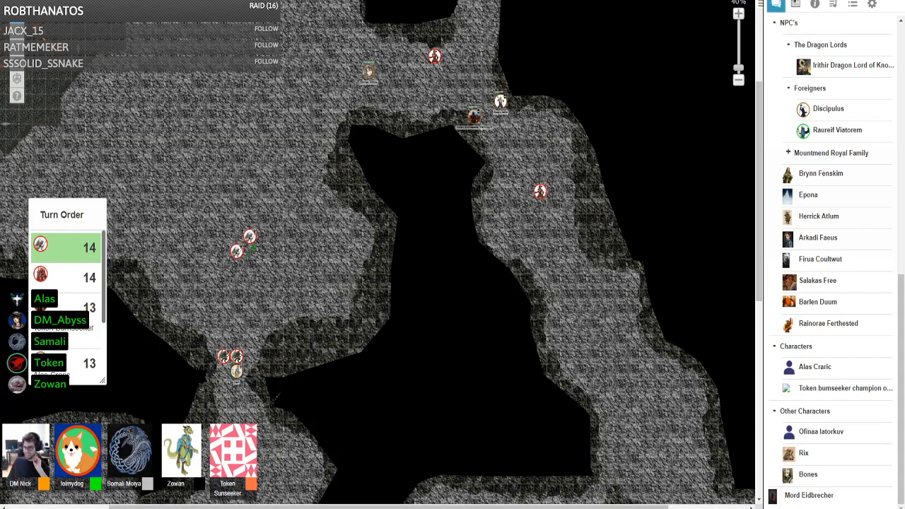
Step: Switch the sidebar view at the top bar while the monsters' longsword and claw attacks roll
click(775, 6)
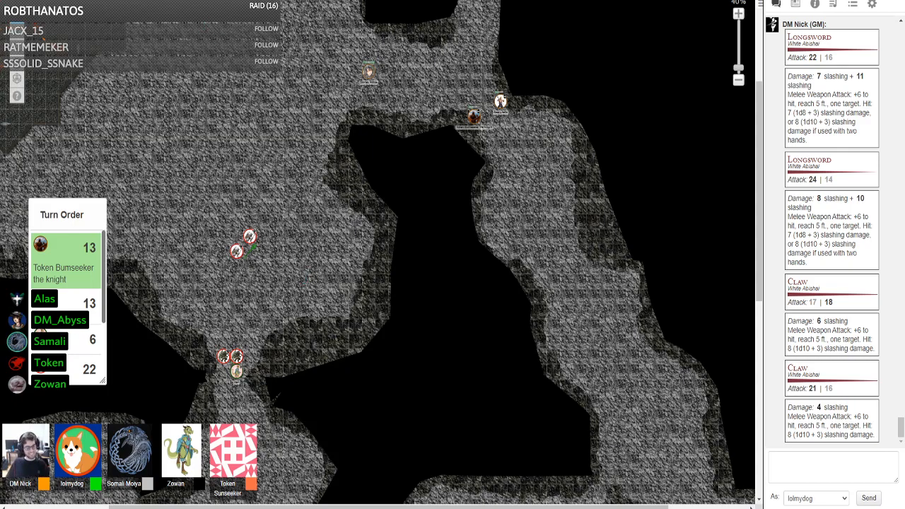
mouse_move(479, 182)
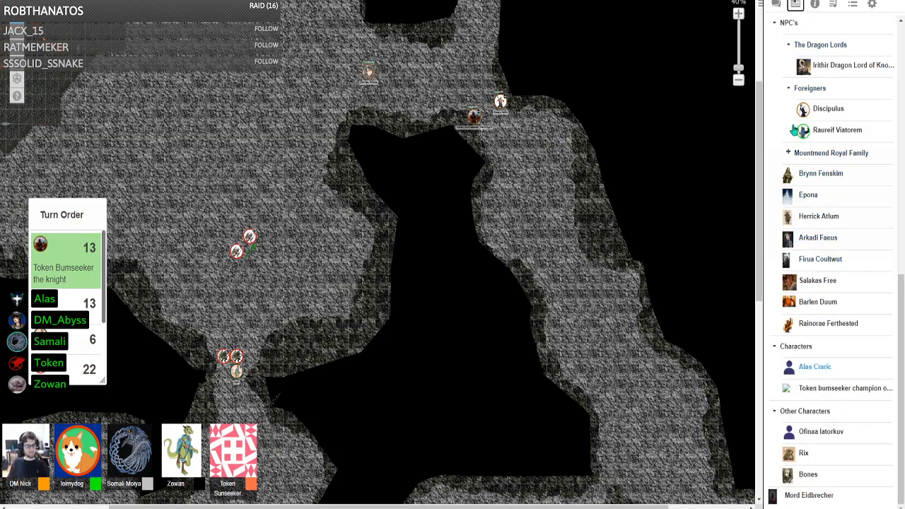
Step: Bring up Alas Craric's monk character sheet from the Journal list
click(815, 366)
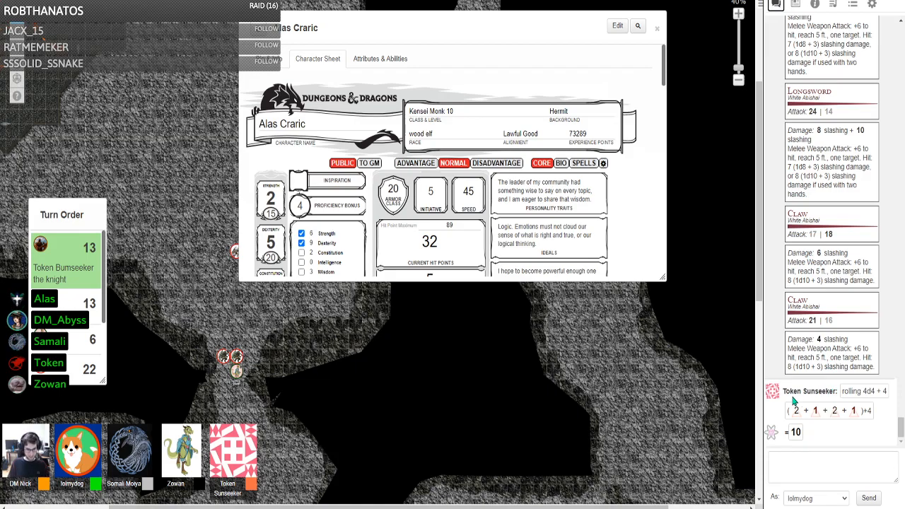
Step: Roll /roll 4d4+4 in chat, then set Alas Craric's current hit points to 45
click(833, 467)
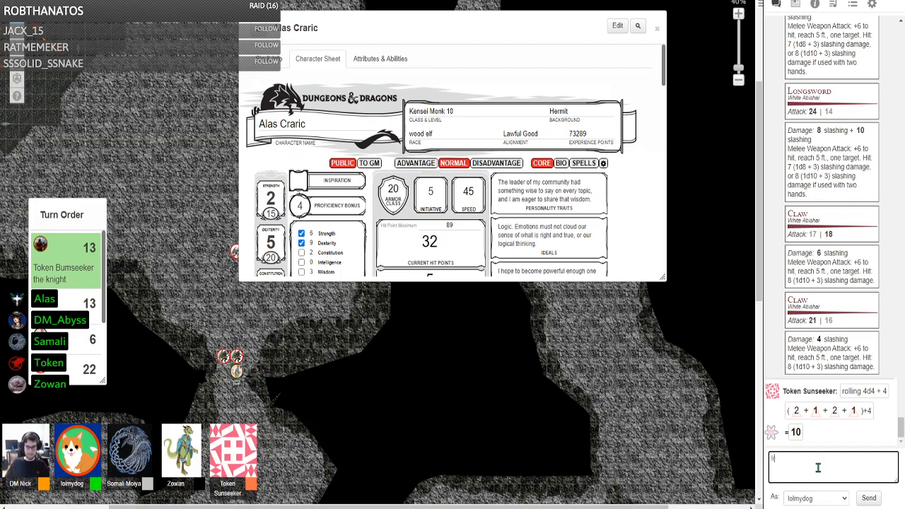
text(/roll 4d4+4)
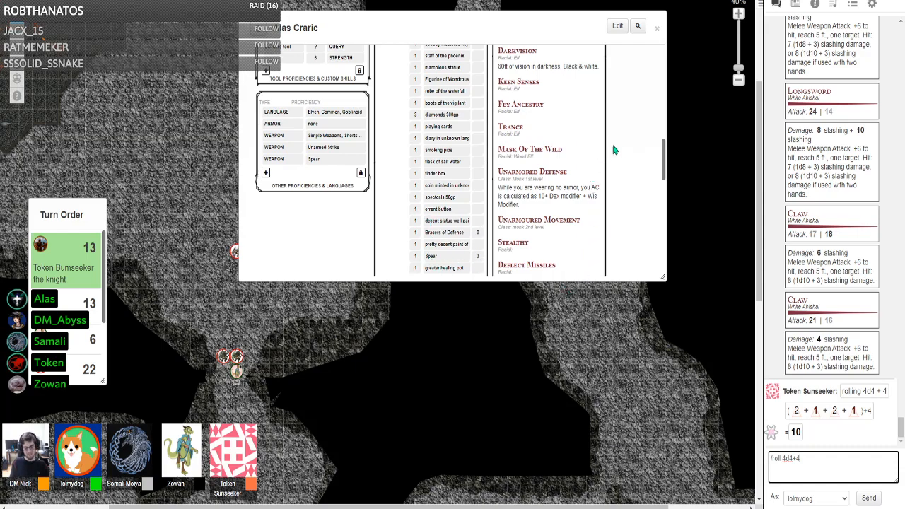
mouse_move(636, 181)
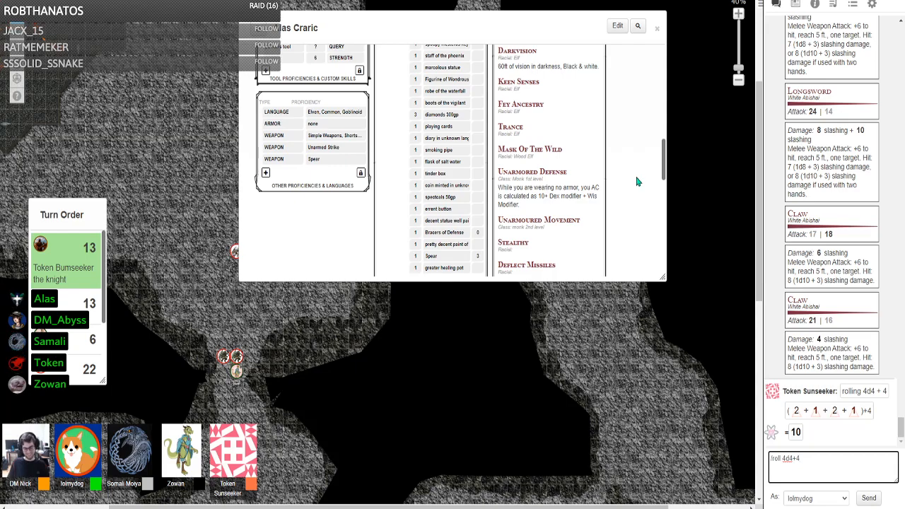
mouse_move(613, 176)
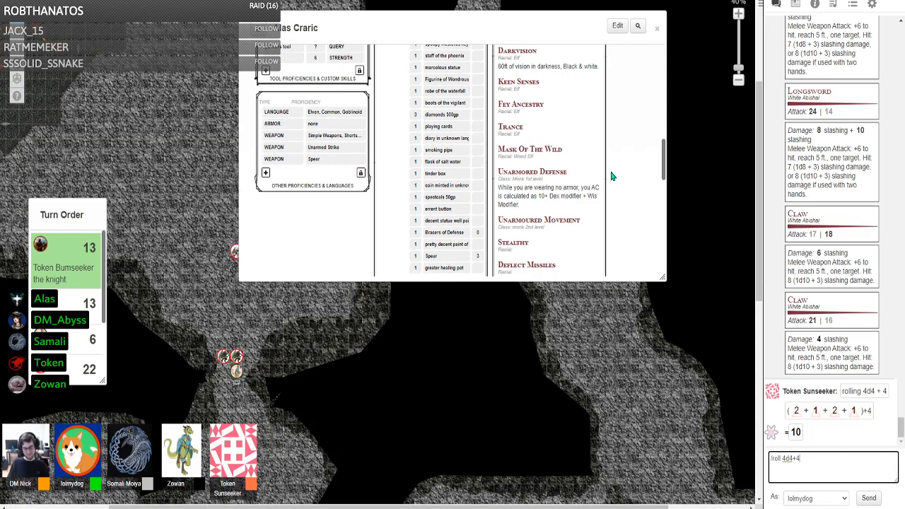
mouse_move(658, 215)
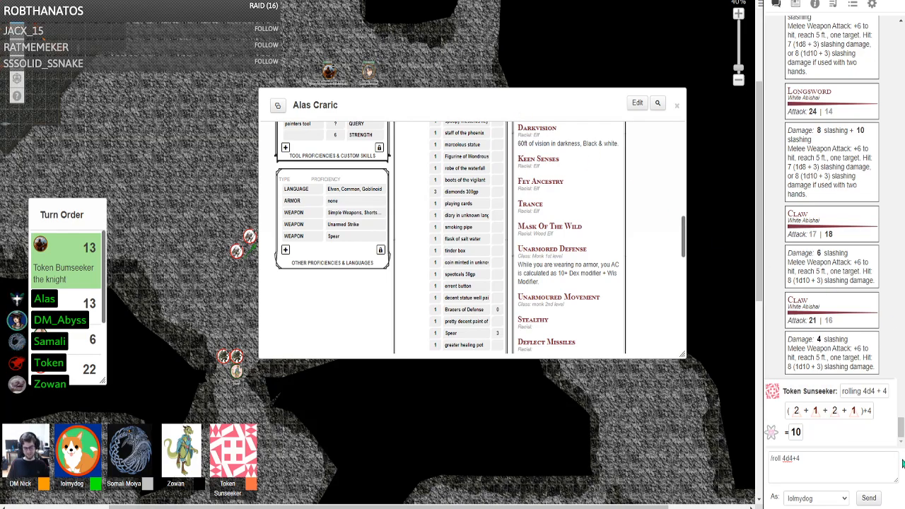
click(813, 469)
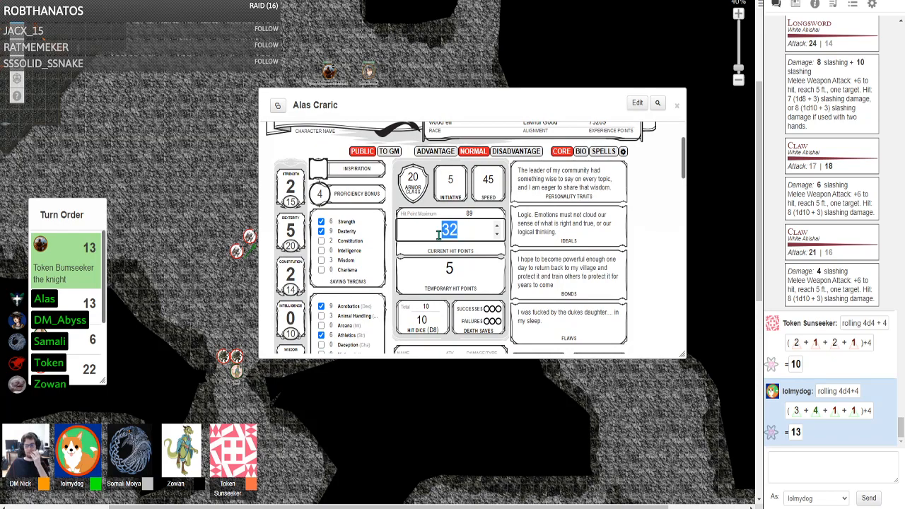
text(45)
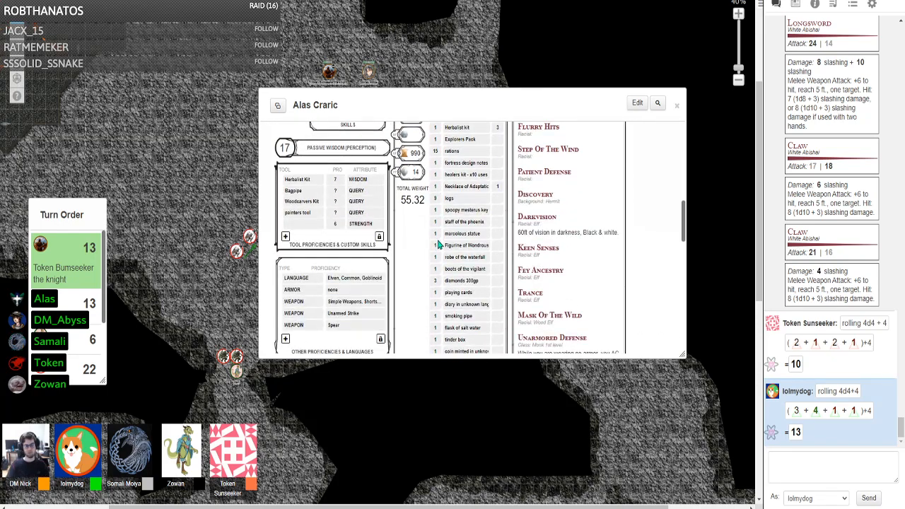
scroll(down, 3)
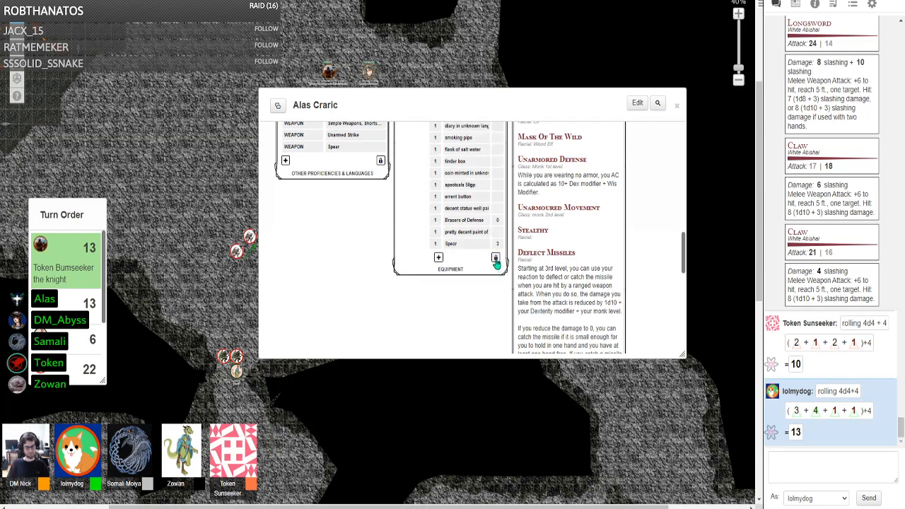
mouse_move(466, 276)
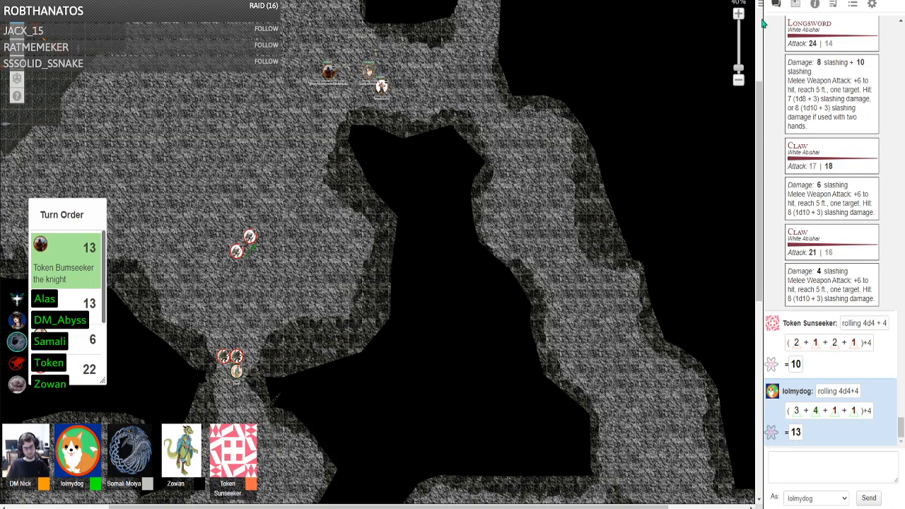
Step: Reopen Alas Craric's sheet from the Journal, skim down it, and close it
click(795, 6)
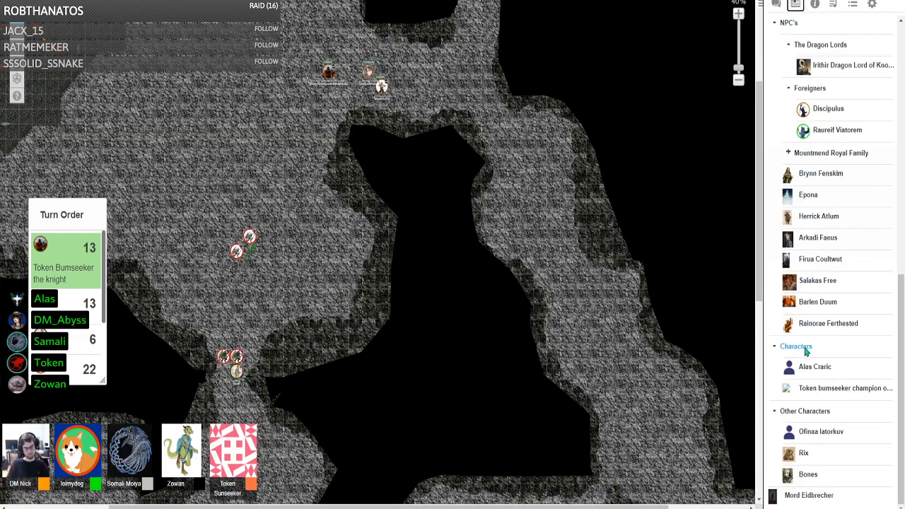
click(815, 366)
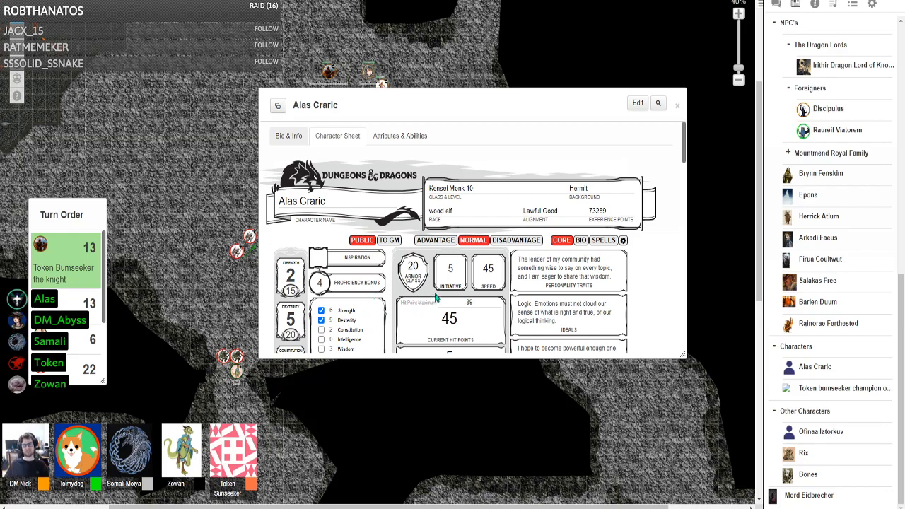
scroll(down, 3)
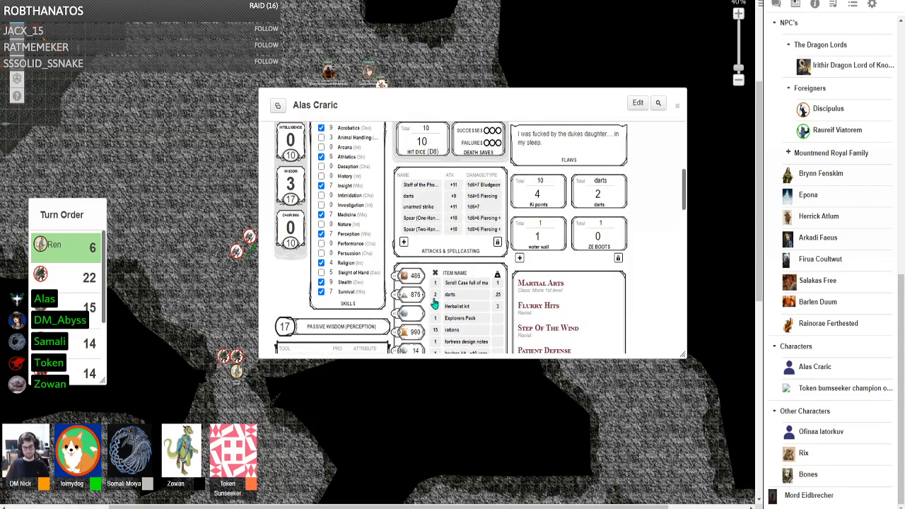
scroll(down, 3)
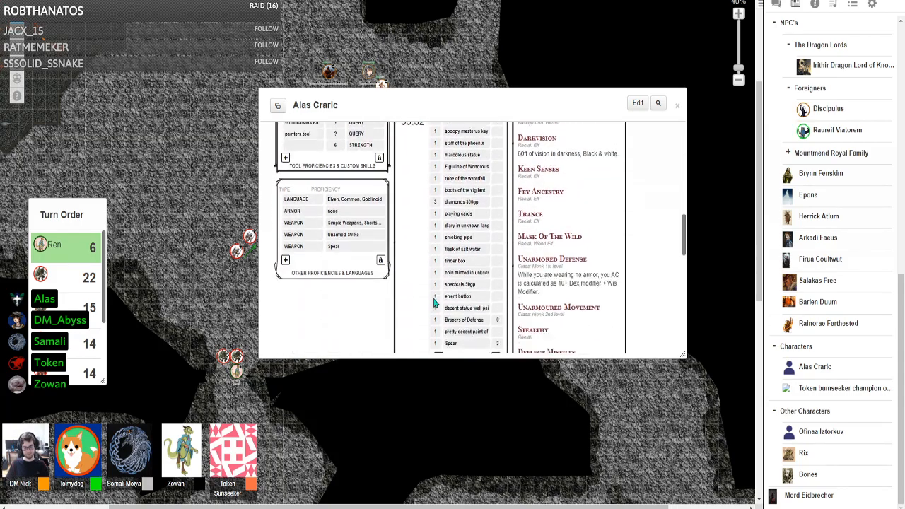
scroll(down, 3)
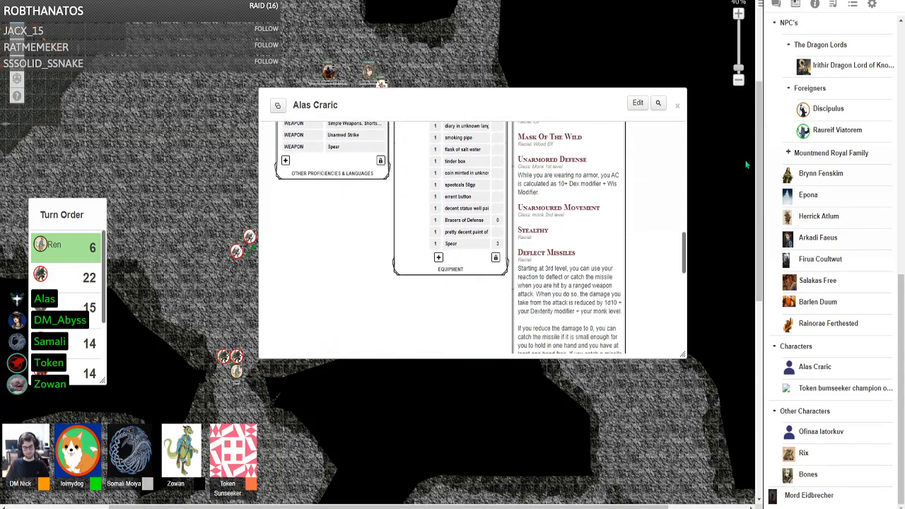
click(676, 104)
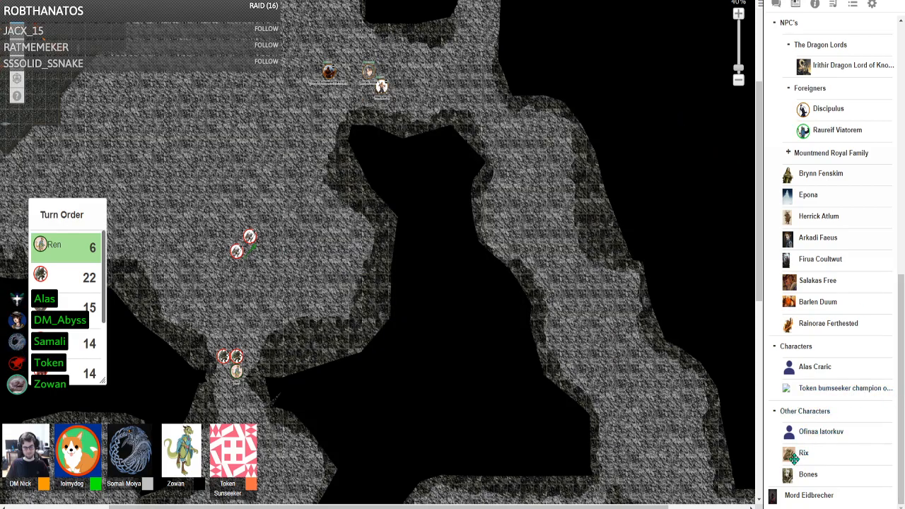
Step: Scroll down through the Journal's handouts and NPC entries
scroll(down, 3)
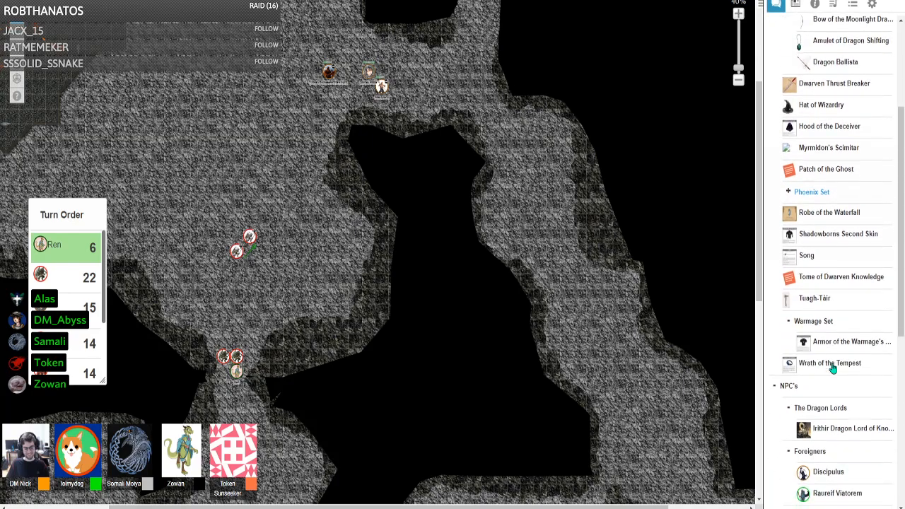
scroll(down, 3)
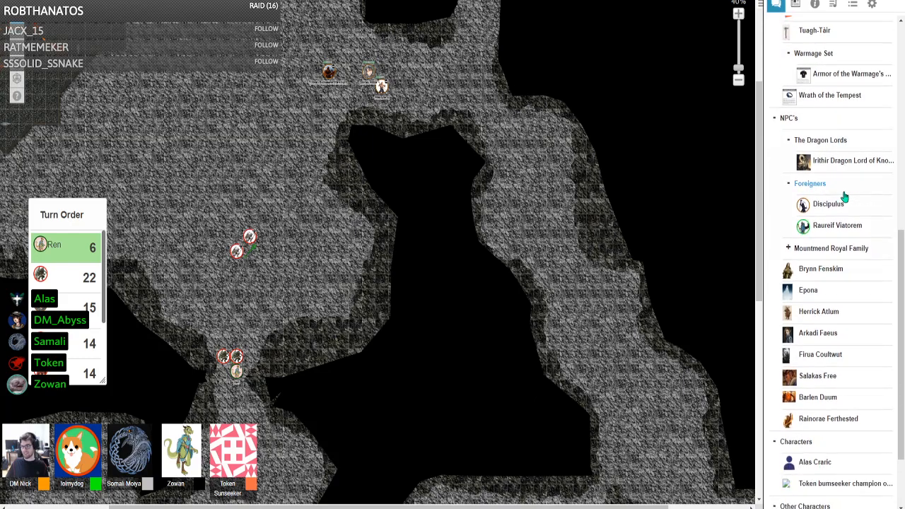
scroll(down, 3)
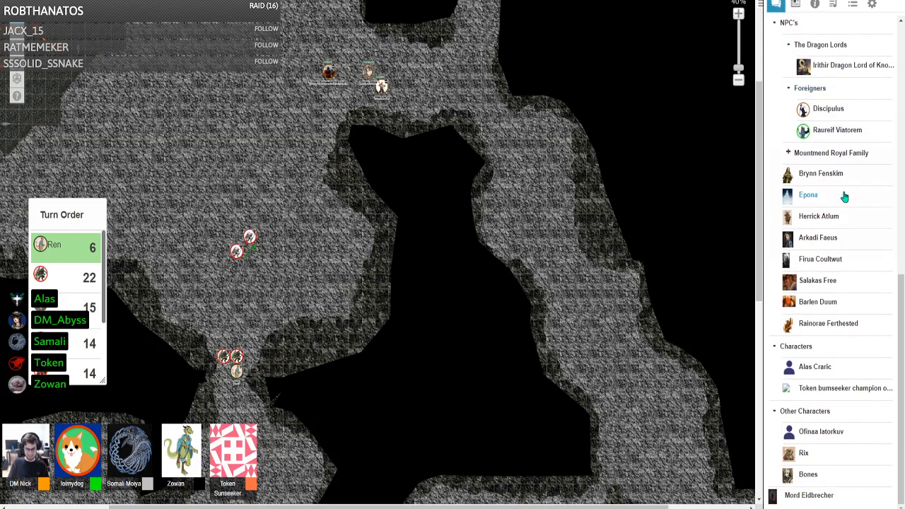
mouse_move(685, 178)
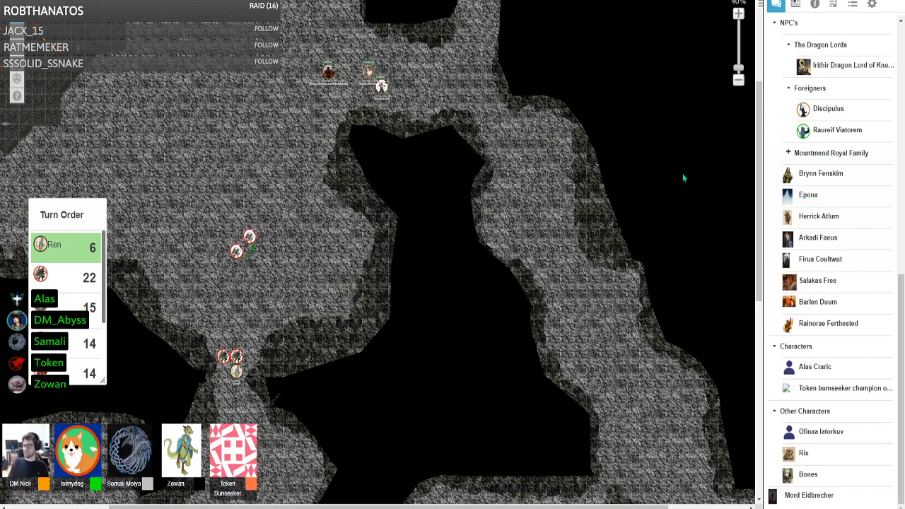
mouse_move(894, 345)
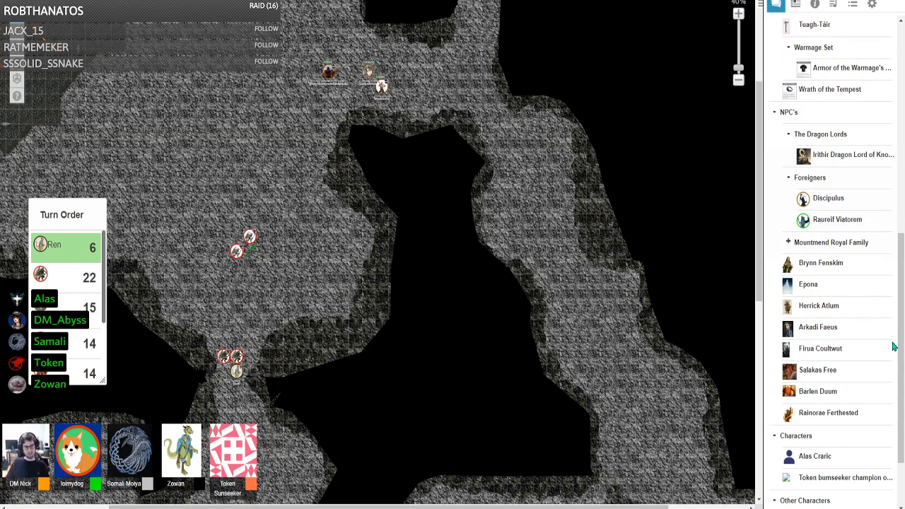
scroll(down, 3)
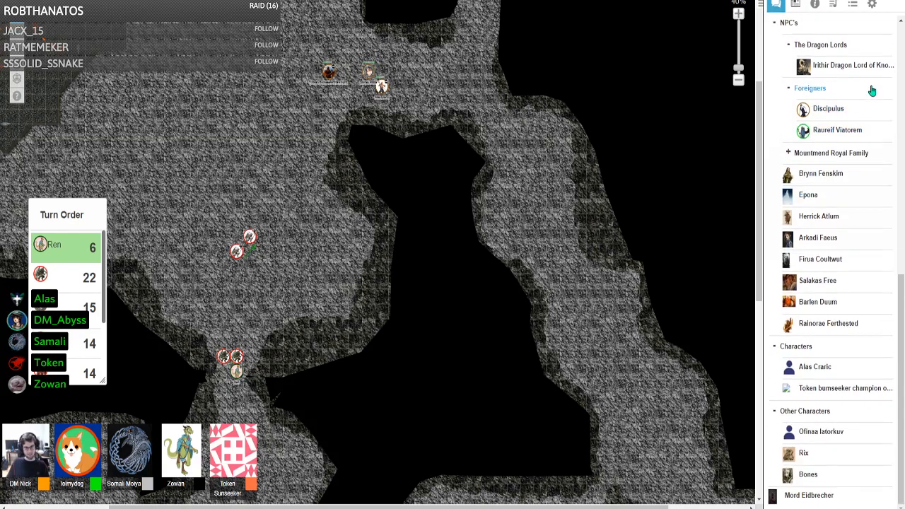
scroll(down, 3)
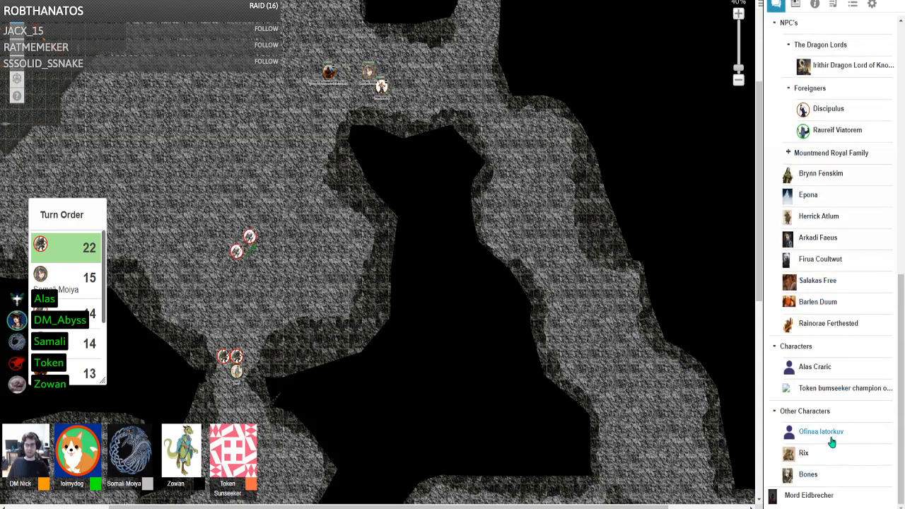
Step: View Ofinaa latorkuv's empty character sheet, then close it and Alas Craric's sheet
click(821, 432)
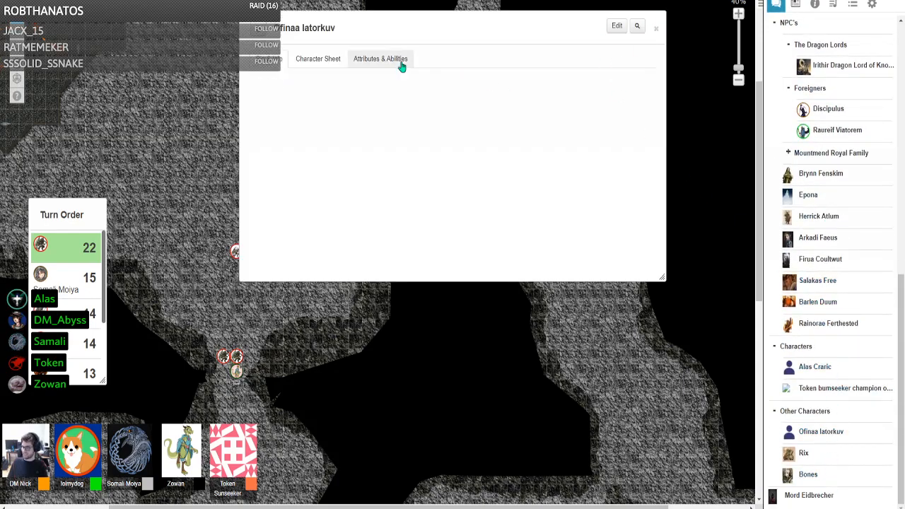
click(317, 59)
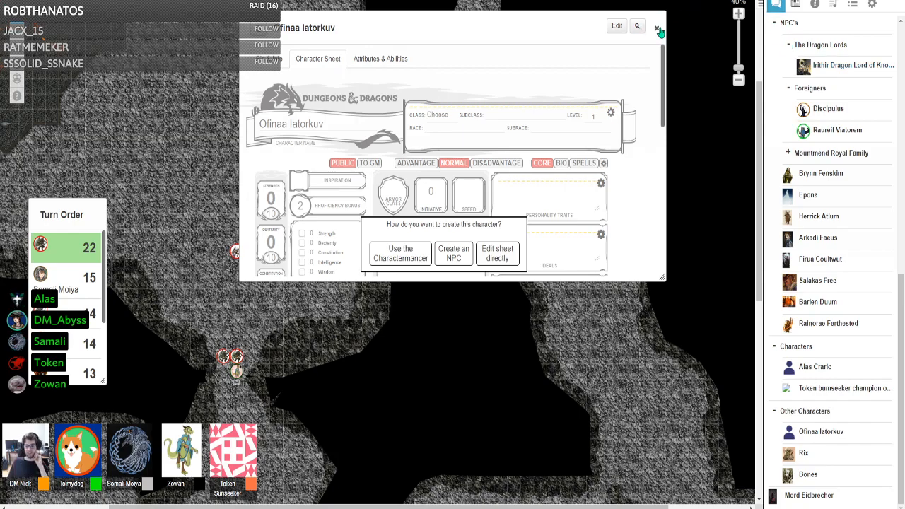
click(815, 367)
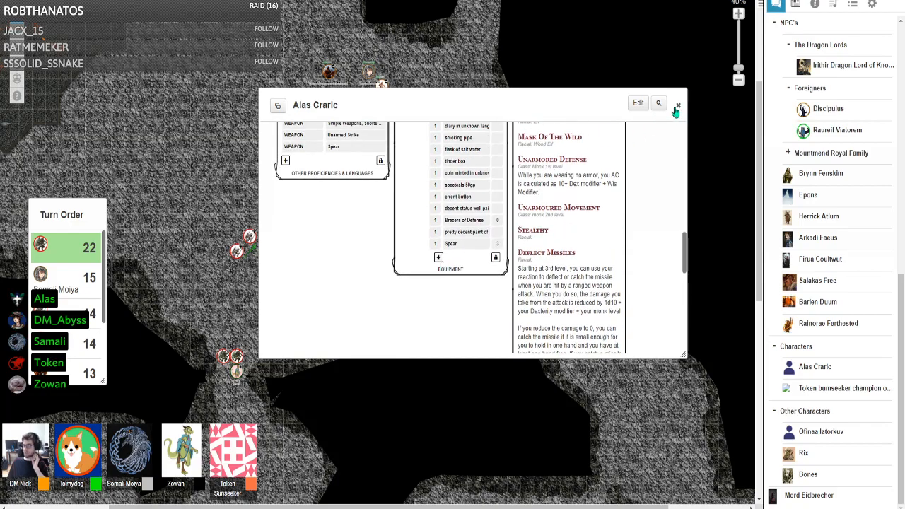
click(676, 105)
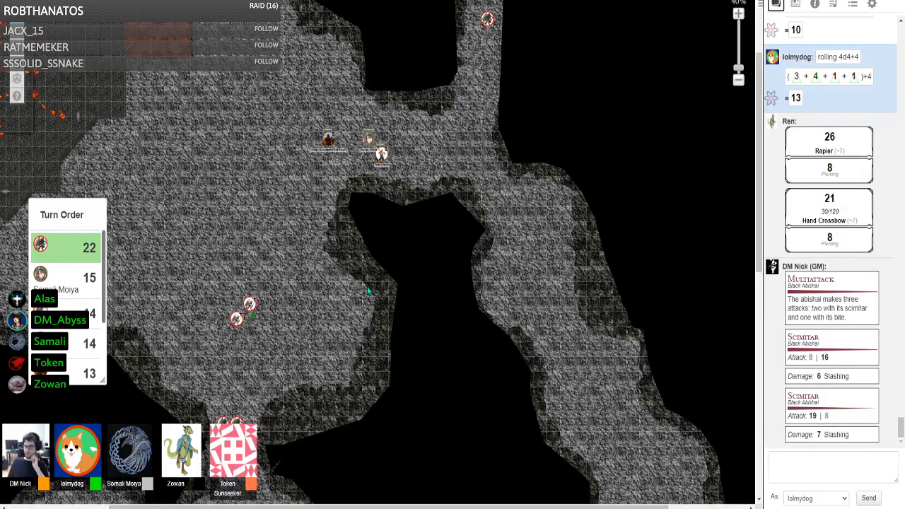
Step: Scroll chat past the scimitar and bite rolls and measure 90 ft across the cave with the ruler
scroll(down, 3)
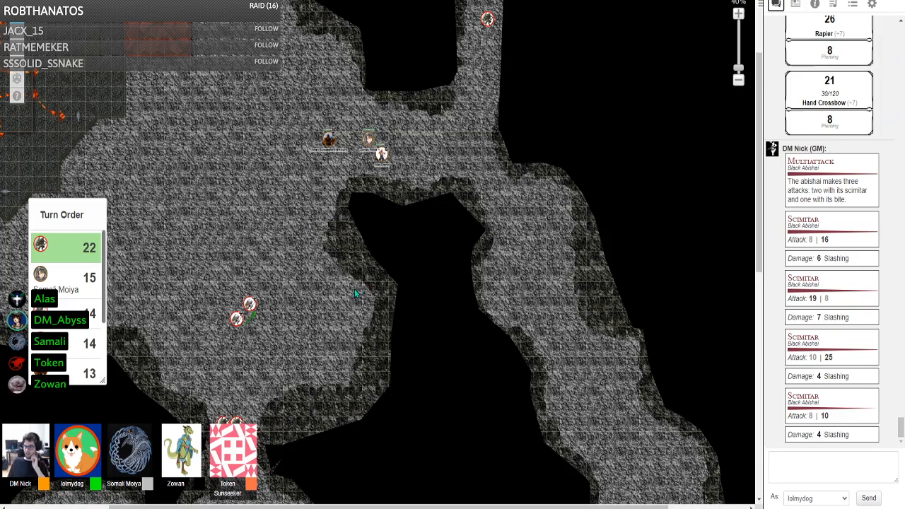
scroll(down, 3)
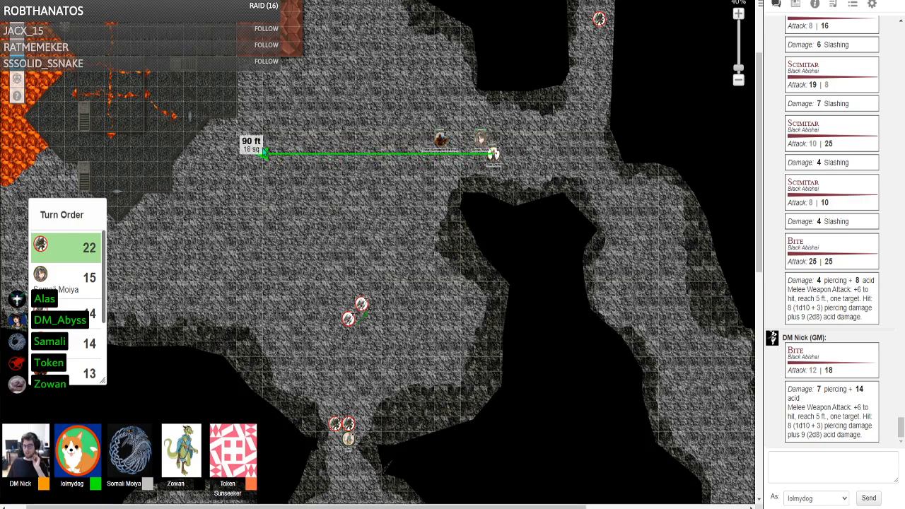
drag(262, 153, 262, 110)
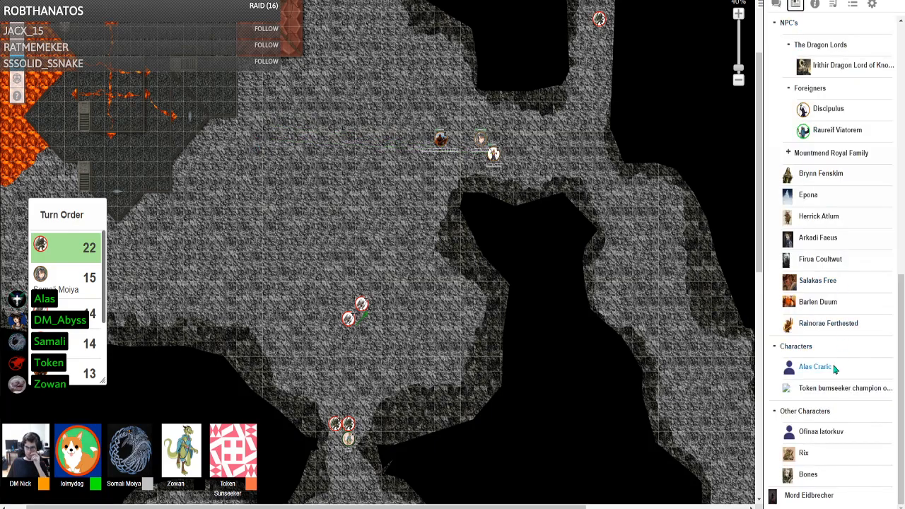
Step: View Alas Craric's Character Sheet tab from the Journal, then close the window
click(815, 366)
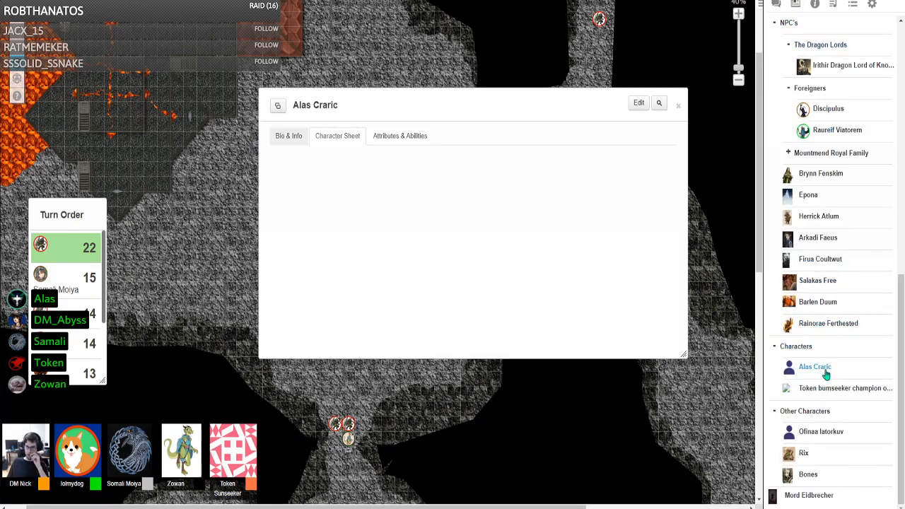
click(337, 136)
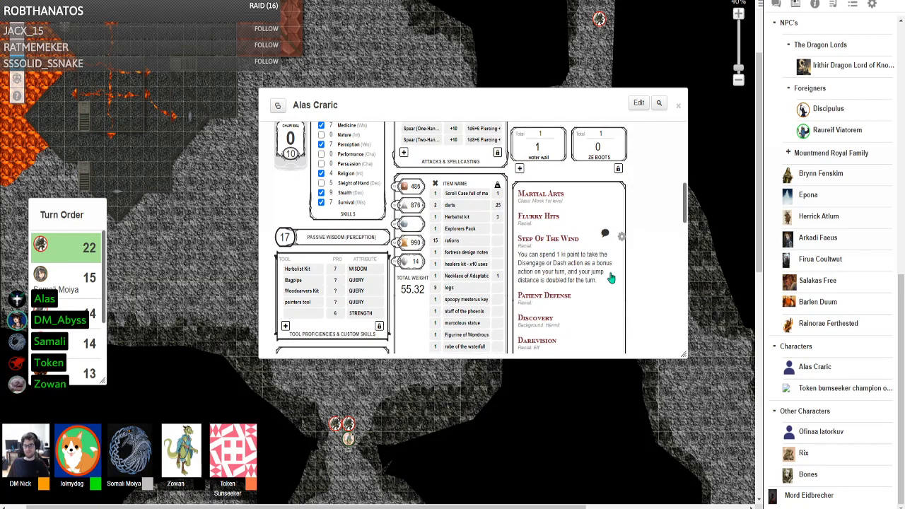
mouse_move(632, 288)
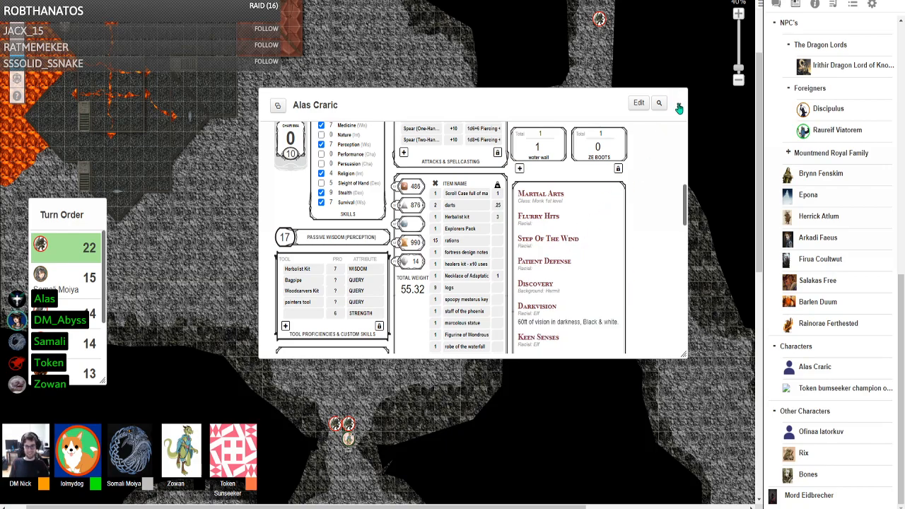
click(679, 107)
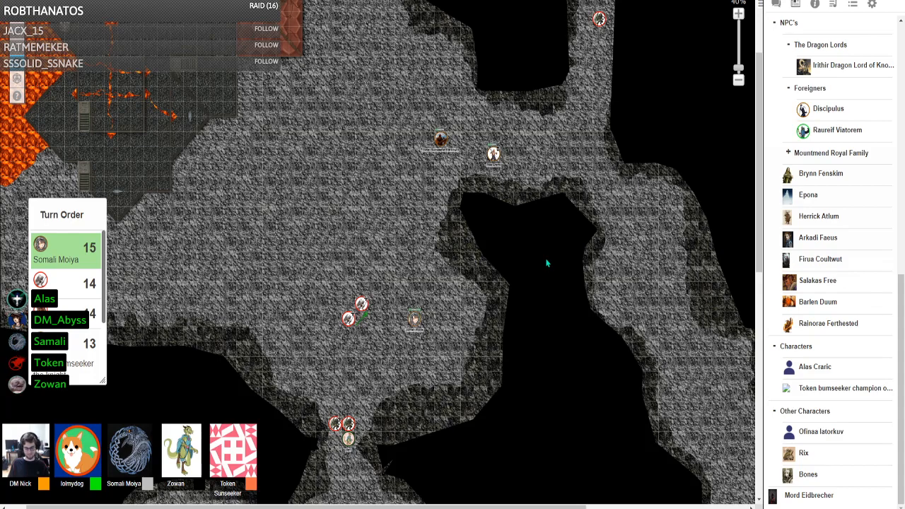
Step: Drag a token down and left across the cave map ahead of the bite attack
drag(413, 322, 342, 430)
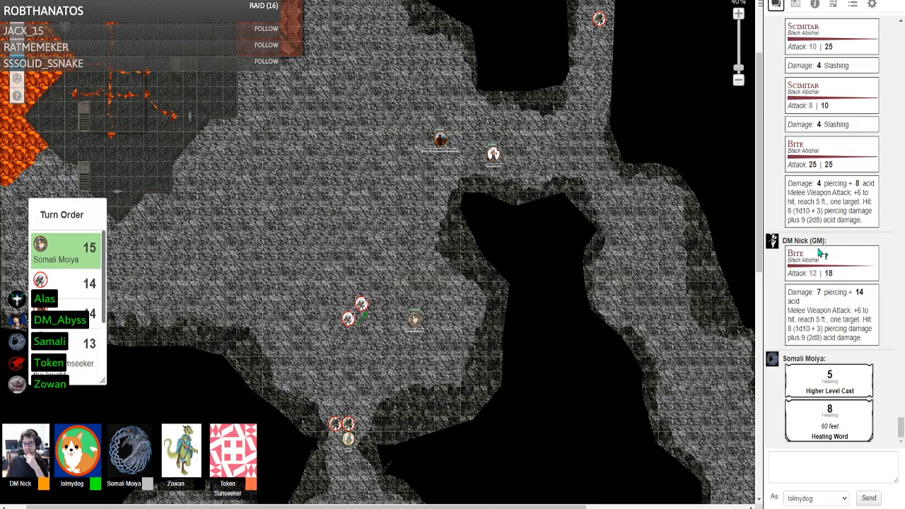
Step: Scroll the chat down to Somali Moiya's Spiritual Weapon and spell cards
scroll(down, 3)
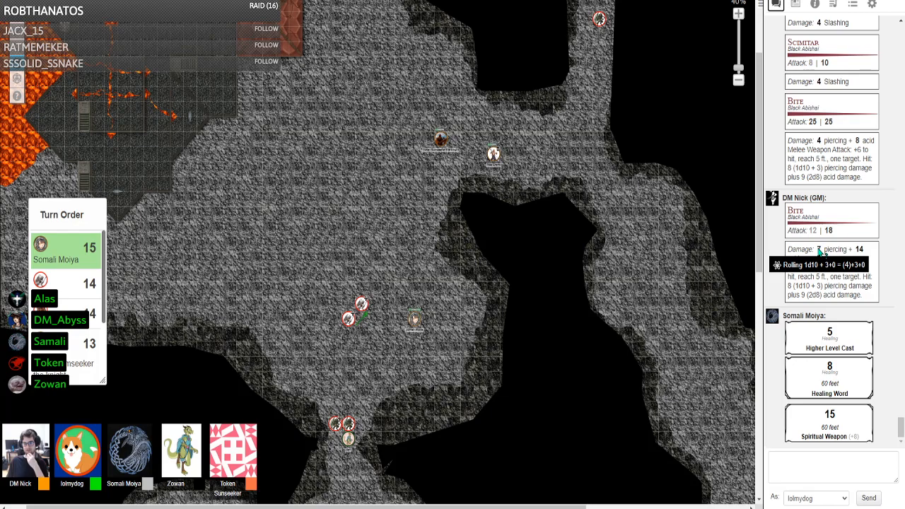
scroll(down, 3)
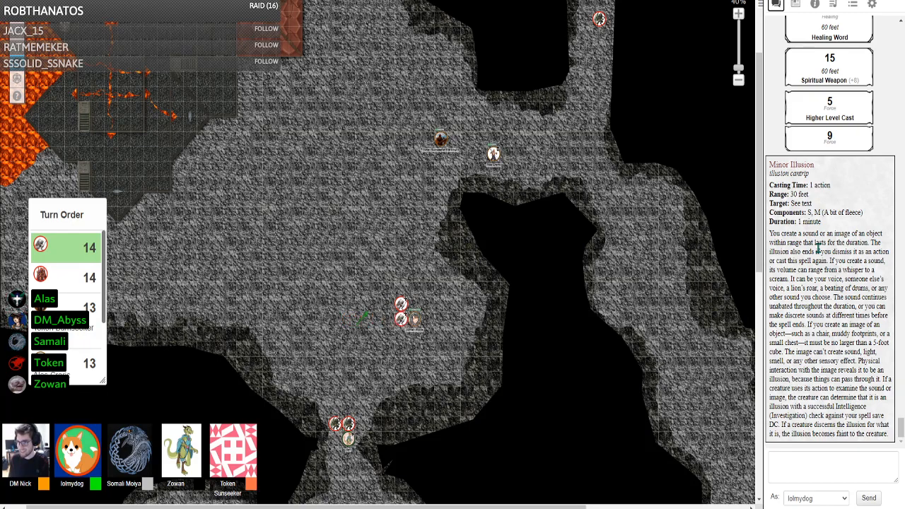
Step: Scroll the chat down through the longsword and claw attack rolls
scroll(down, 3)
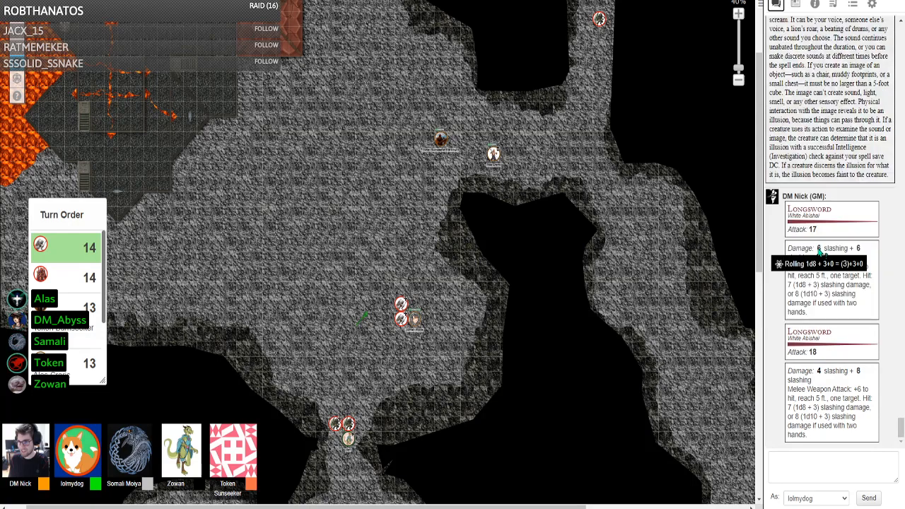
scroll(down, 3)
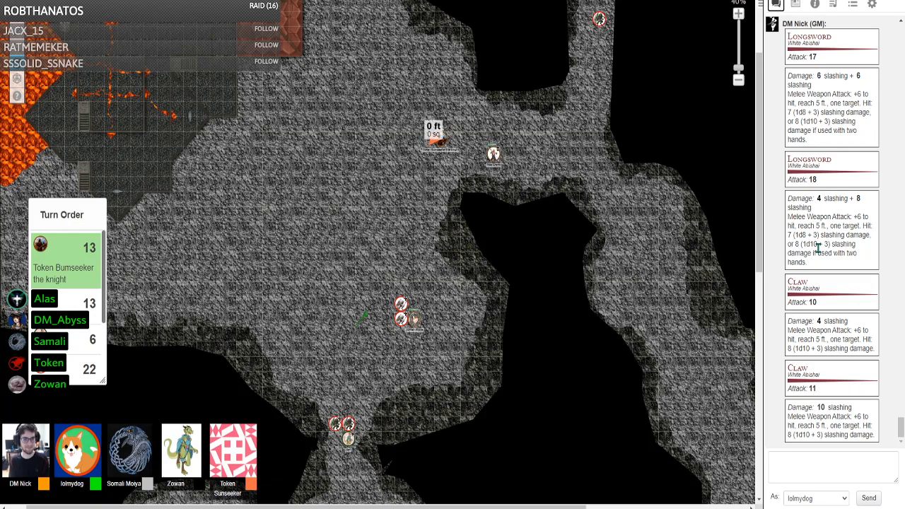
Step: Move two tokens up the map to sit beside the lava-lined chamber
drag(438, 139, 280, 74)
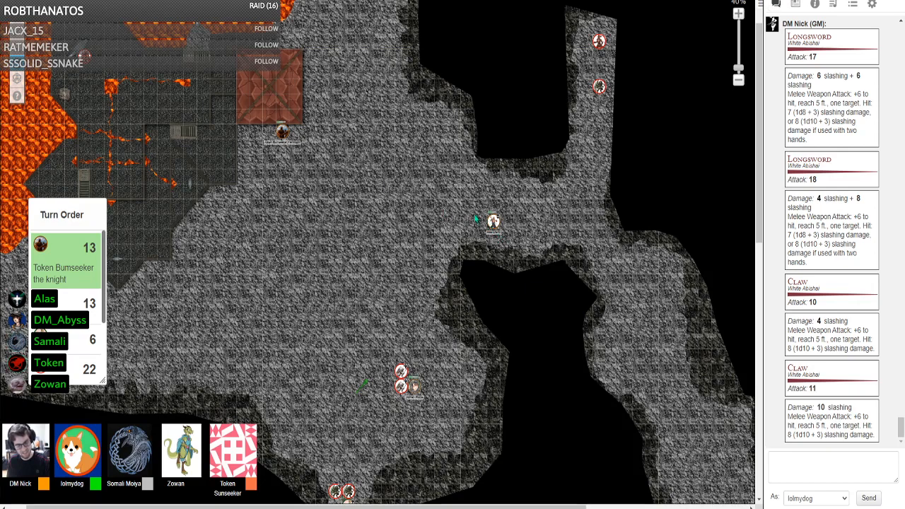
drag(493, 220, 258, 149)
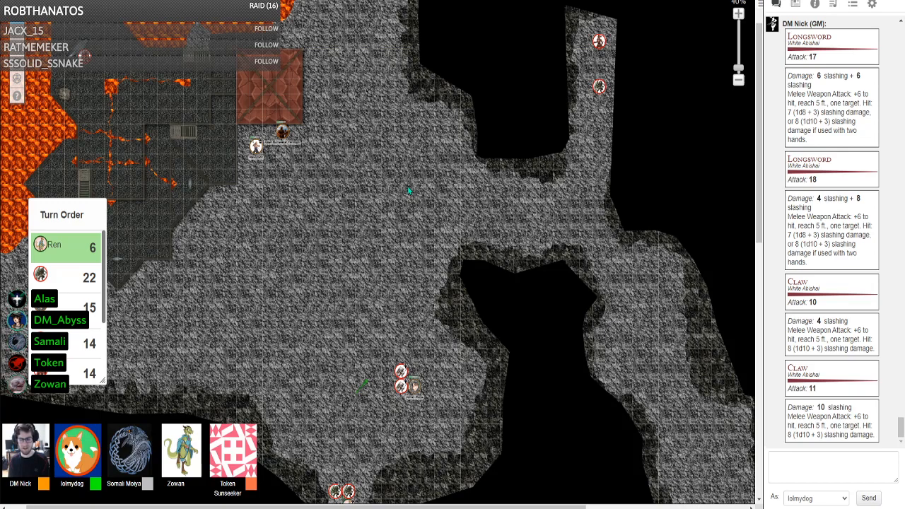
Step: Reposition tokens near the chamber while following the scimitar attack rolls in chat
drag(342, 495, 401, 382)
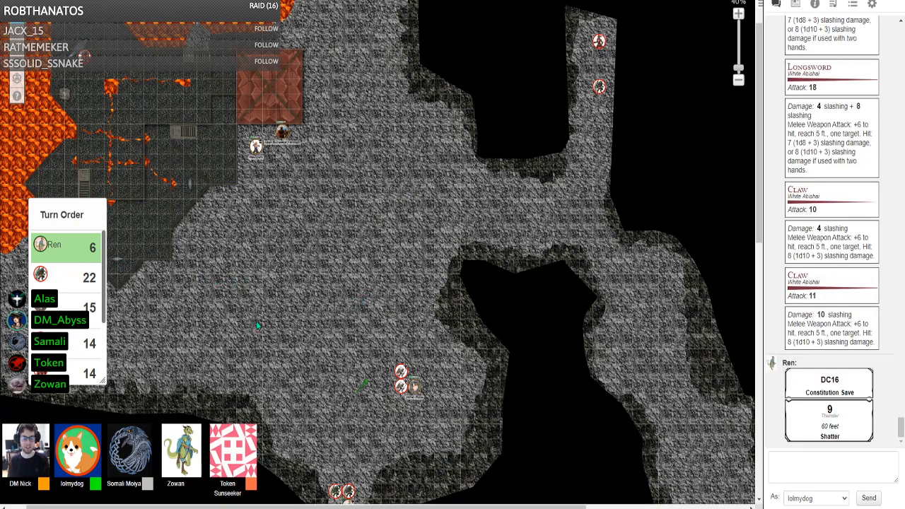
mouse_move(724, 409)
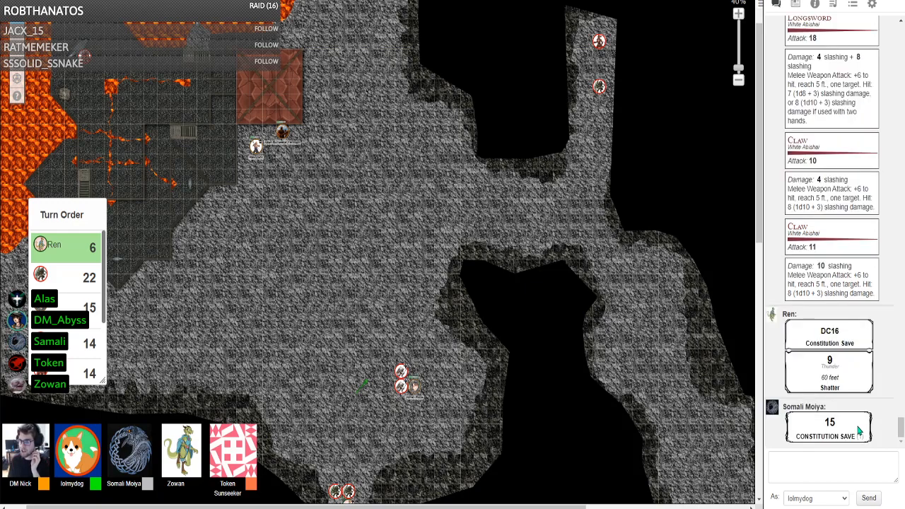
scroll(down, 3)
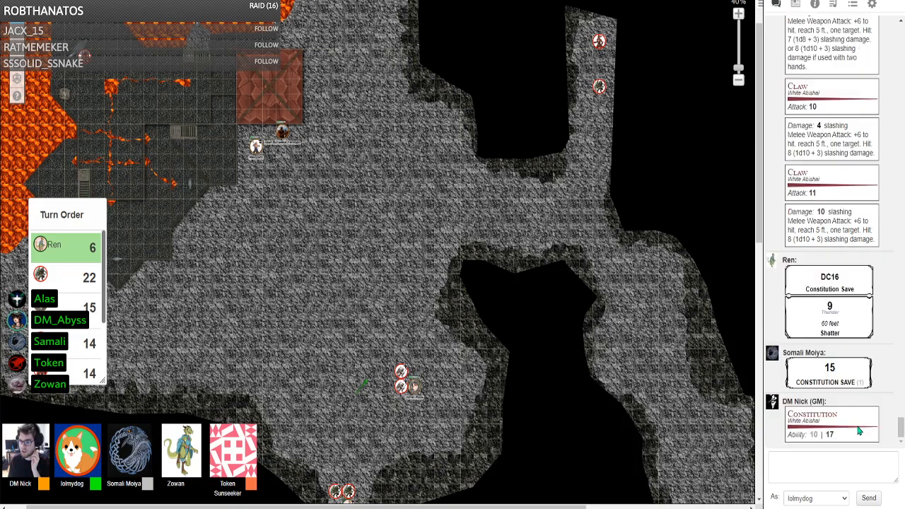
scroll(down, 3)
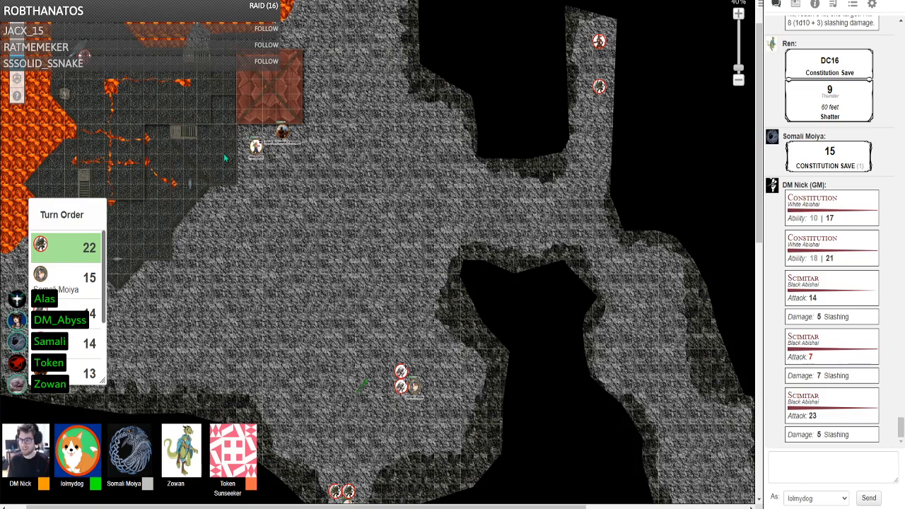
drag(280, 128, 116, 74)
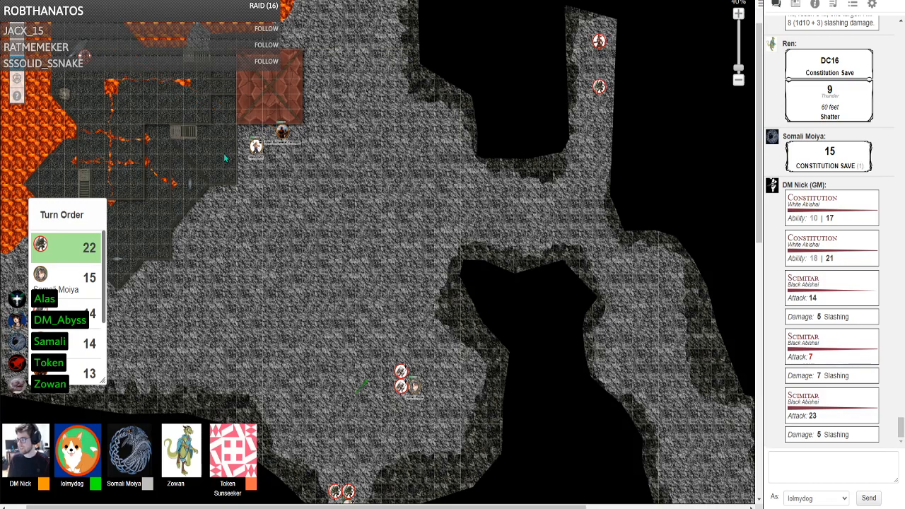
scroll(down, 3)
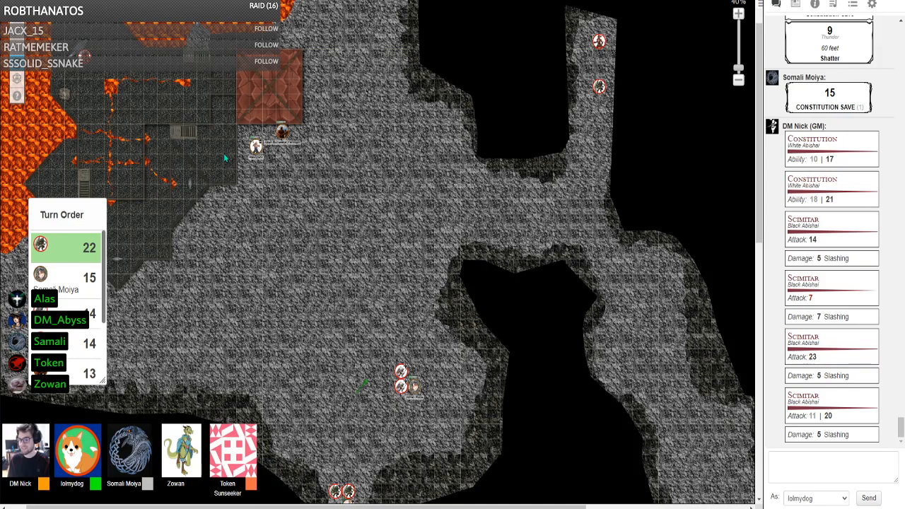
Step: Follow the abishai's two bite attacks with acid damage as they post in chat
scroll(down, 3)
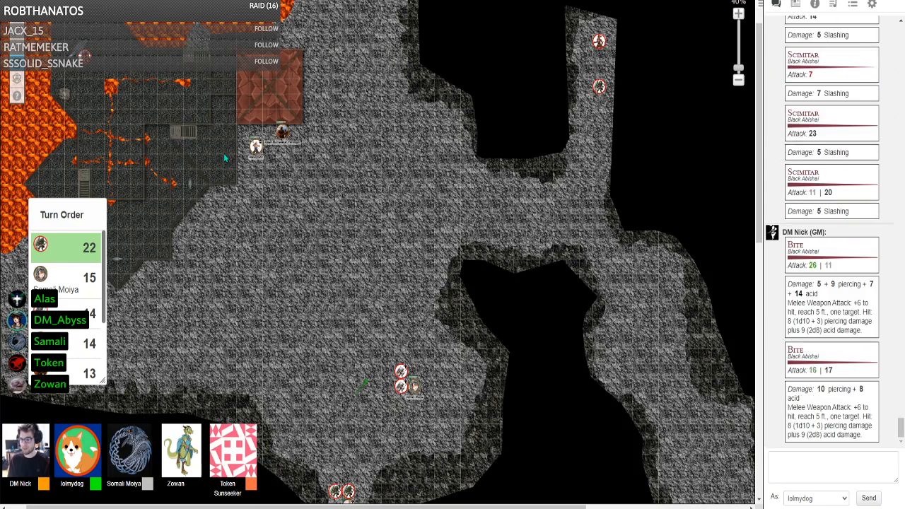
scroll(down, 3)
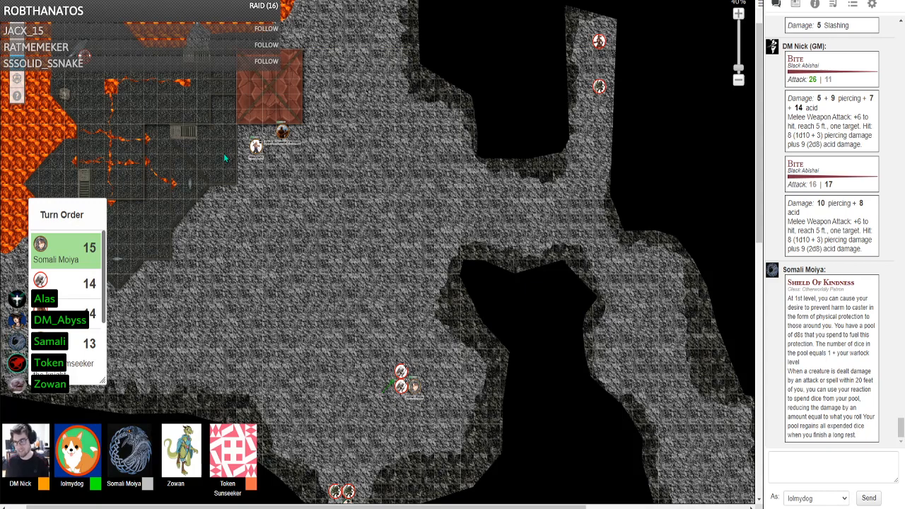
Step: Follow the chat down to Somali Moiya's Spiritual Weapon roll of 15
scroll(down, 3)
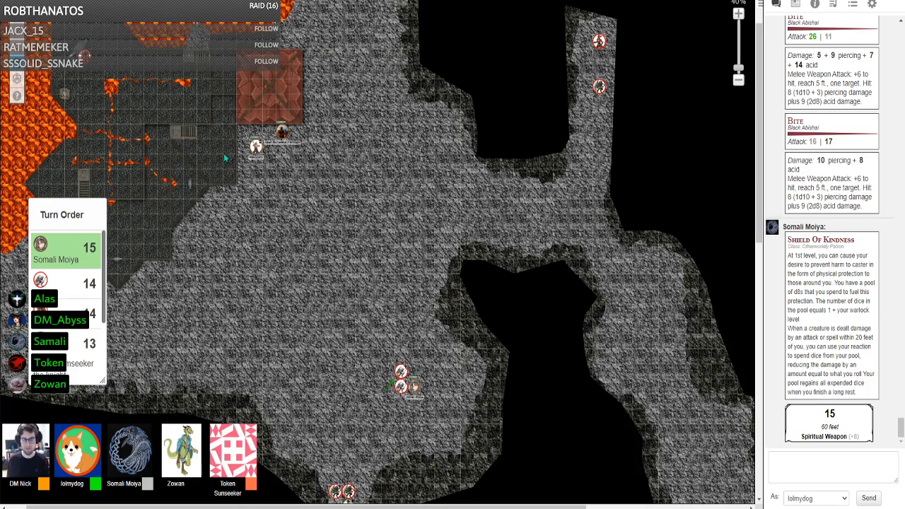
Step: Review Alas Craric's monk sheet from the journal, then close it
click(795, 5)
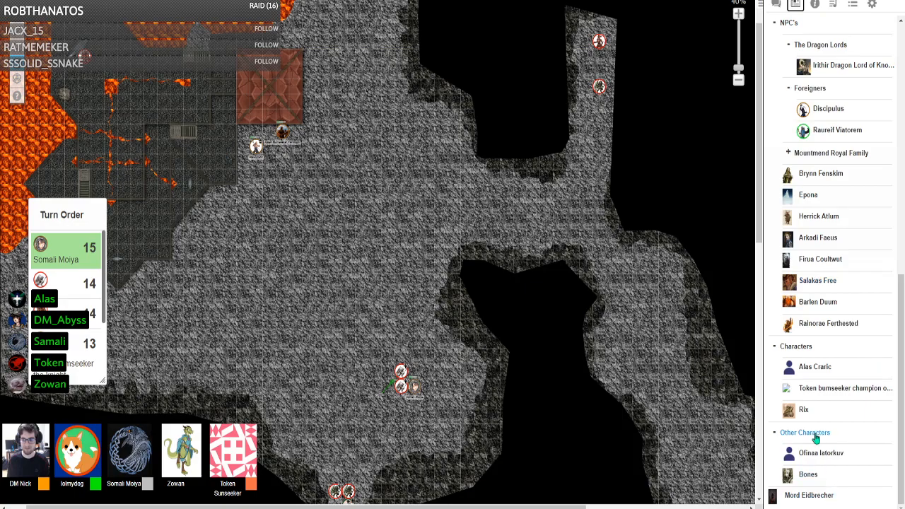
click(815, 367)
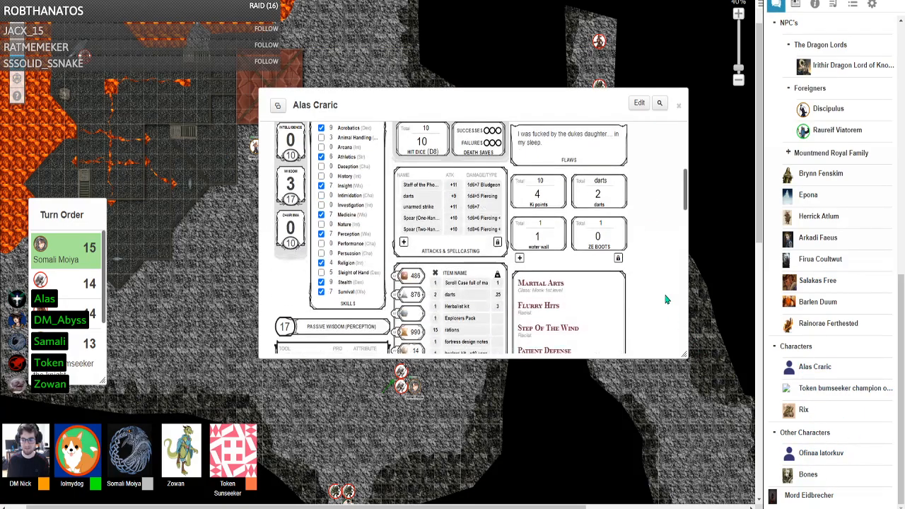
scroll(down, 3)
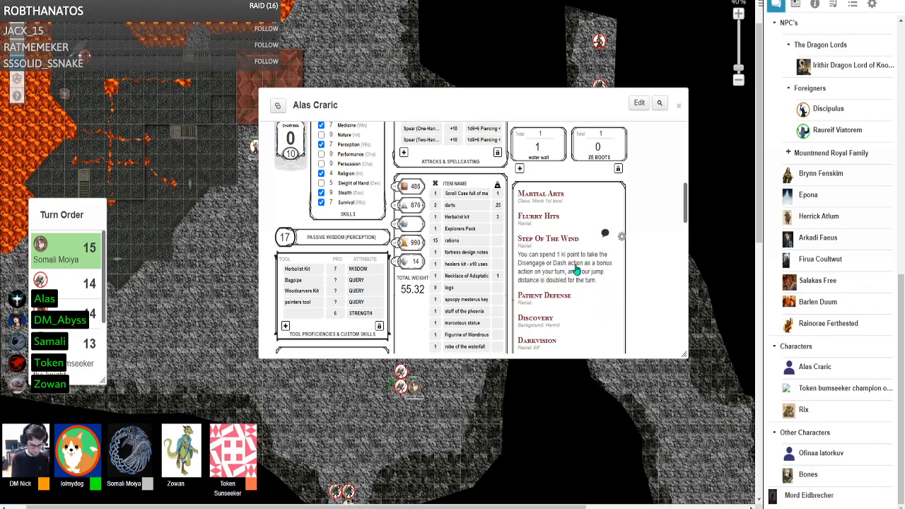
mouse_move(572, 276)
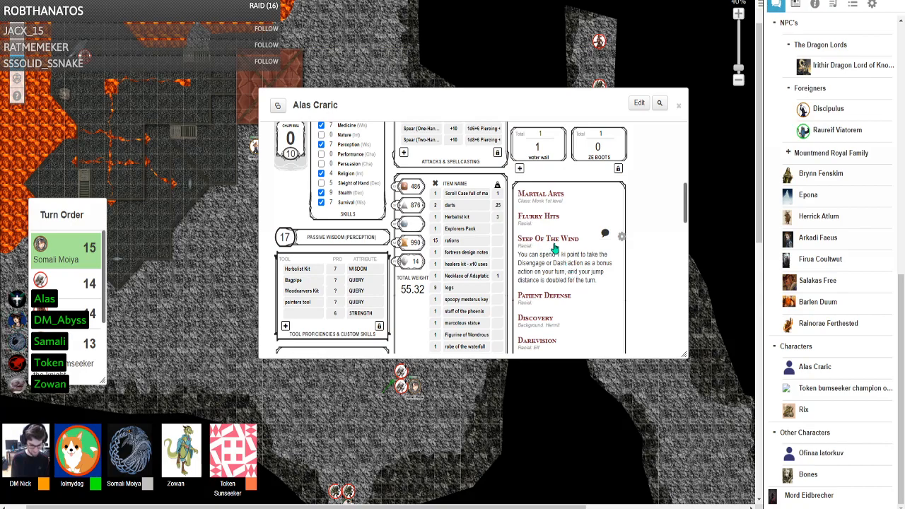
click(679, 104)
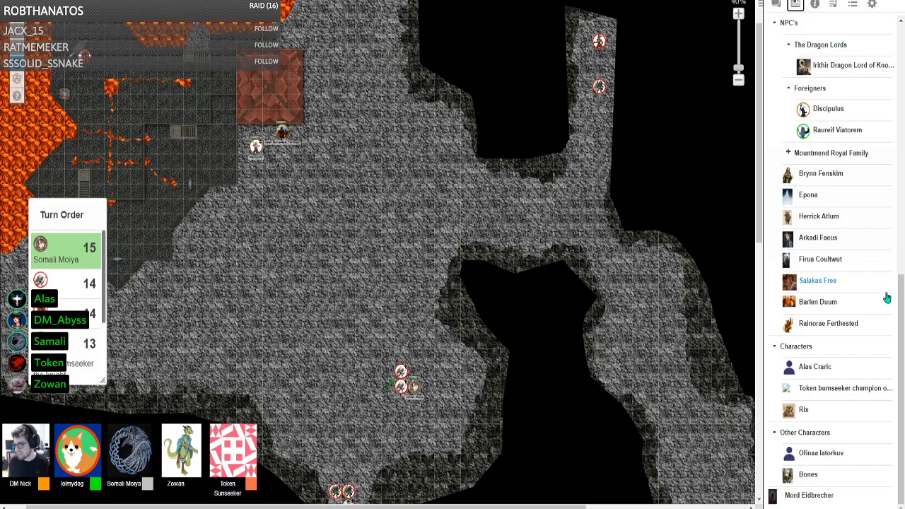
Step: Reopen Alas Craric's character sheet from the journal
click(815, 366)
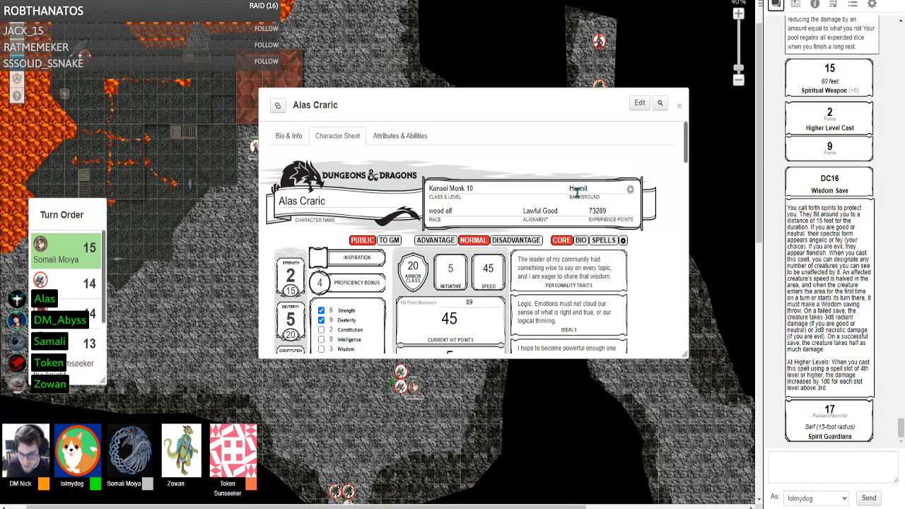
mouse_move(423, 458)
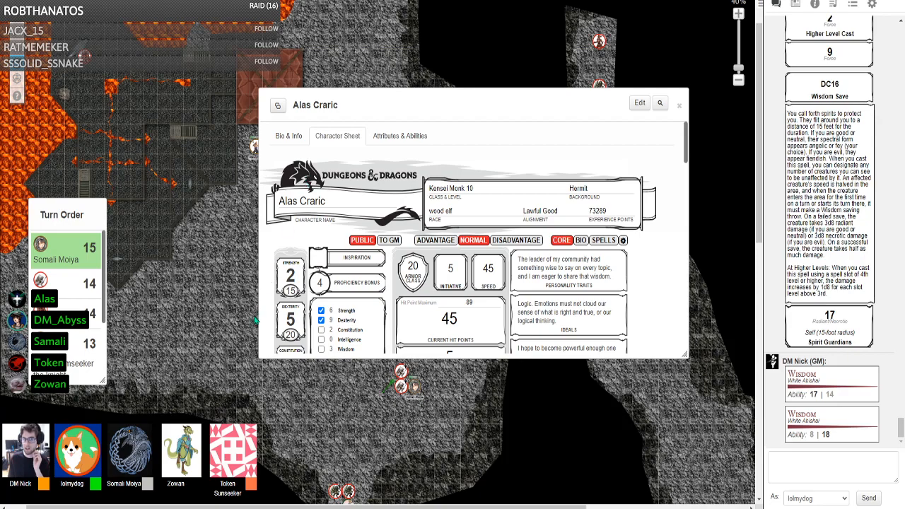
mouse_move(256, 320)
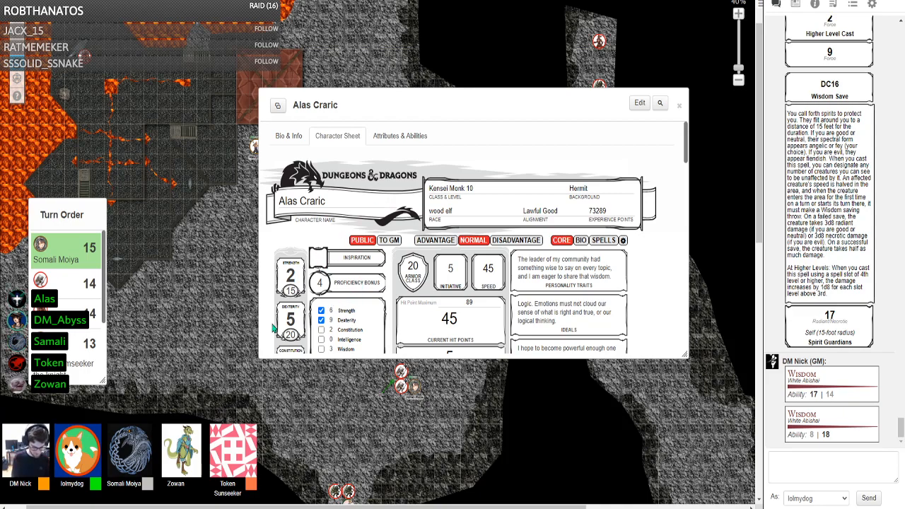
mouse_move(204, 276)
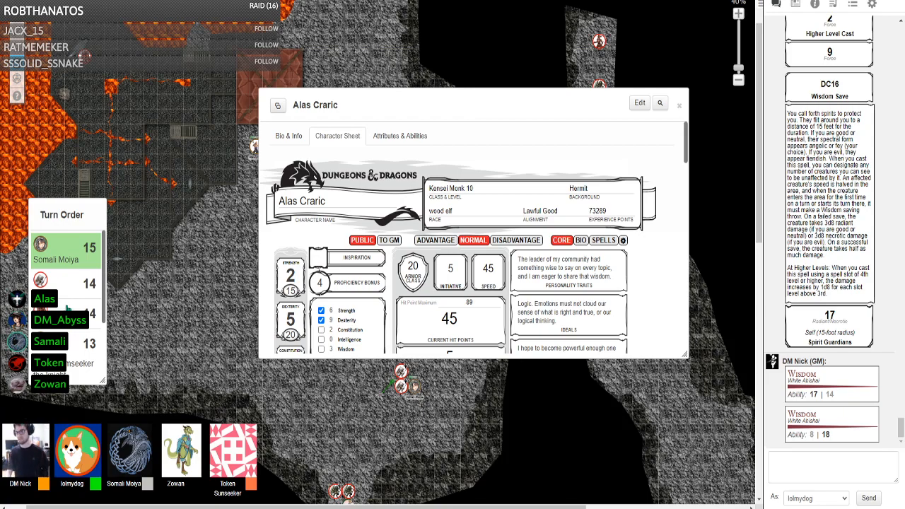
mouse_move(79, 297)
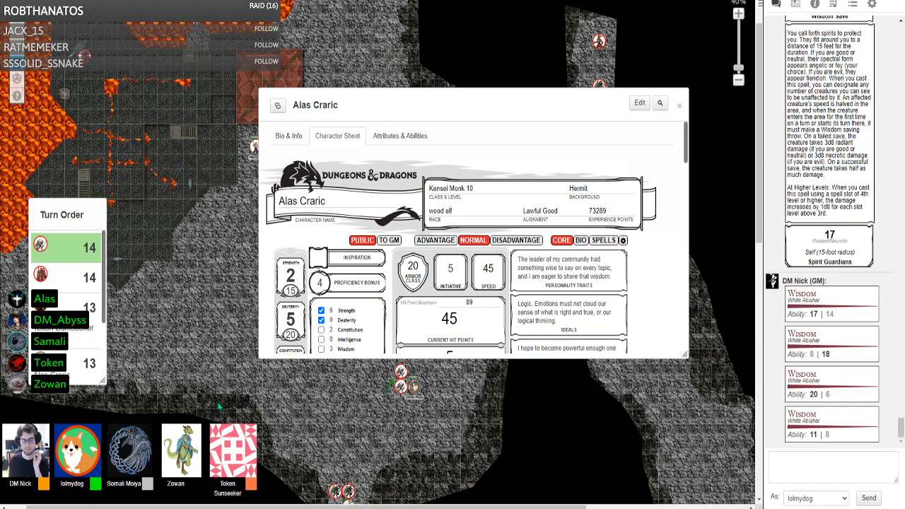
Step: Follow the chat to the longsword attacks of 13 and 24 and claws of 22
scroll(down, 3)
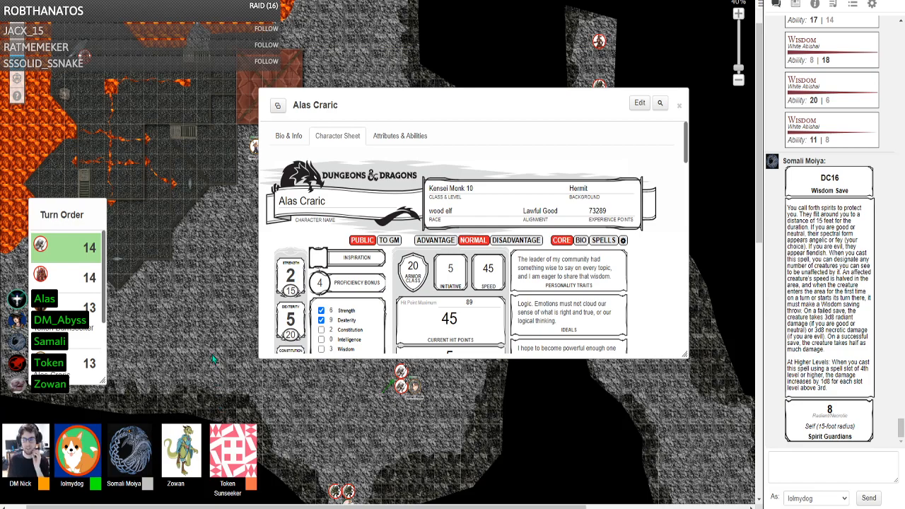
mouse_move(215, 375)
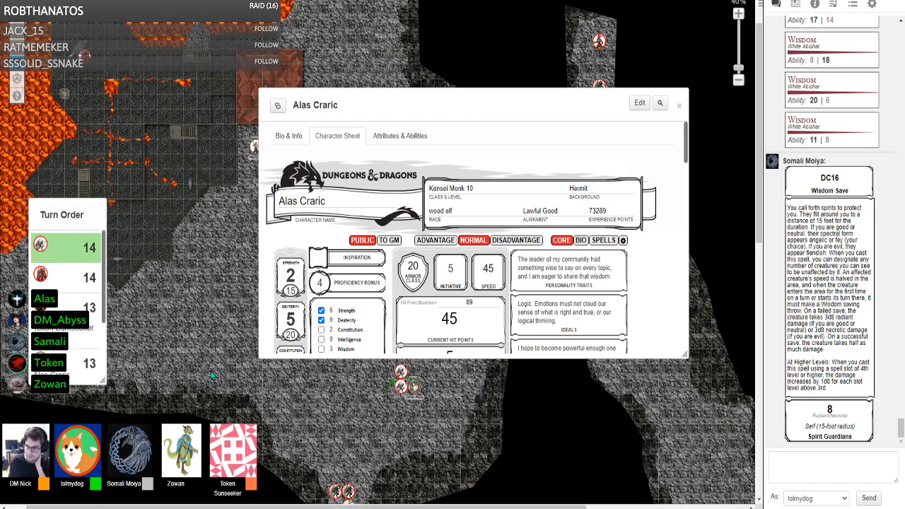
scroll(down, 3)
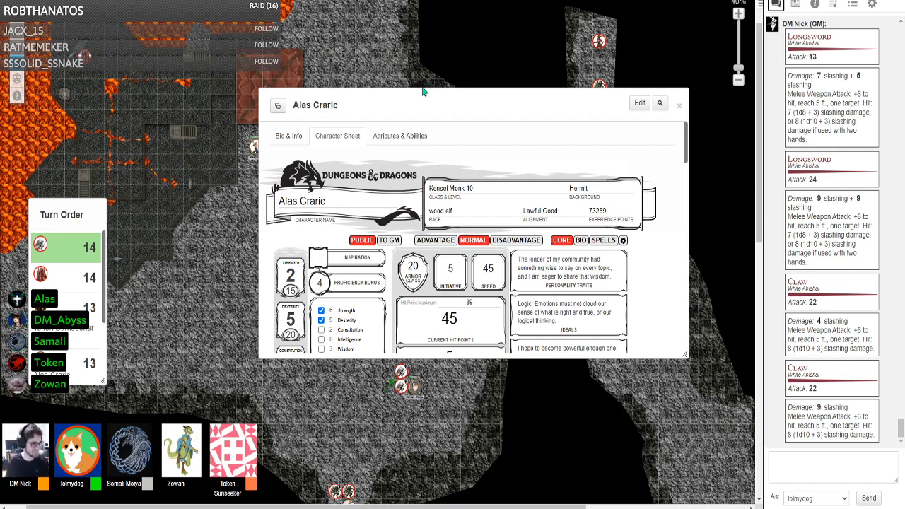
Step: Move Alas Craric's sheet right and view its skills, hit dice and attacks
drag(422, 105, 585, 68)
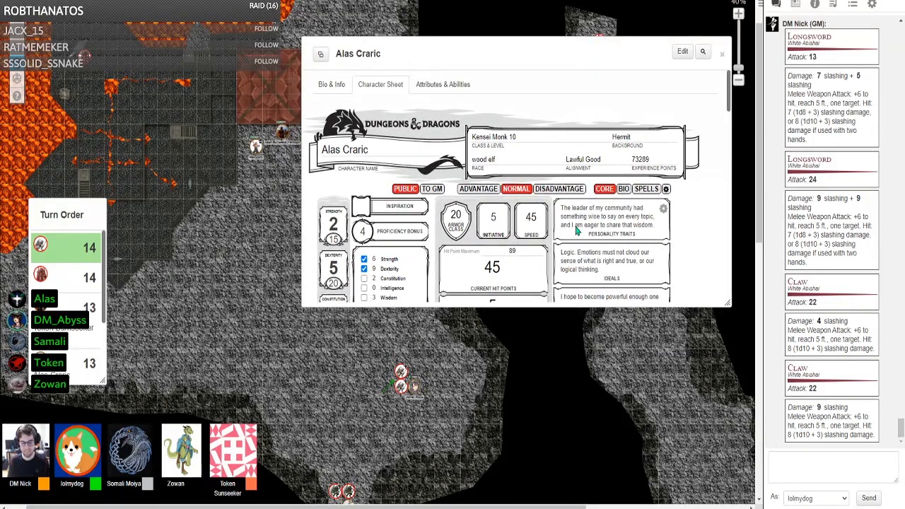
scroll(down, 3)
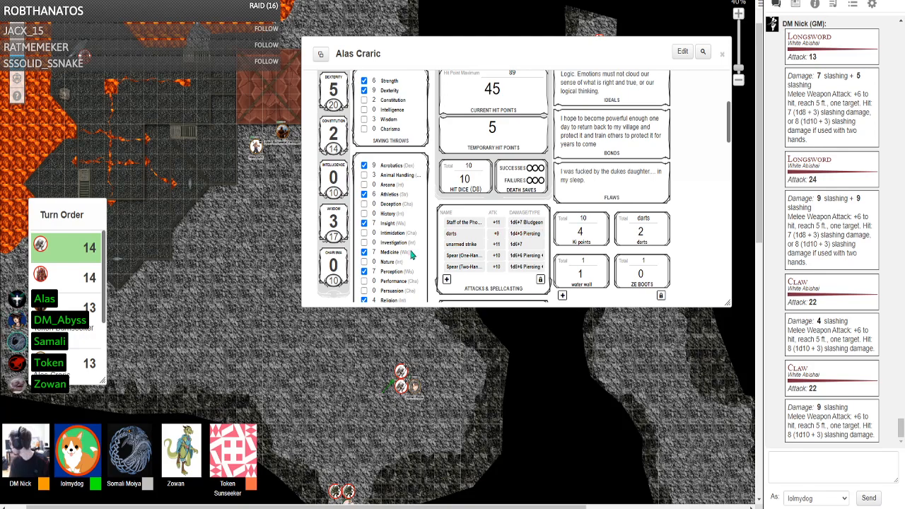
mouse_move(308, 268)
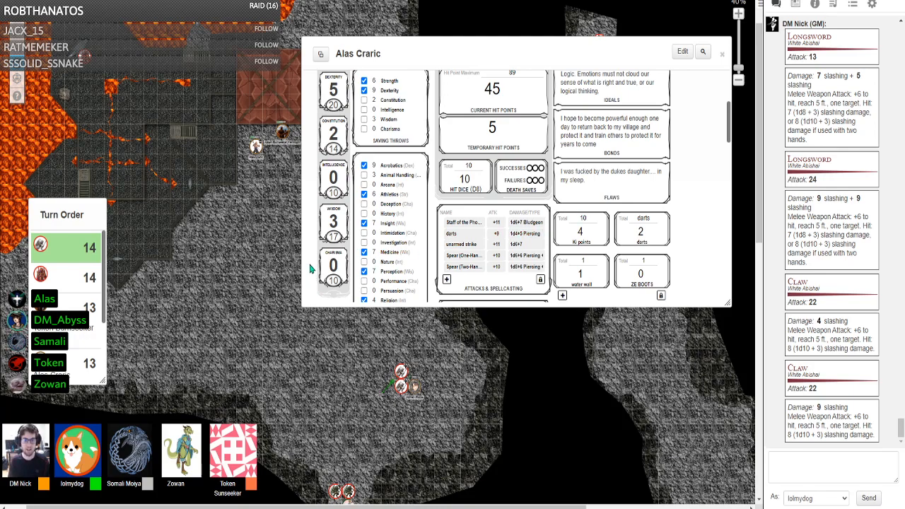
mouse_move(846, 162)
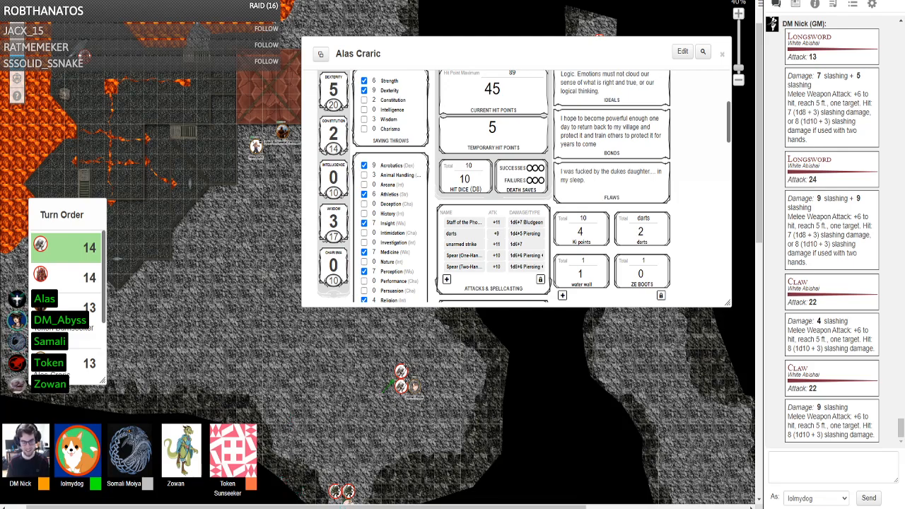
mouse_move(368, 328)
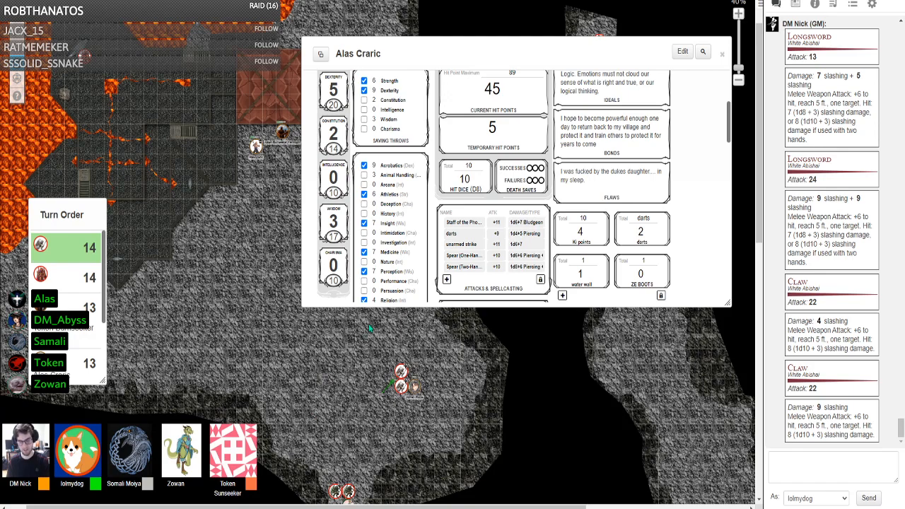
mouse_move(376, 326)
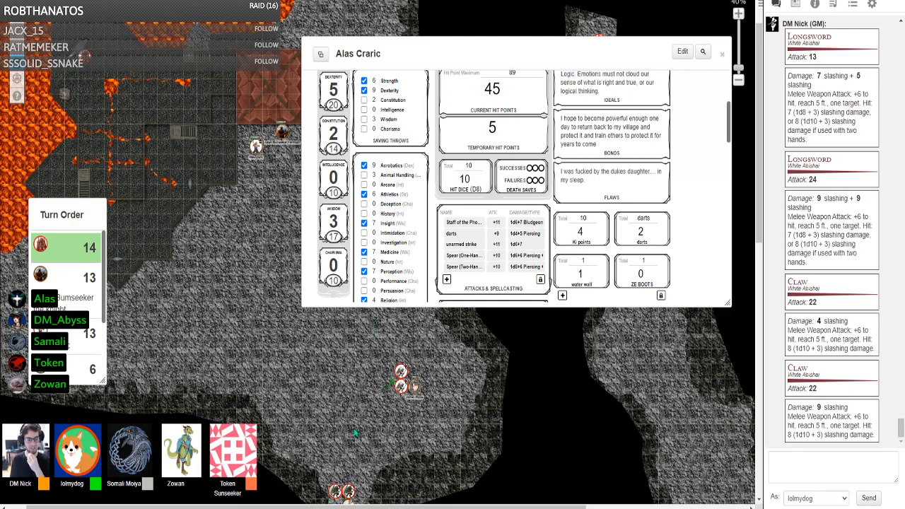
mouse_move(338, 339)
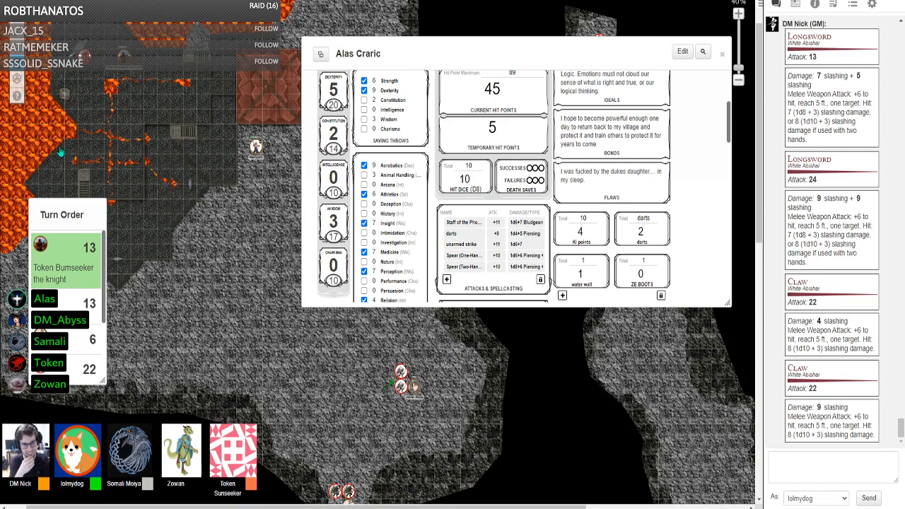
Step: Advance a token about 20 feet across the upper lava-lined cave
drag(266, 130, 205, 102)
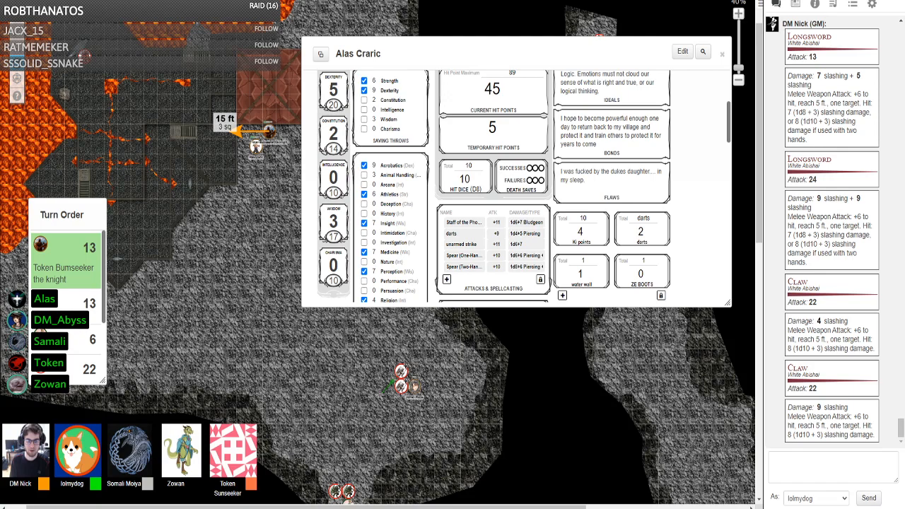
mouse_move(296, 482)
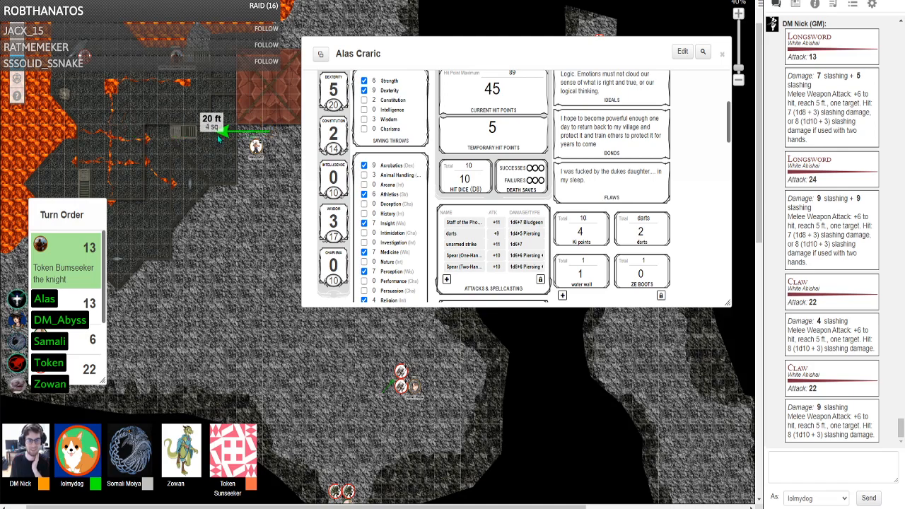
drag(223, 133, 142, 133)
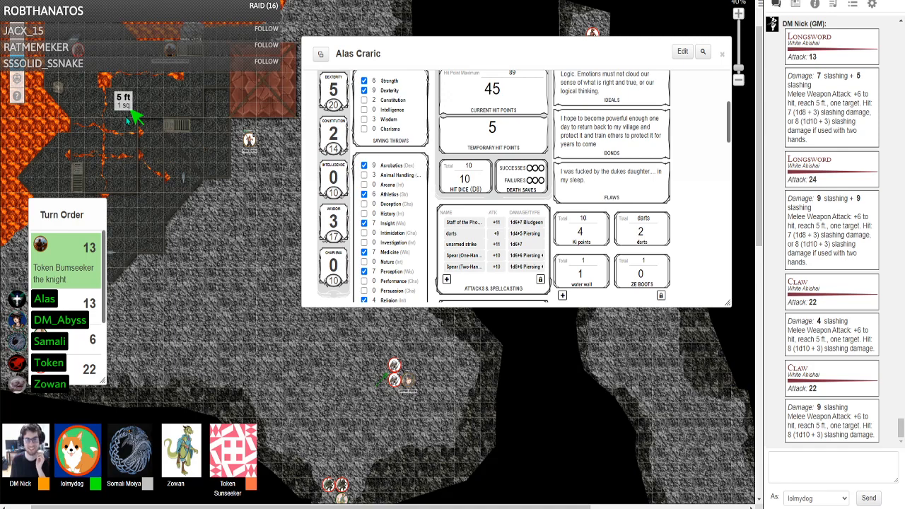
mouse_move(614, 271)
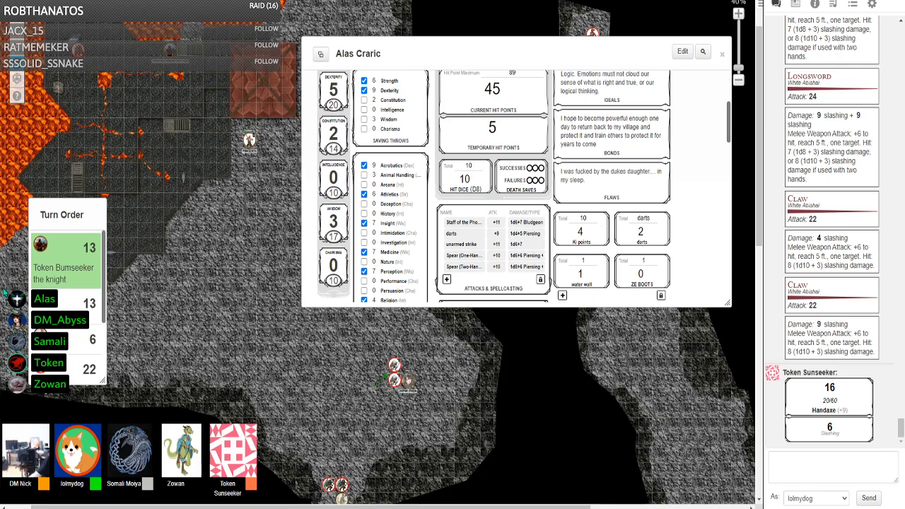
mouse_move(140, 102)
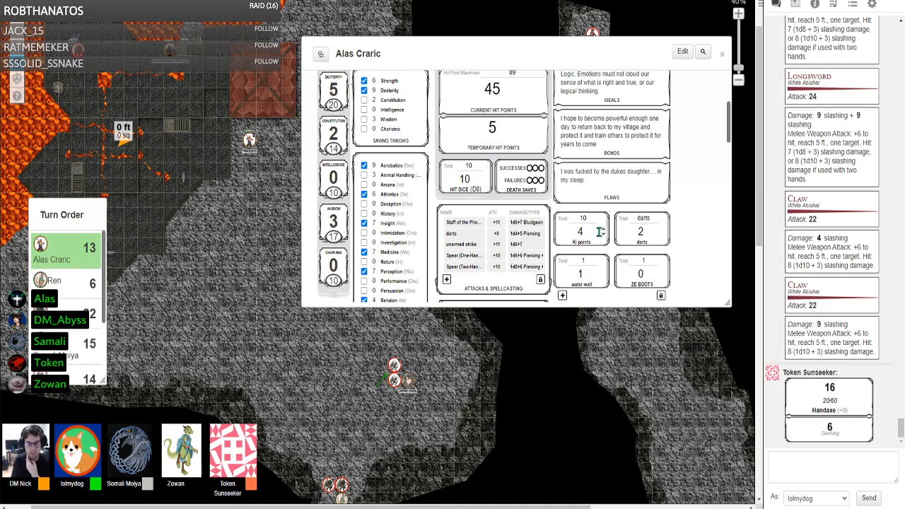
Step: Close the sheet, nudge a token, and reopen Alas Craric's full character sheet
click(721, 53)
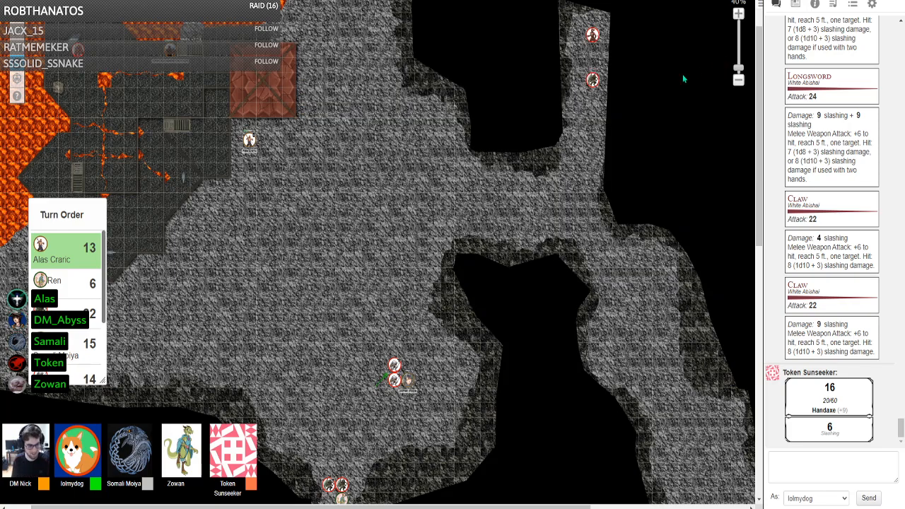
drag(249, 140, 149, 92)
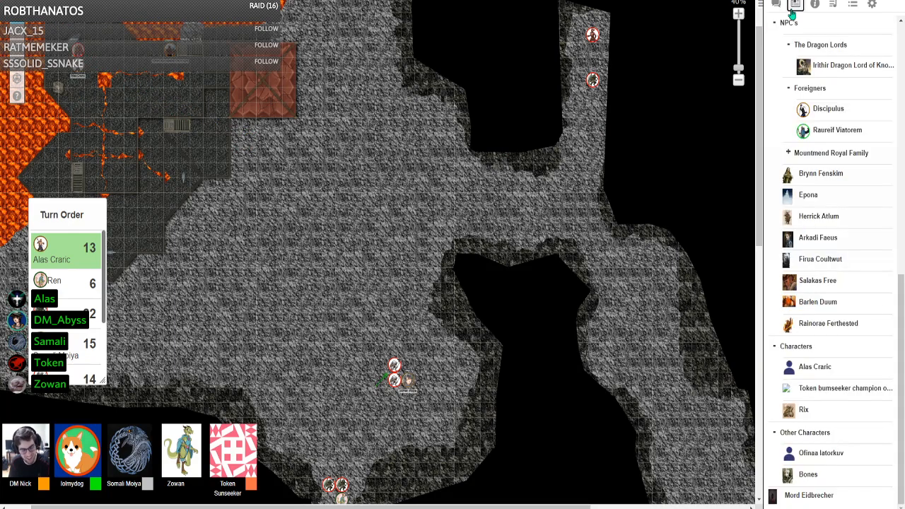
click(815, 366)
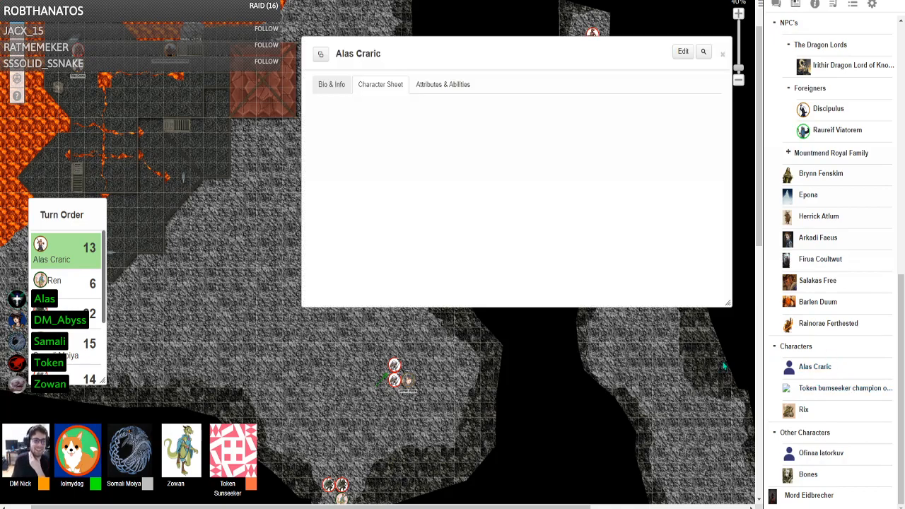
click(381, 85)
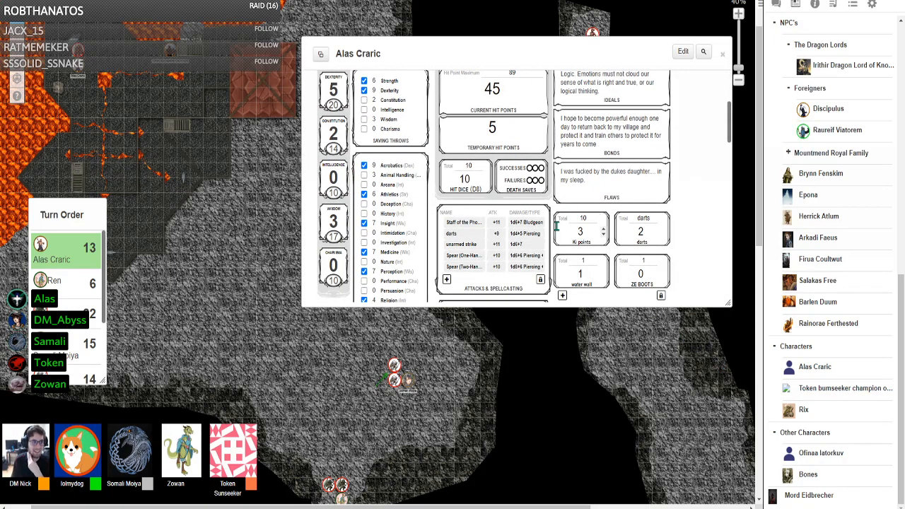
scroll(down, 3)
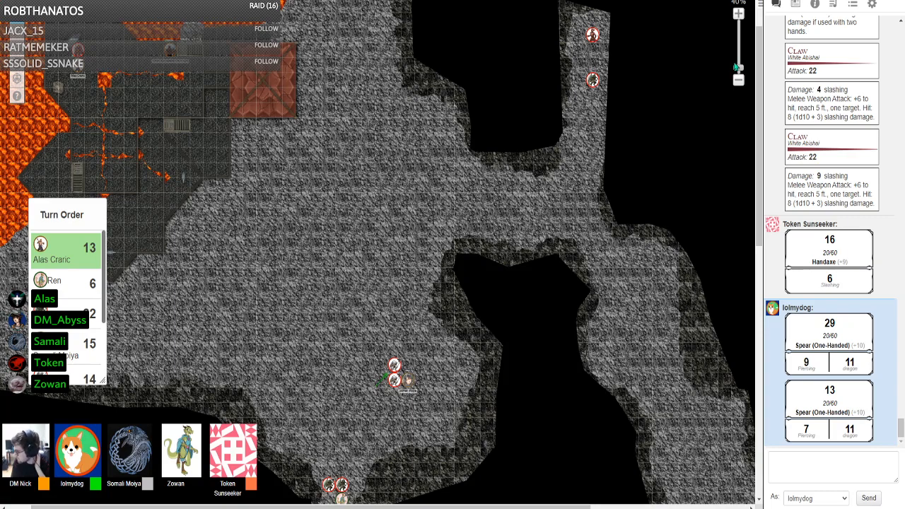
mouse_move(720, 113)
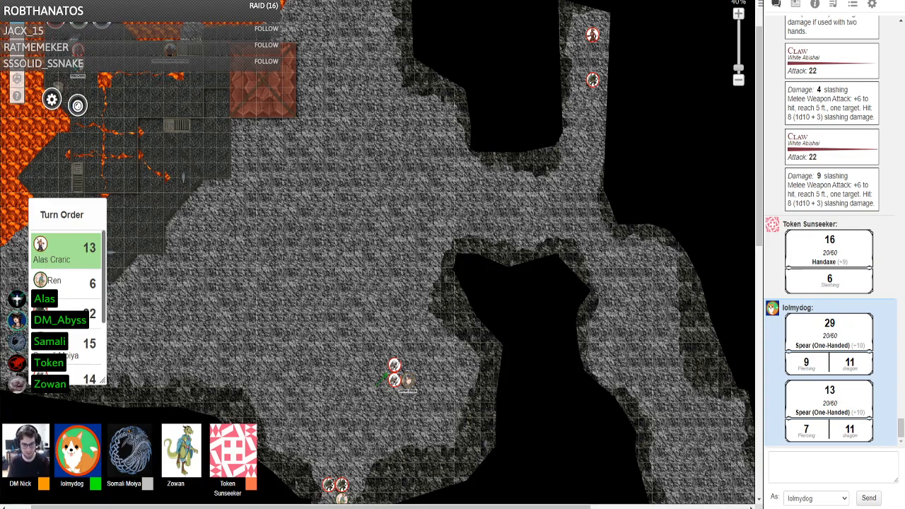
Step: Pass the turn from Alas Craric to Ren, now leading the turn order at 6
click(78, 104)
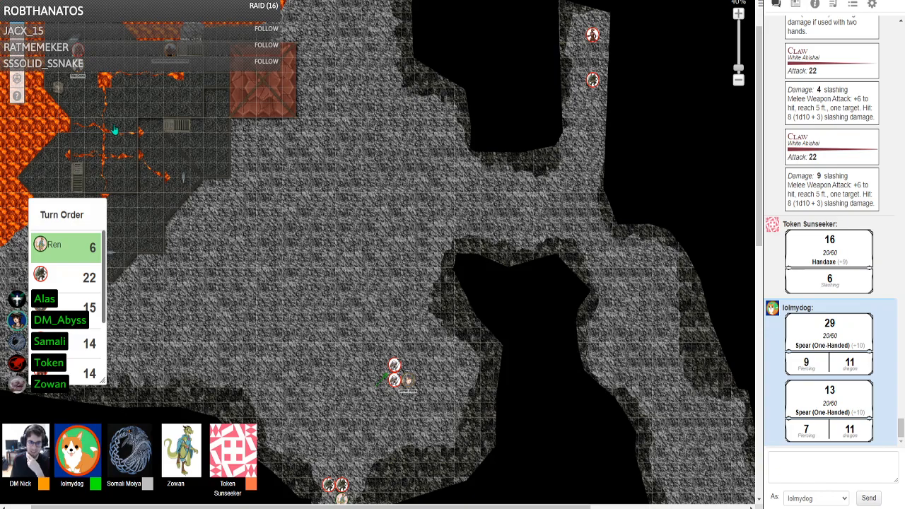
mouse_move(85, 153)
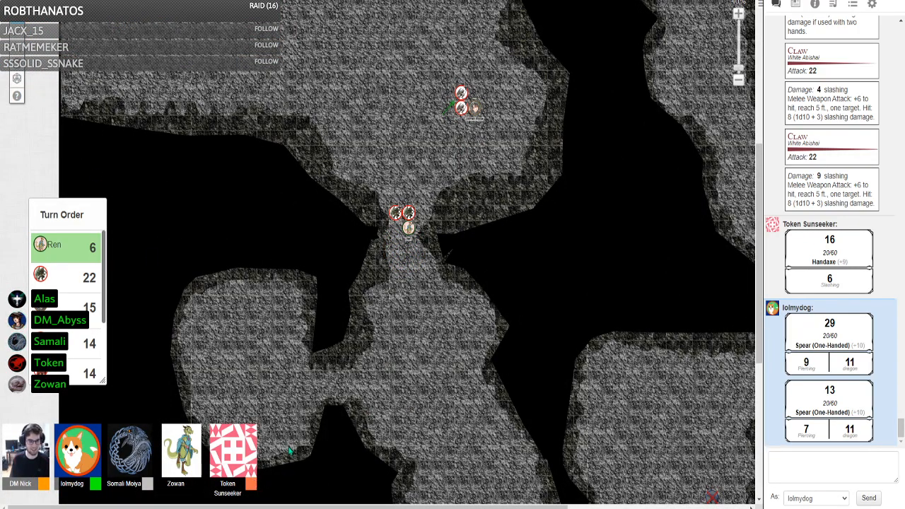
mouse_move(125, 151)
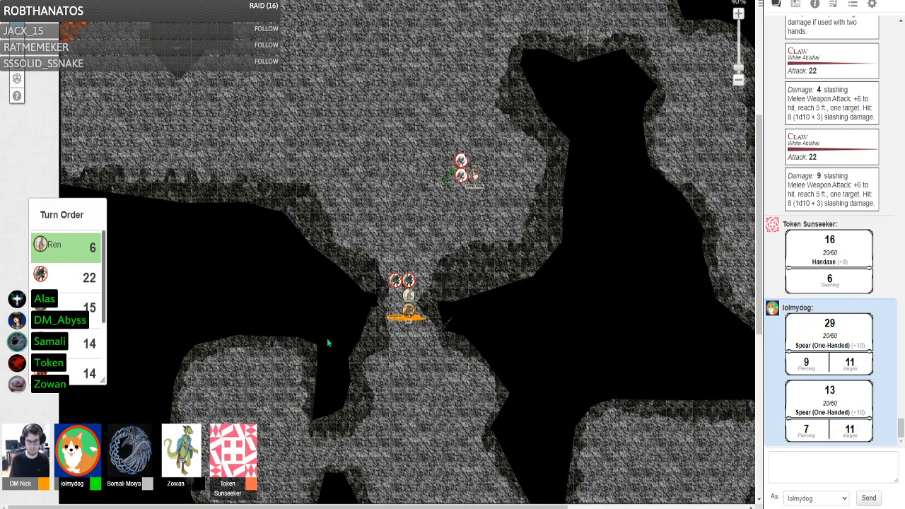
mouse_move(348, 317)
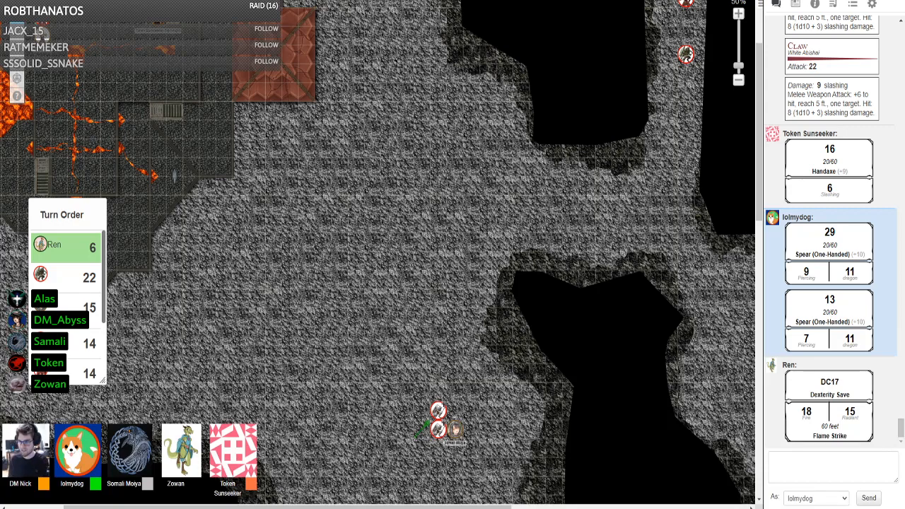
Step: Scroll the chat to follow Ren's Flame Strike and the two DC17 Dexterity saves of 23 and 20
scroll(down, 3)
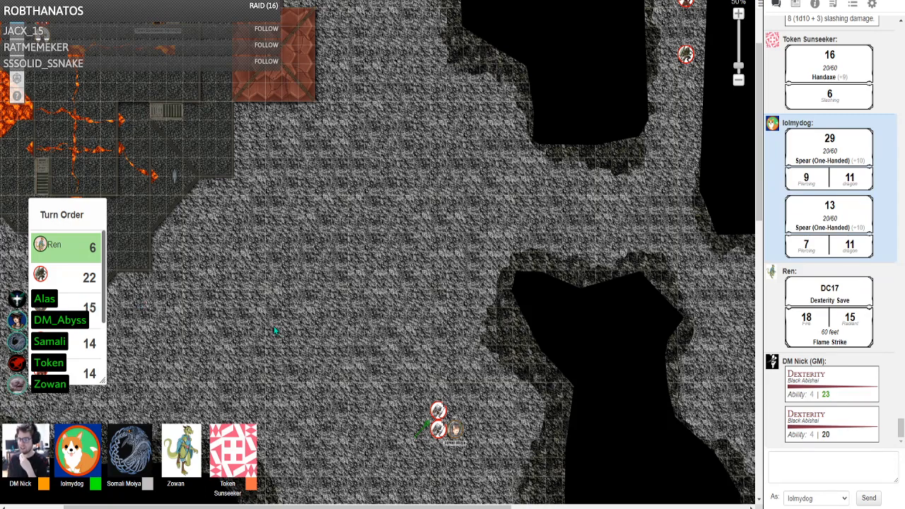
mouse_move(277, 328)
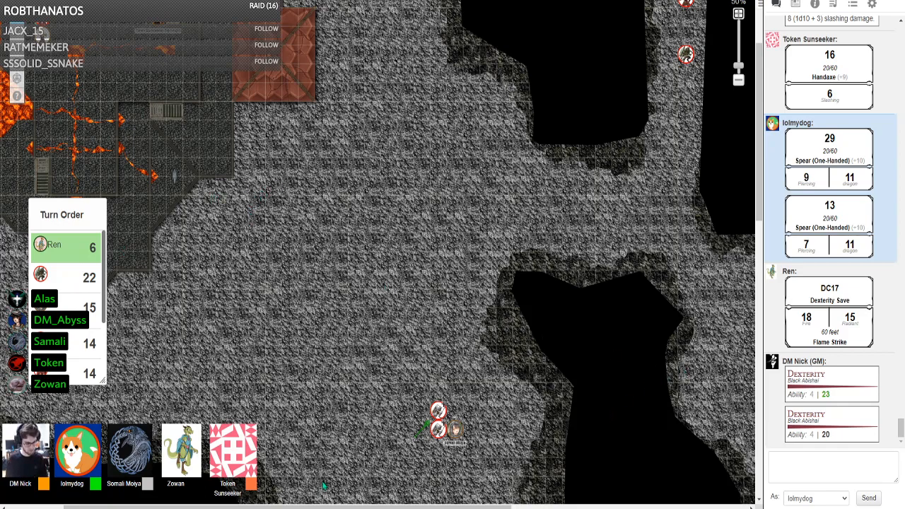
mouse_move(331, 455)
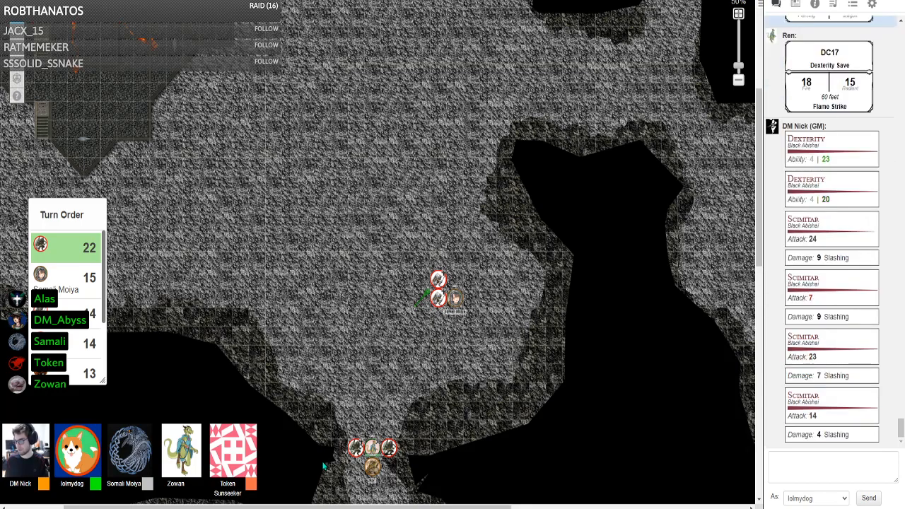
Step: Scroll the chat to follow the scimitar and bite attacks and Somali Moiya's death save of 2
scroll(down, 3)
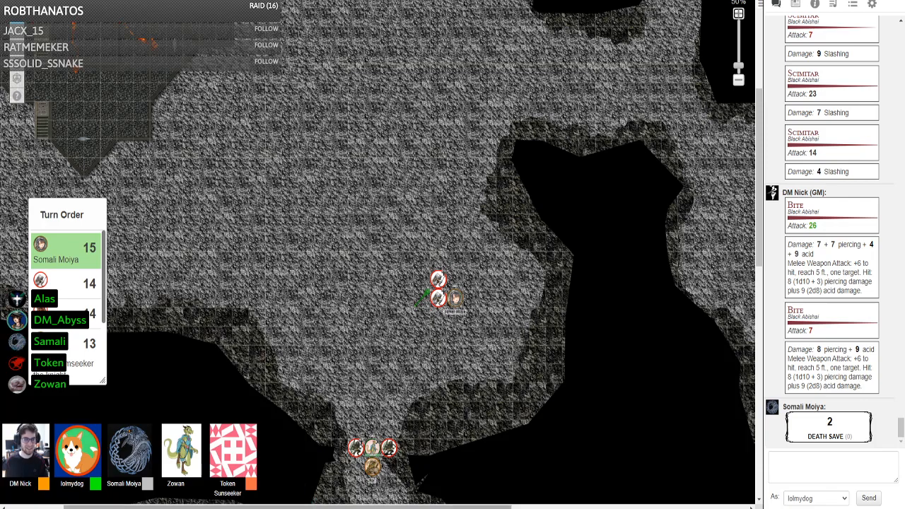
mouse_move(91, 289)
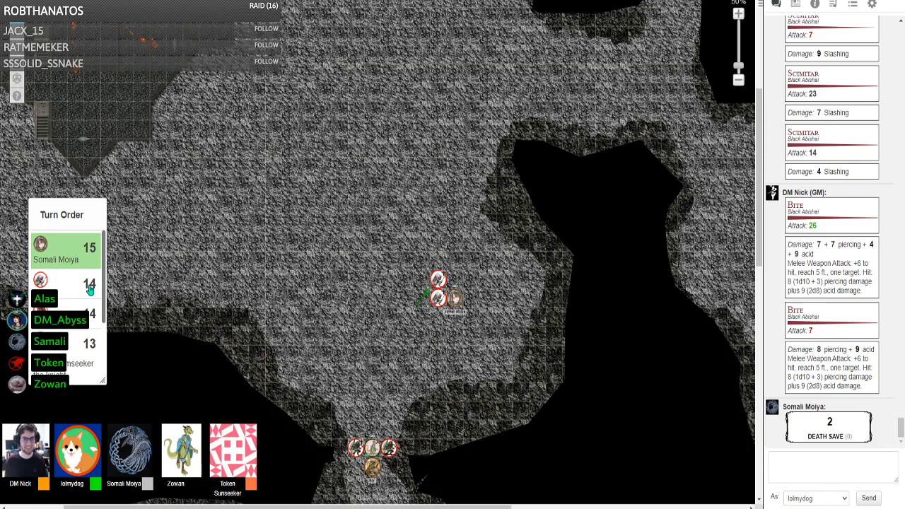
mouse_move(99, 187)
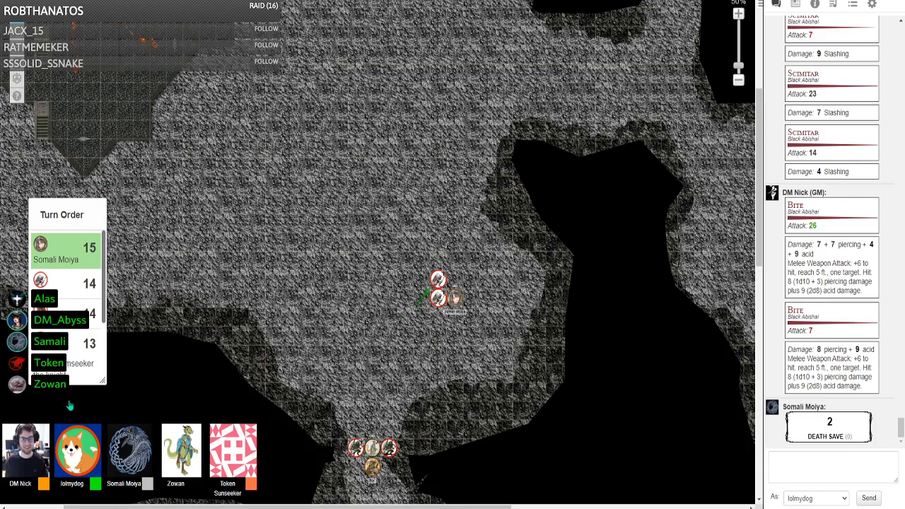
mouse_move(77, 425)
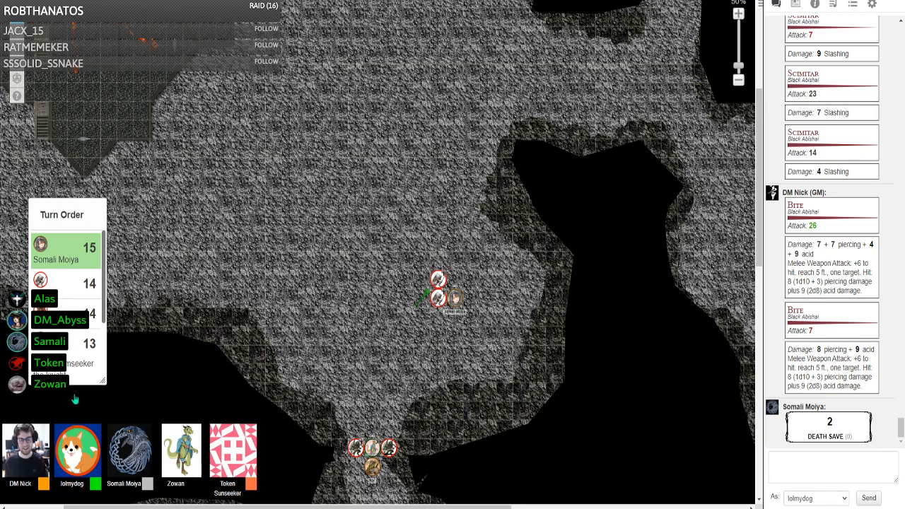
mouse_move(308, 248)
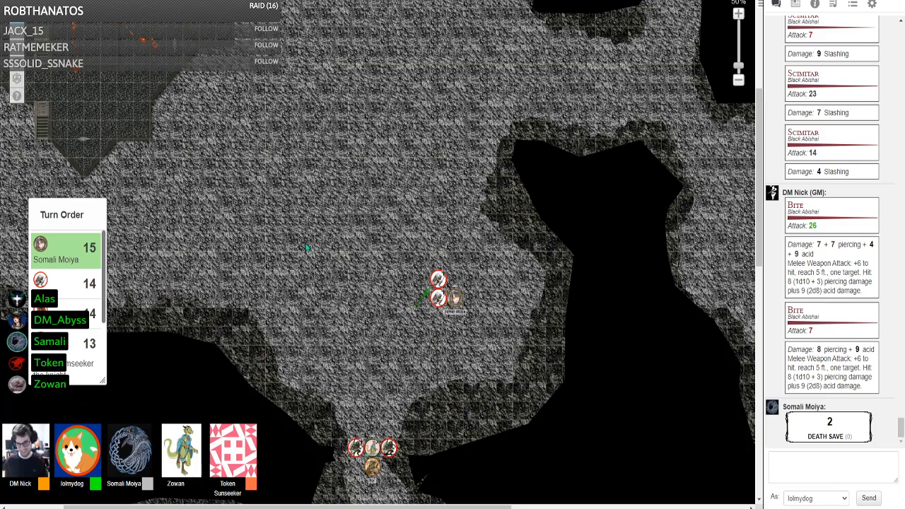
mouse_move(232, 295)
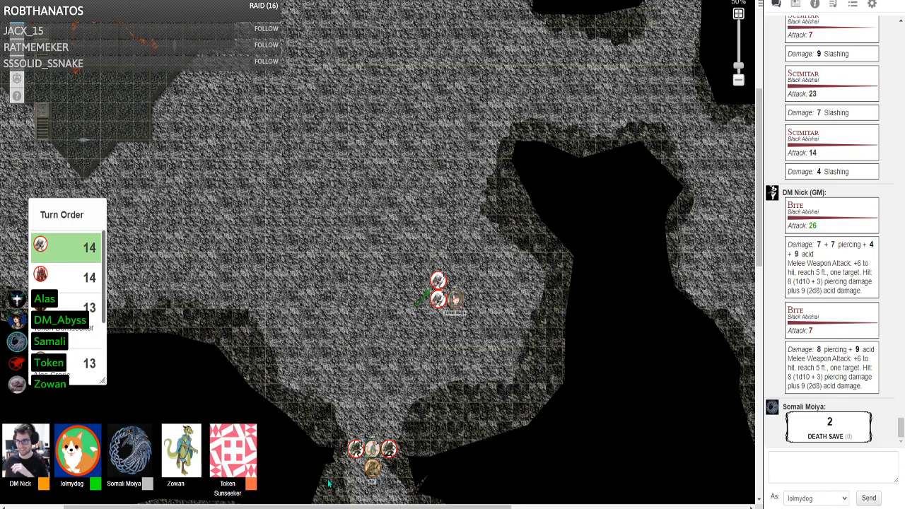
Step: Scroll the chat to follow the longsword attack of 10 and claw attacks of 17 and 10
scroll(down, 3)
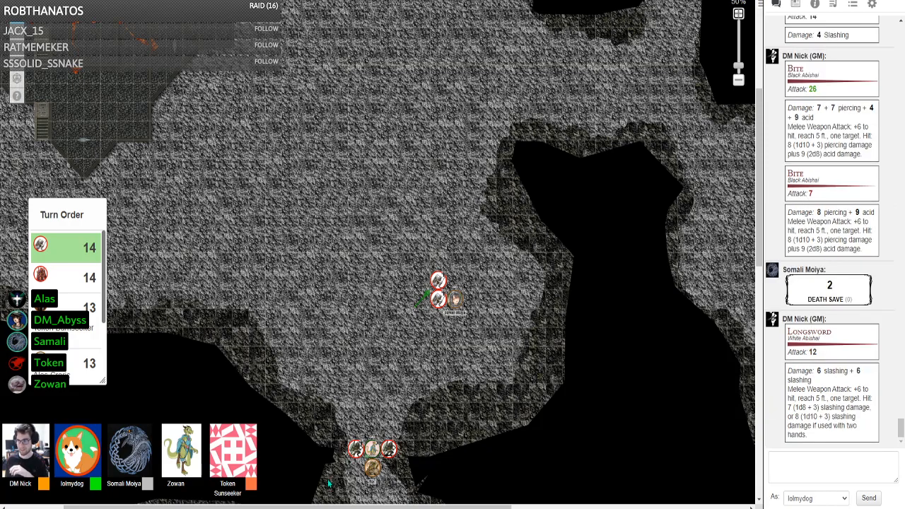
scroll(down, 3)
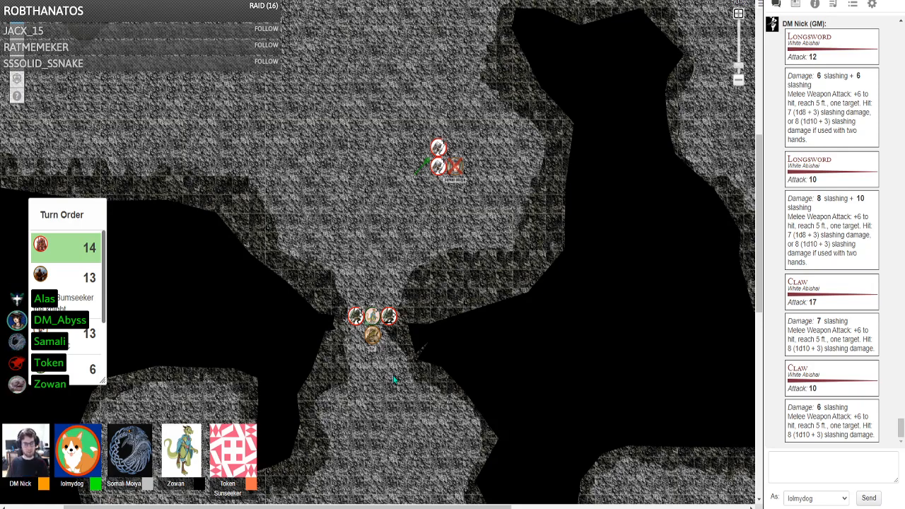
mouse_move(386, 379)
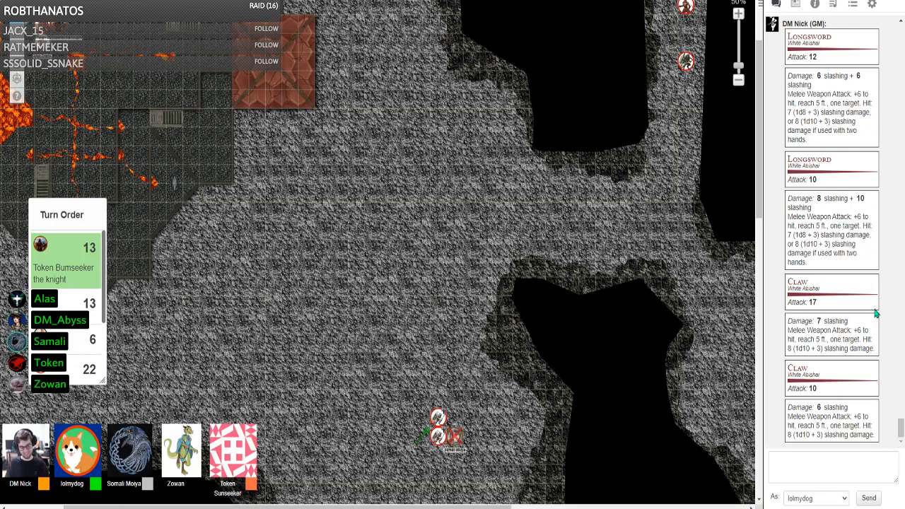
mouse_move(693, 376)
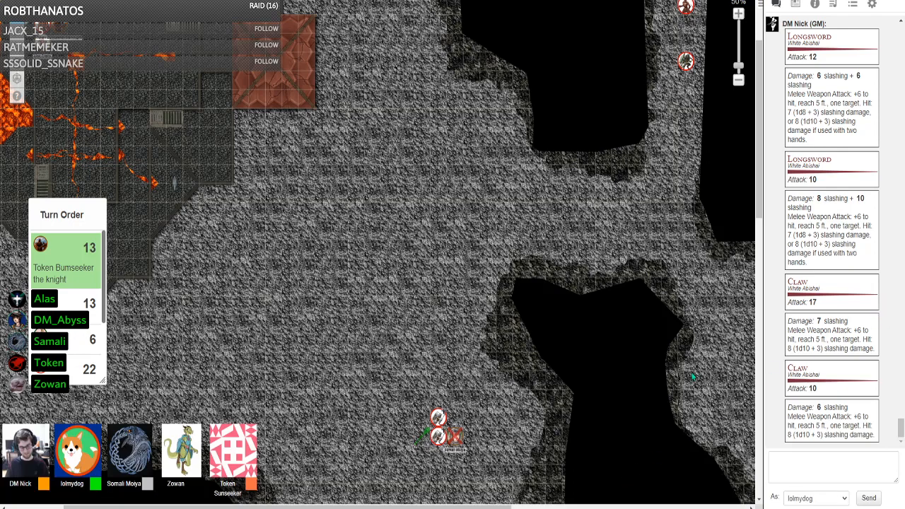
Step: Scroll down and select an entry in the journal's NPC and character list
scroll(down, 3)
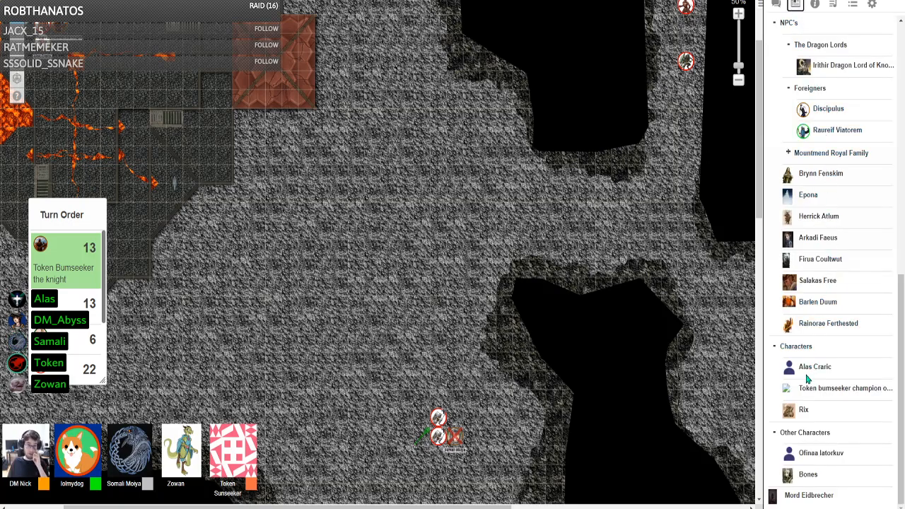
click(815, 367)
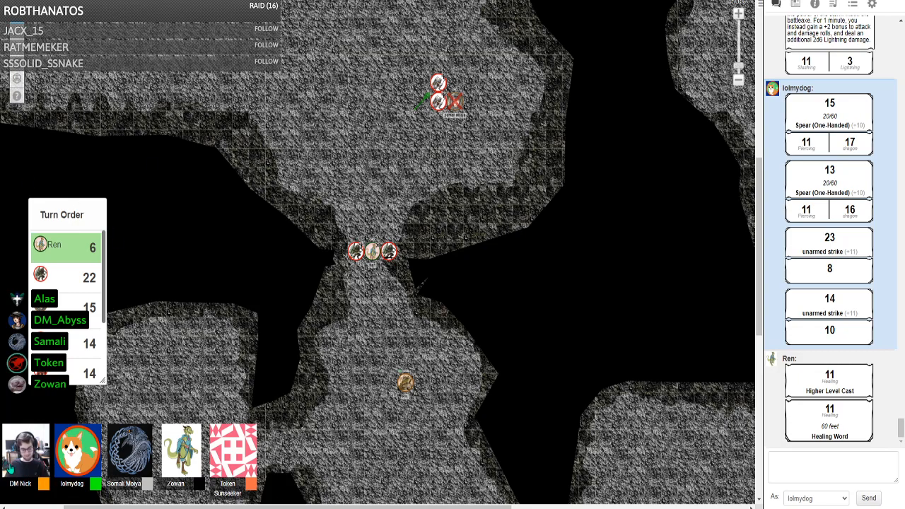
mouse_move(78, 290)
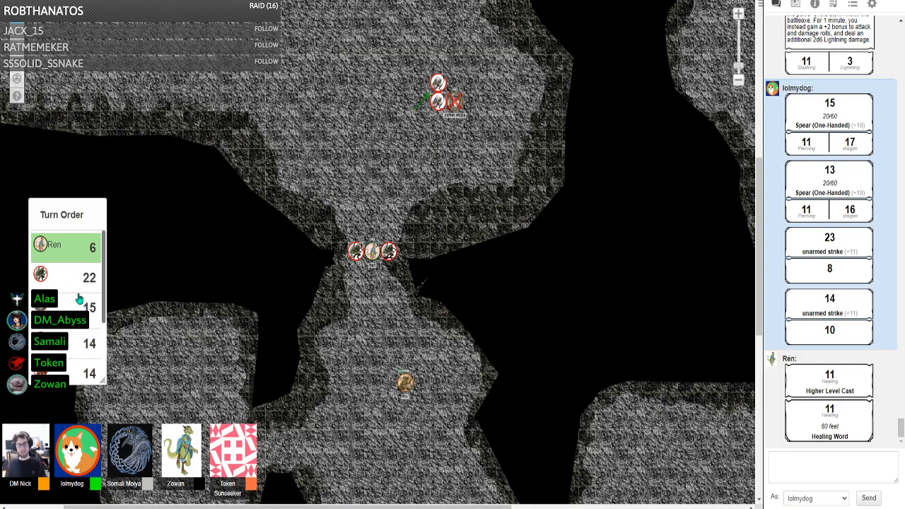
mouse_move(444, 385)
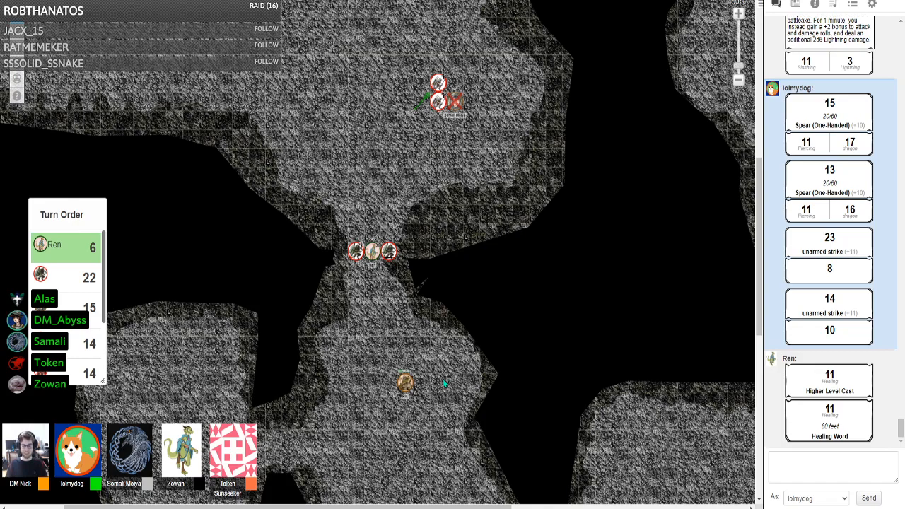
mouse_move(390, 413)
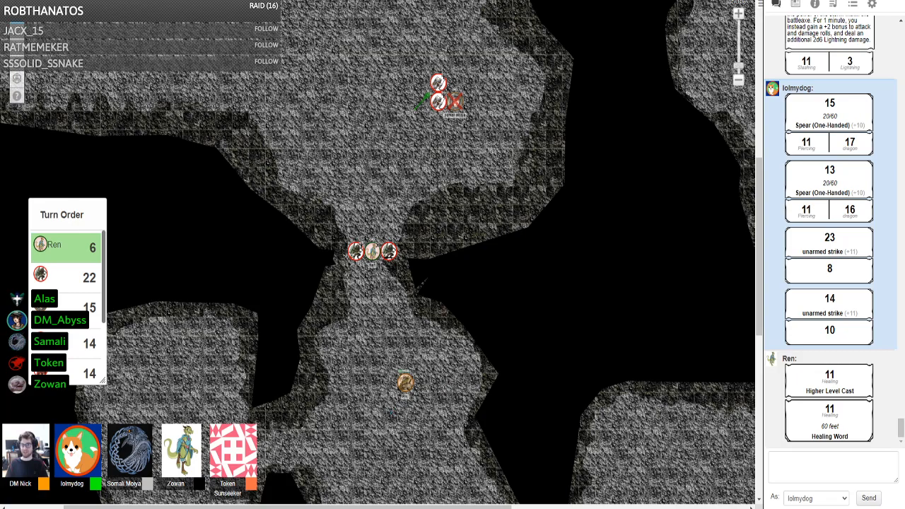
mouse_move(343, 447)
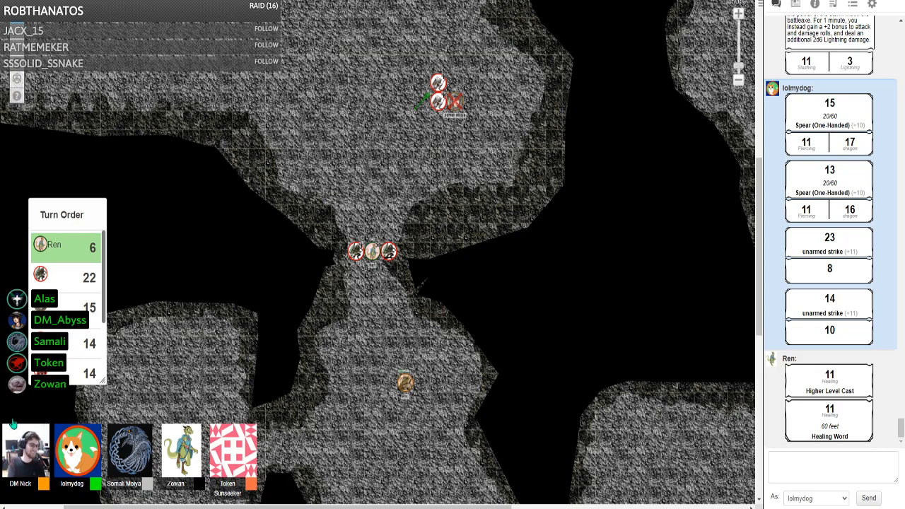
mouse_move(17, 402)
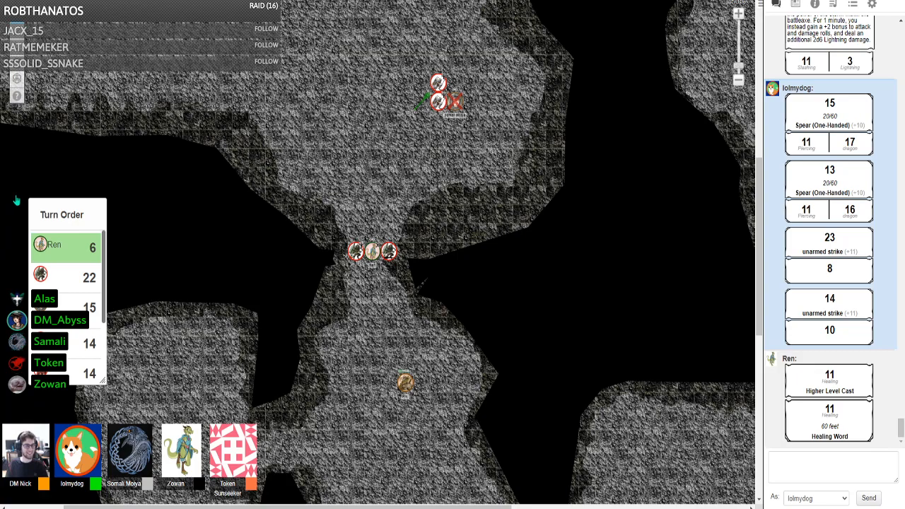
mouse_move(91, 306)
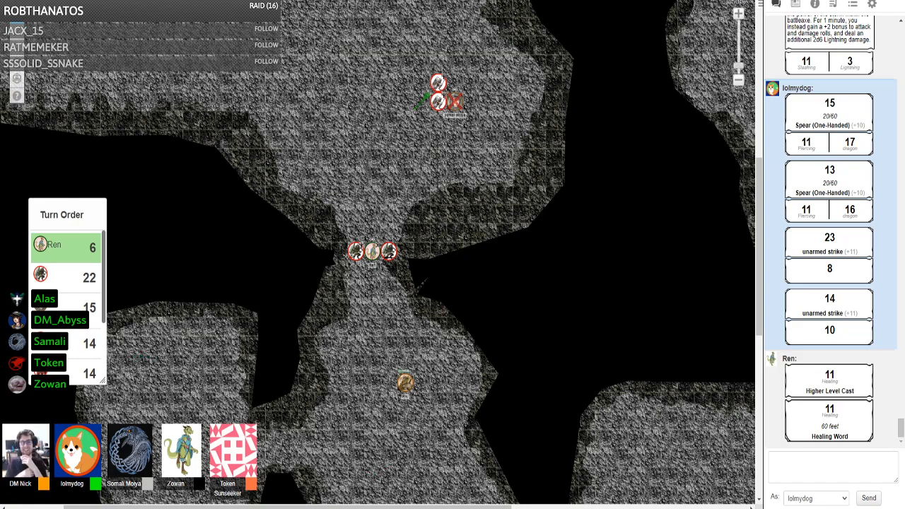
mouse_move(338, 396)
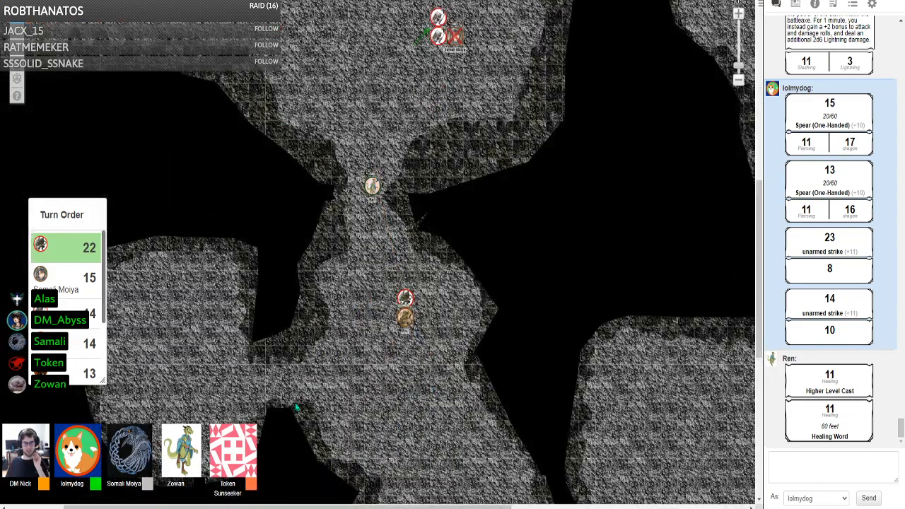
drag(404, 297, 390, 280)
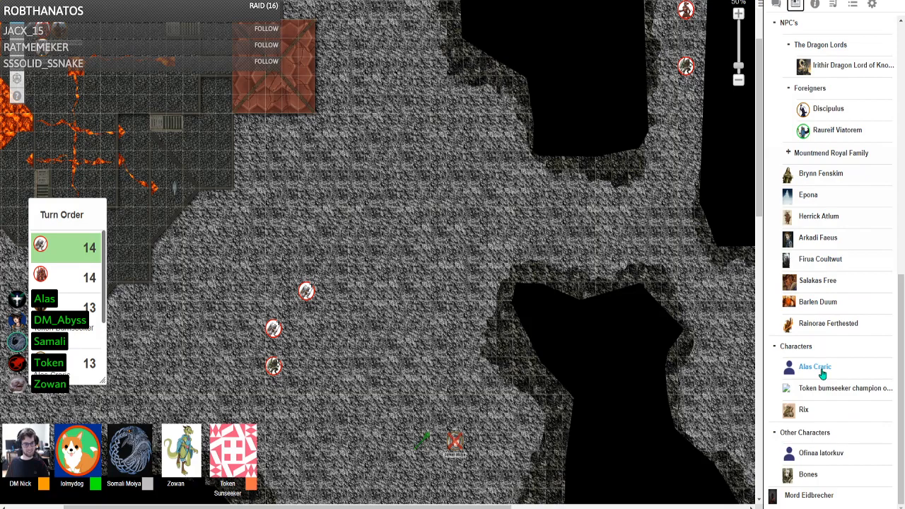
Step: Review Alas Craric's saving throws, skills and attacks on his sheet, then put it away
click(814, 366)
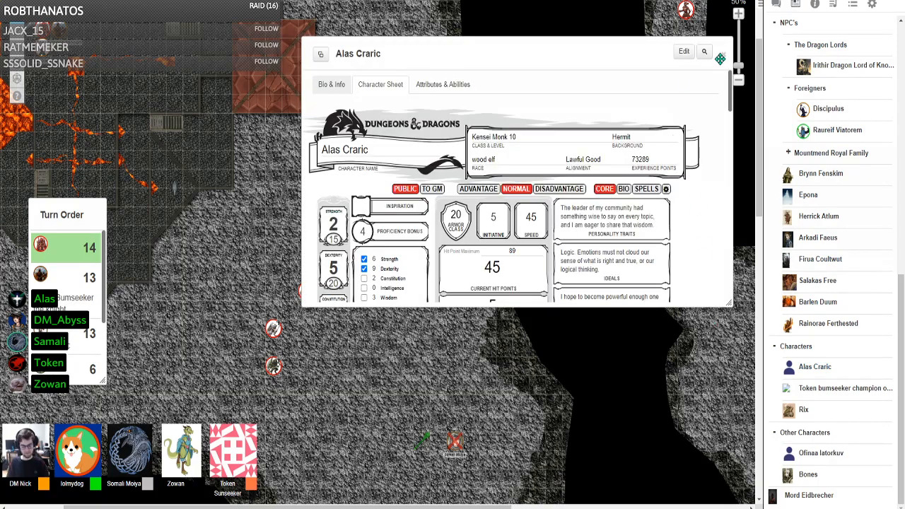
scroll(down, 3)
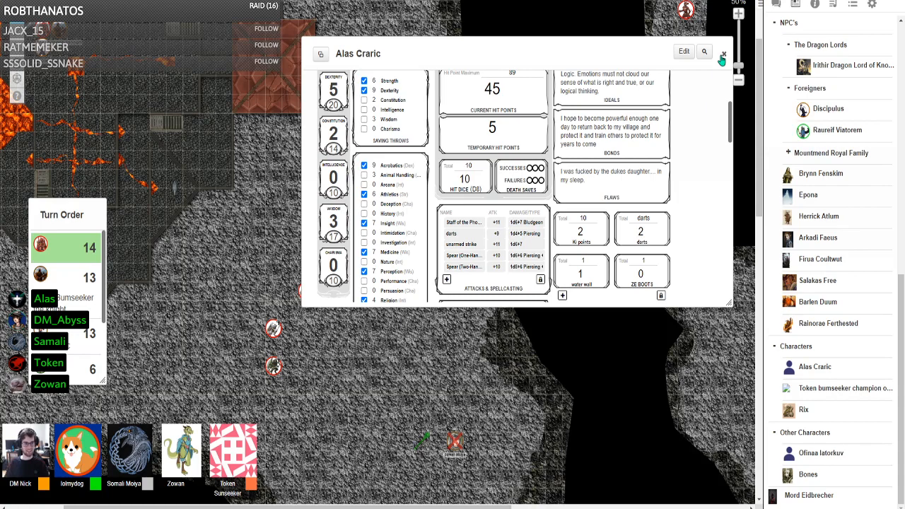
click(723, 56)
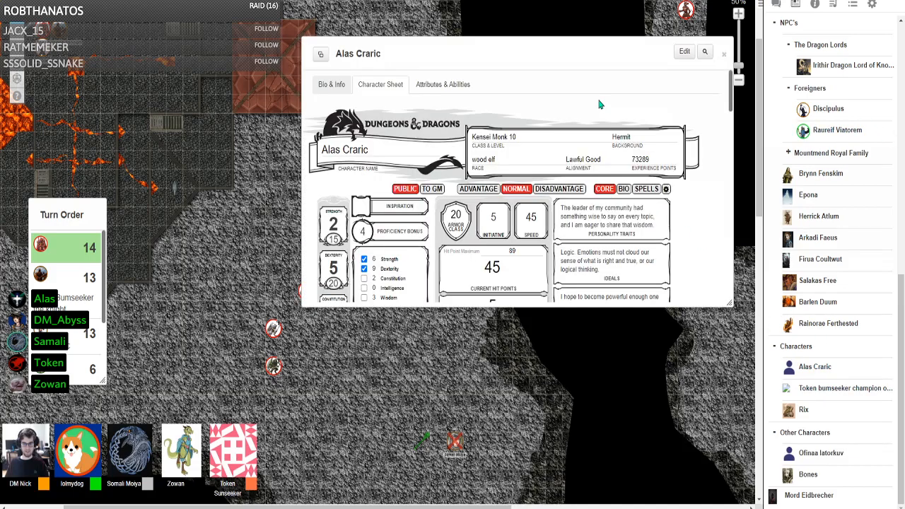
scroll(down, 3)
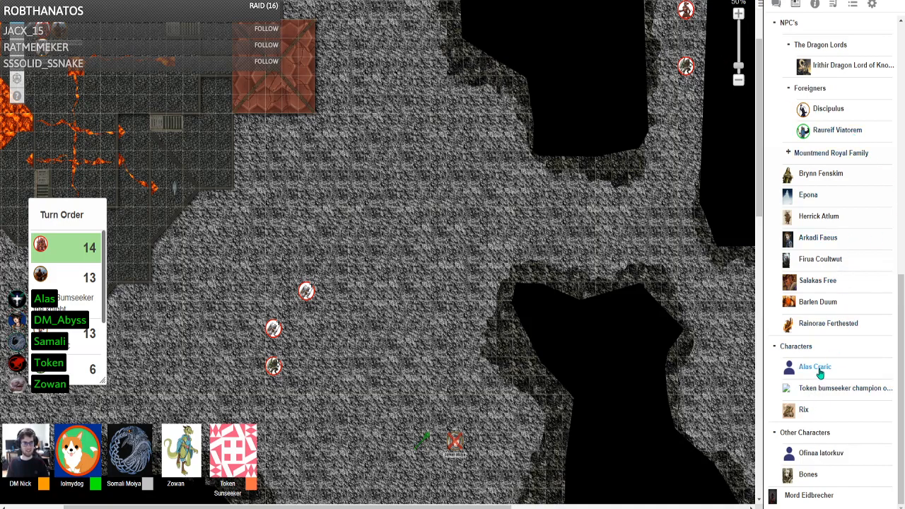
click(815, 366)
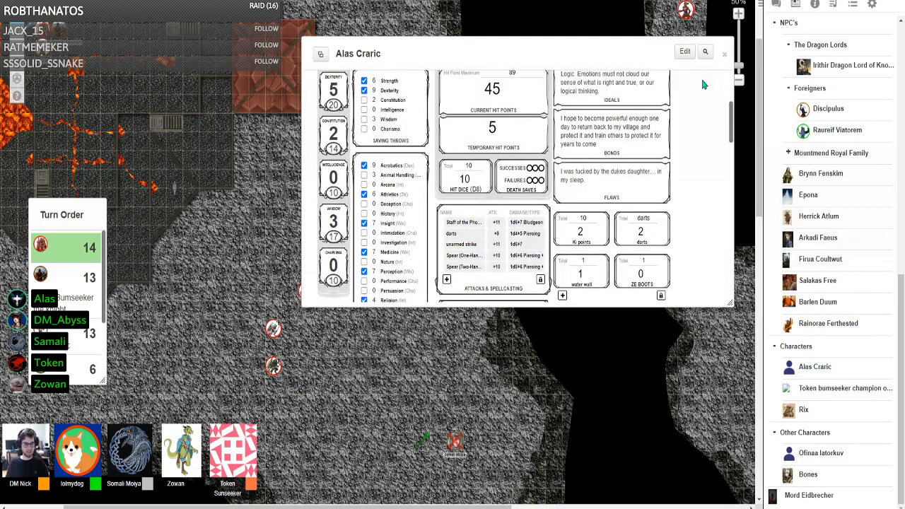
click(724, 54)
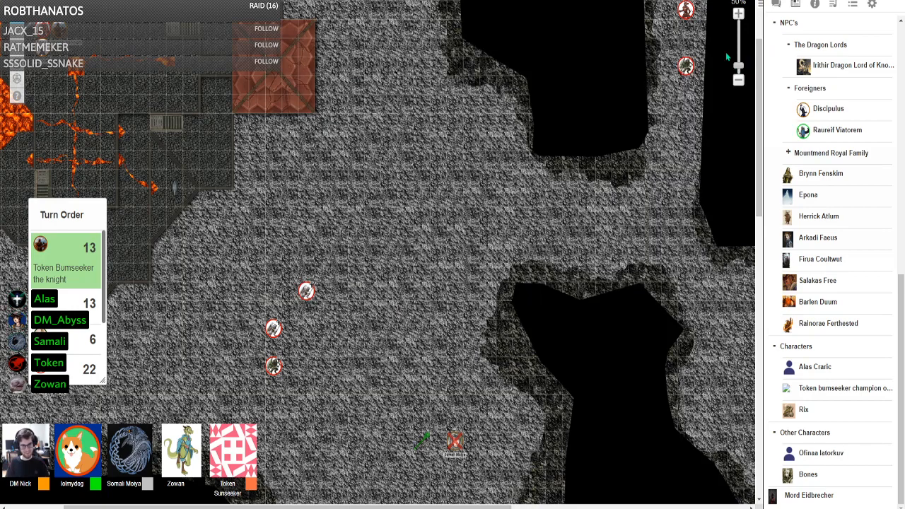
mouse_move(617, 164)
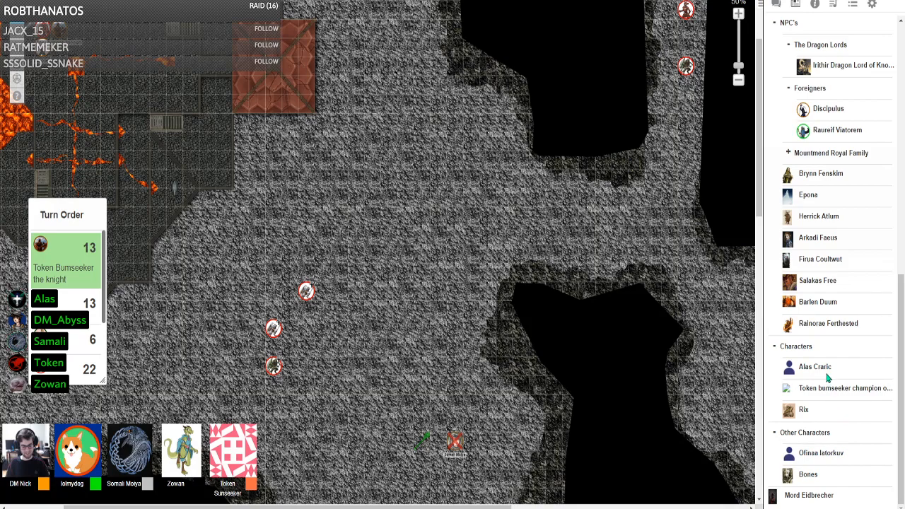
Step: Reopen Alas Craric's monk character sheet from the Journal and scroll into it
click(814, 366)
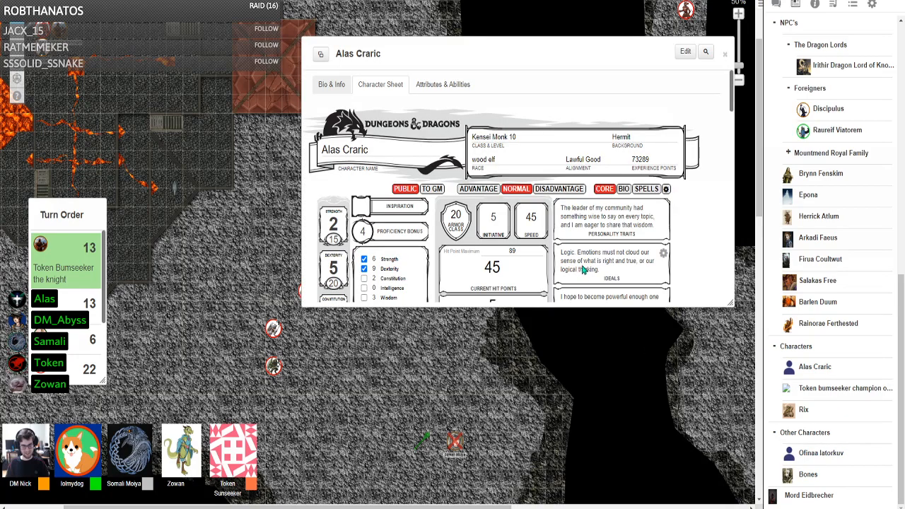
scroll(down, 3)
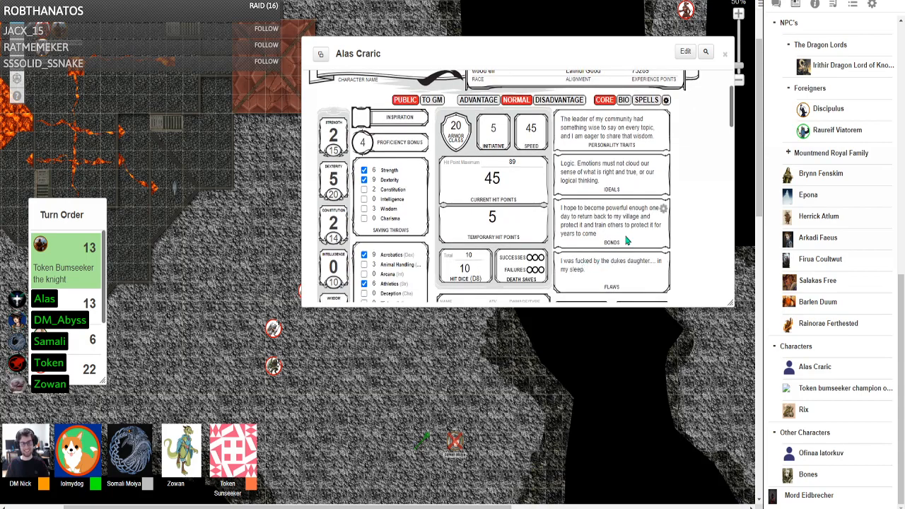
mouse_move(693, 197)
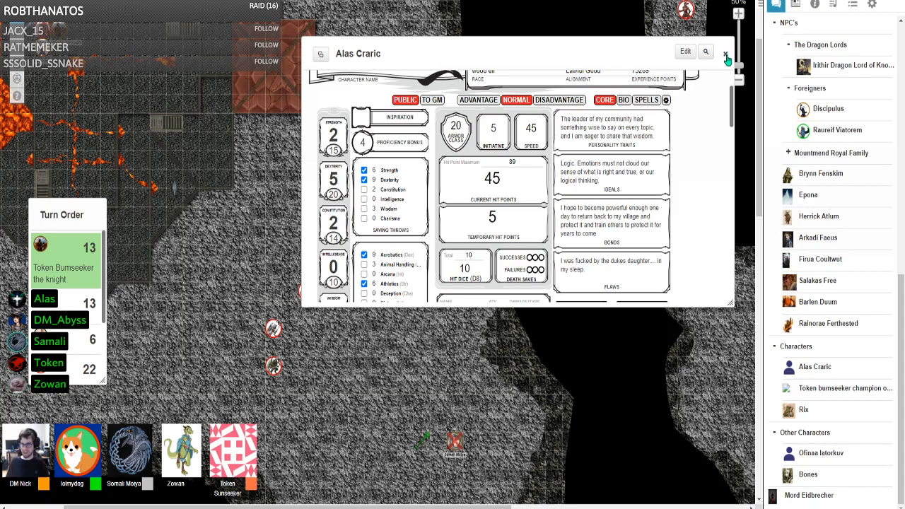
Step: Close Alas Craric's sheet to read the latest chat rolls, ending with a Strength save of 31
click(725, 53)
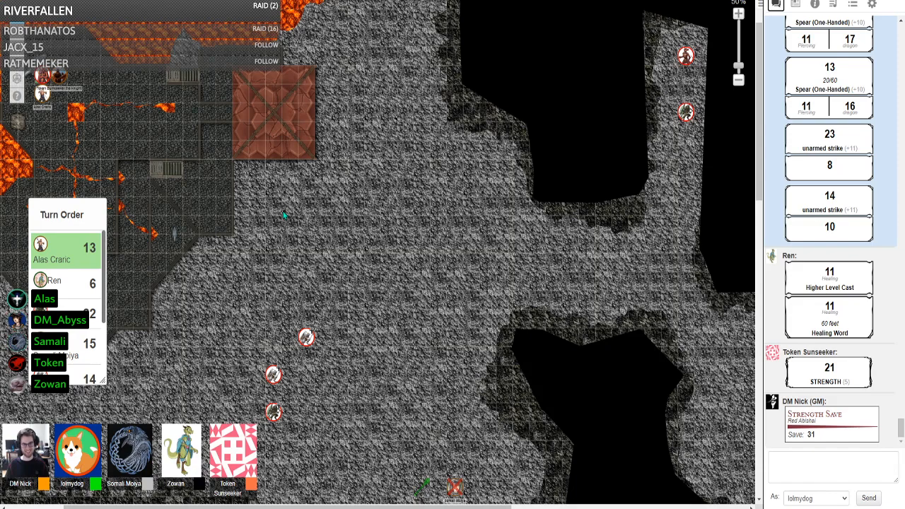
Step: Update a resource count on Alas Craric's sheet and close it again
click(795, 5)
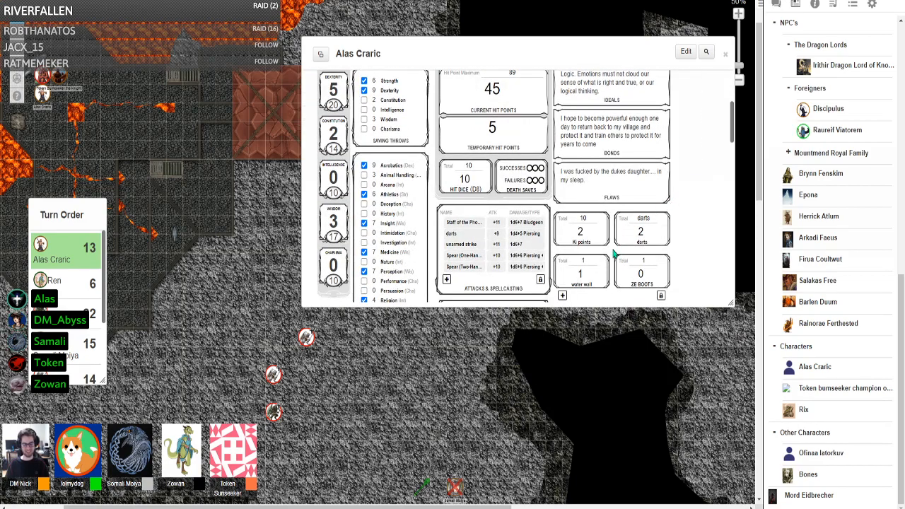
click(580, 232)
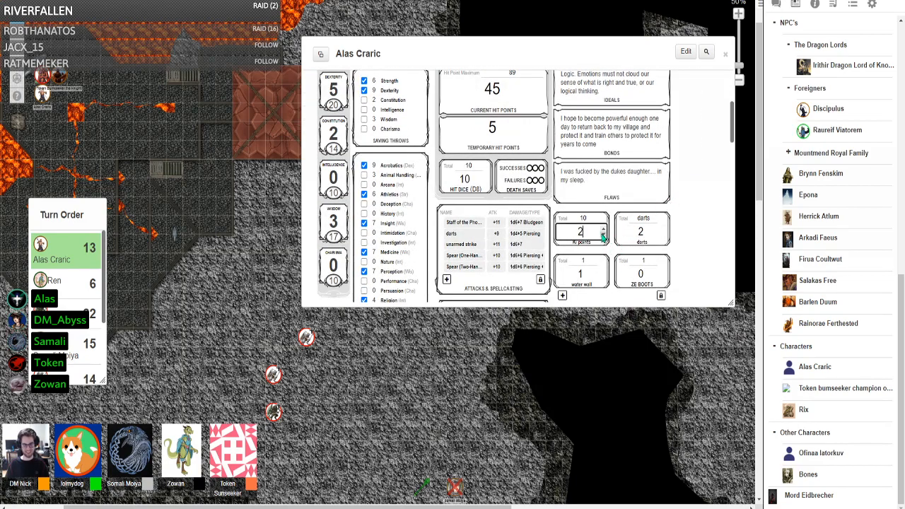
click(726, 53)
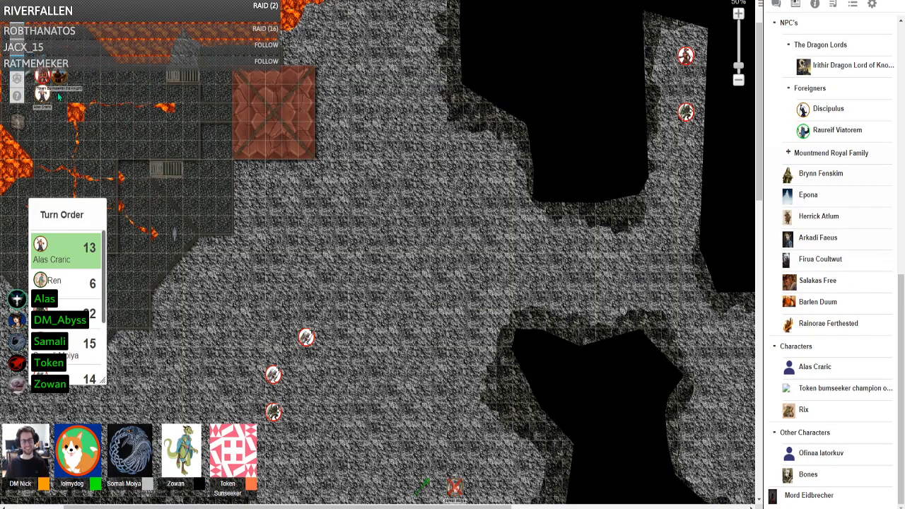
Step: Drag a character token up into the open area in the middle of the cave
drag(51, 96, 187, 144)
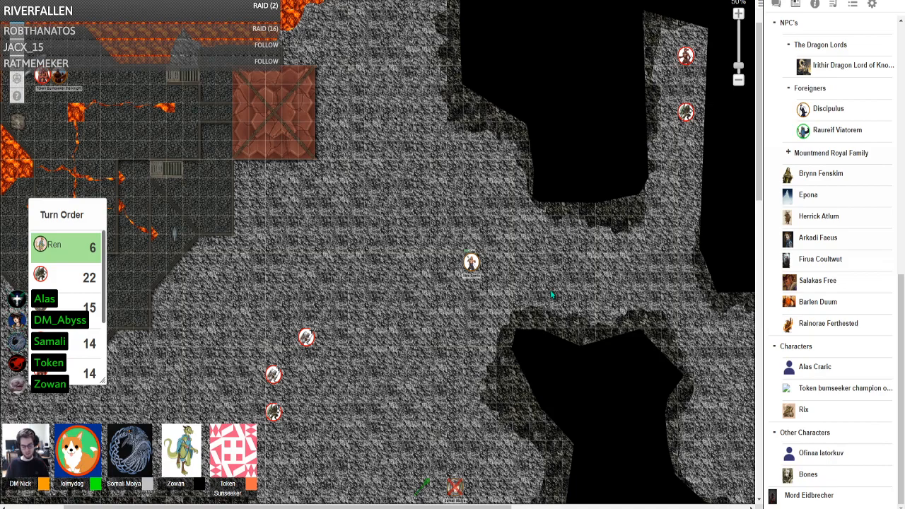
mouse_move(446, 179)
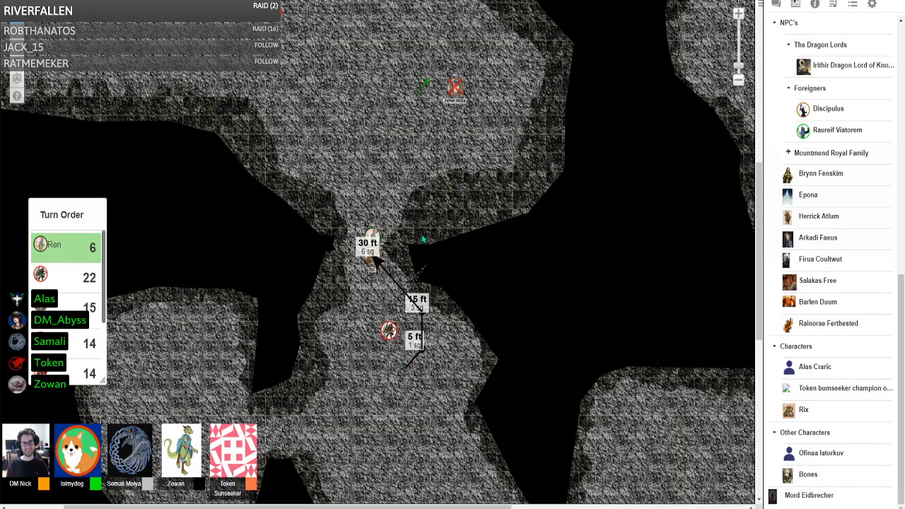
Step: Move the token 30 ft up the narrow cave passage along the ruler path
drag(389, 332, 374, 237)
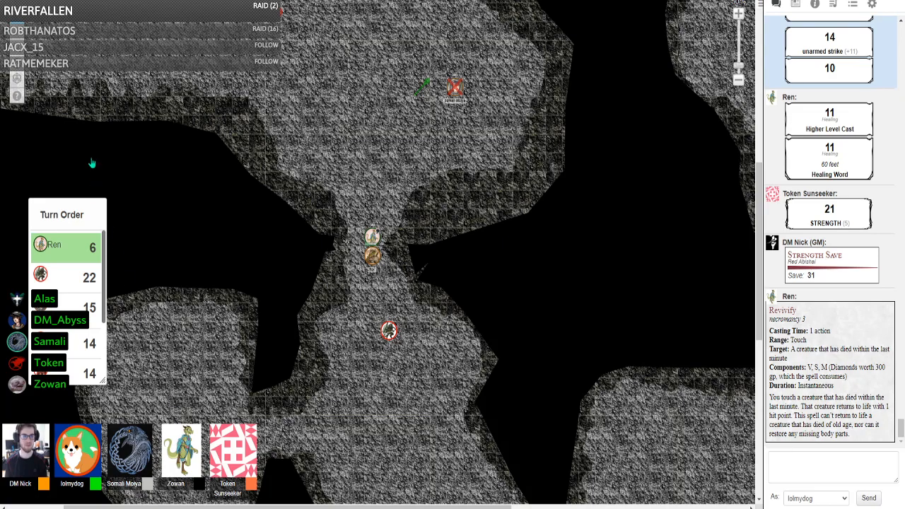
mouse_move(99, 145)
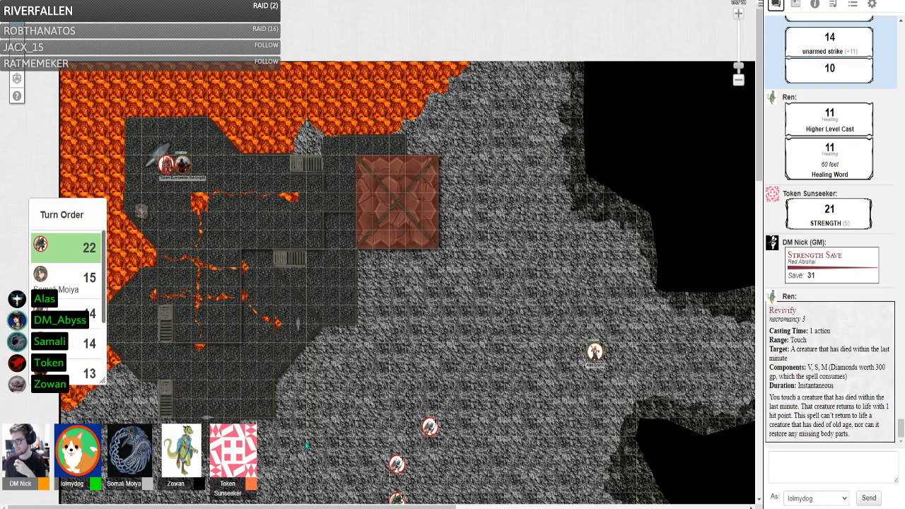
Step: Move the creature token up toward the lava edge after scrolling the chat log
scroll(down, 3)
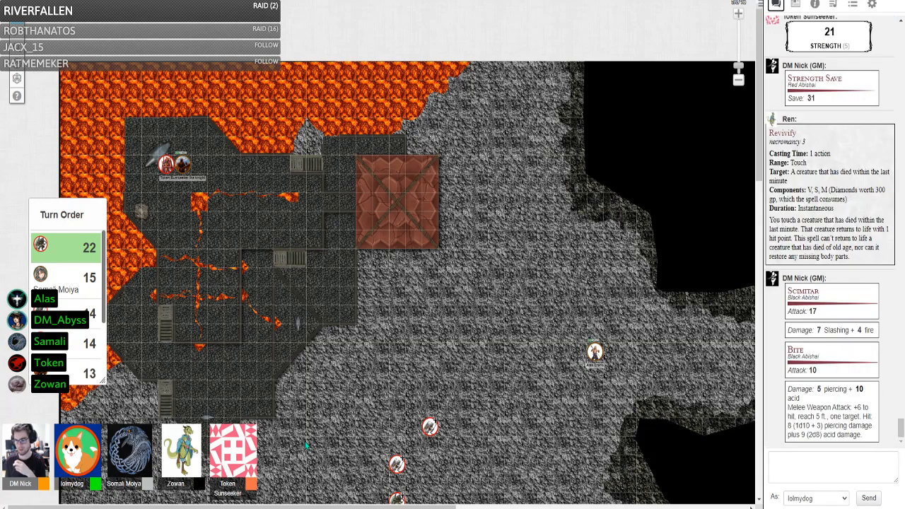
scroll(down, 3)
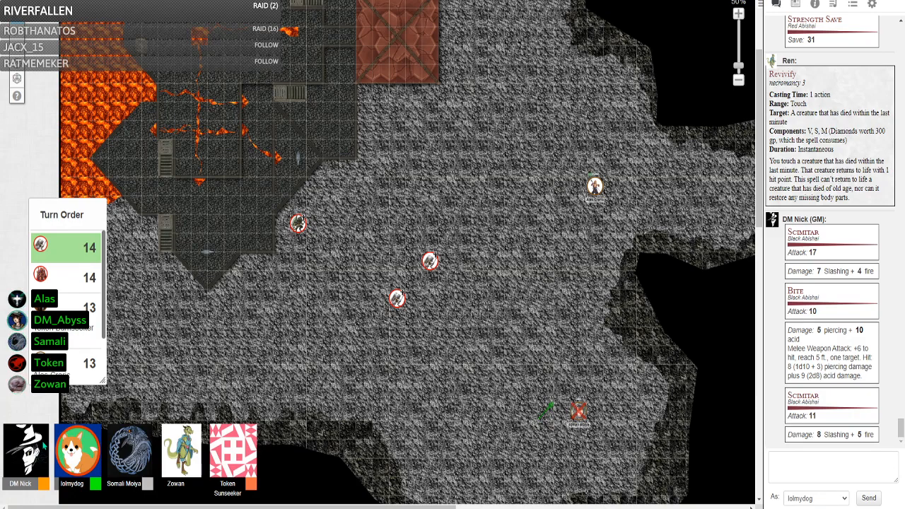
mouse_move(17, 241)
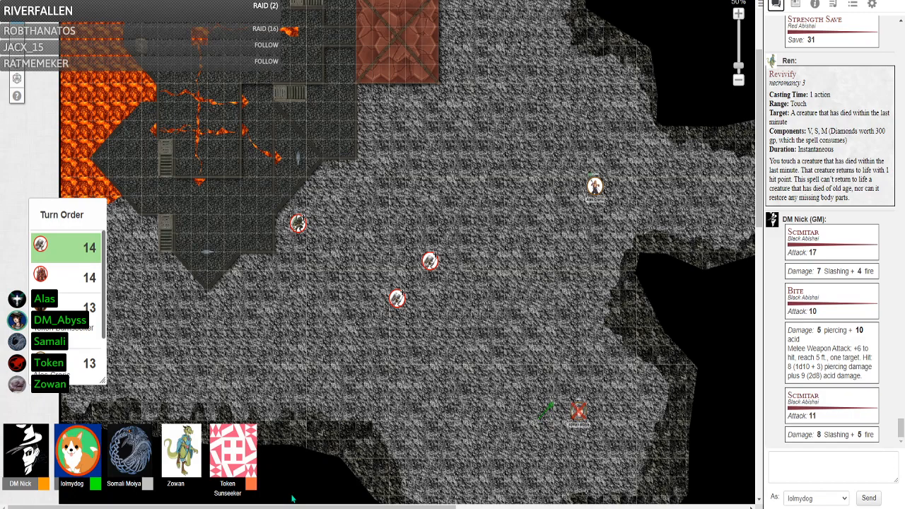
drag(396, 298, 338, 232)
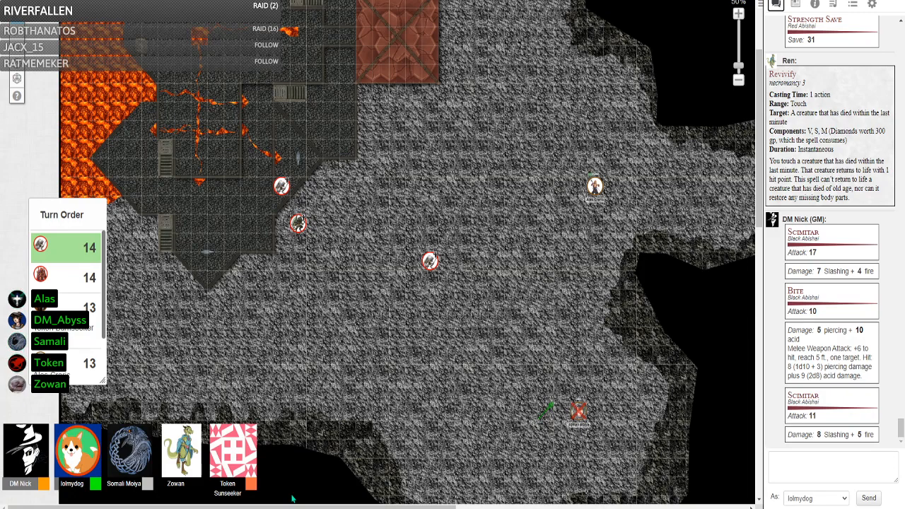
drag(430, 261, 331, 149)
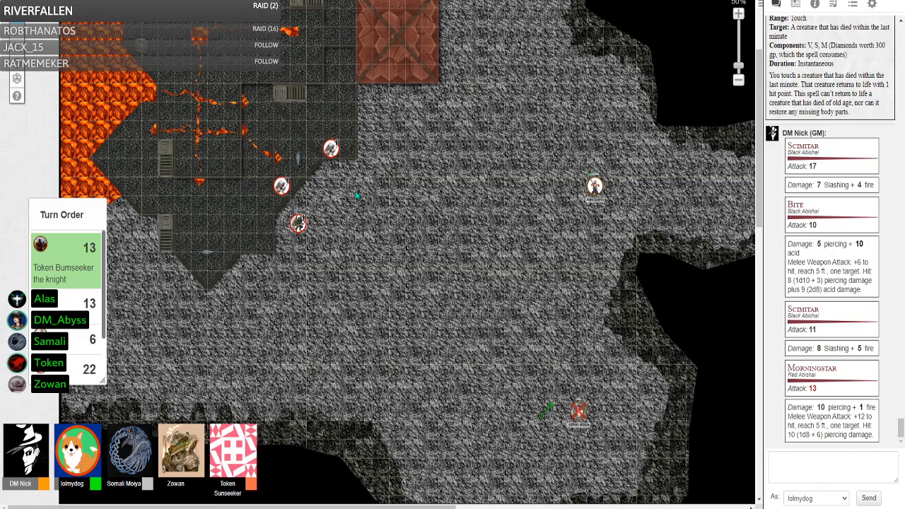
mouse_move(303, 206)
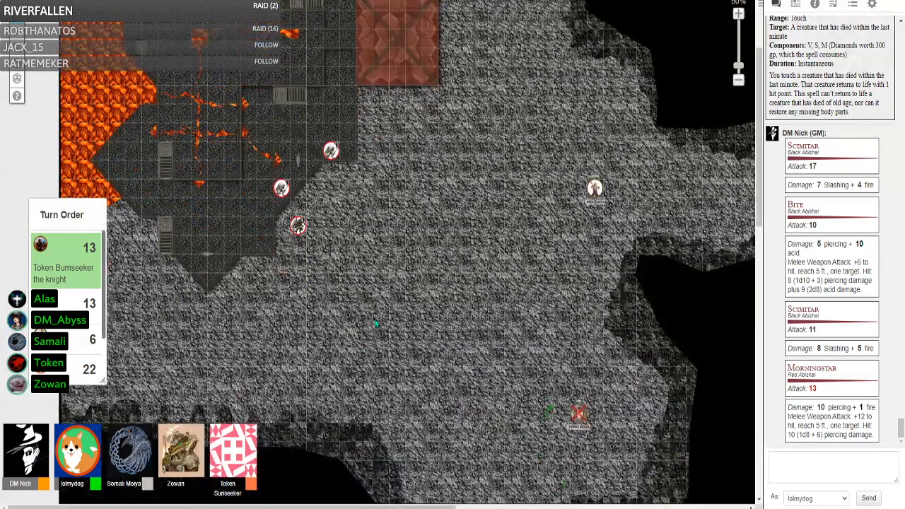
mouse_move(404, 260)
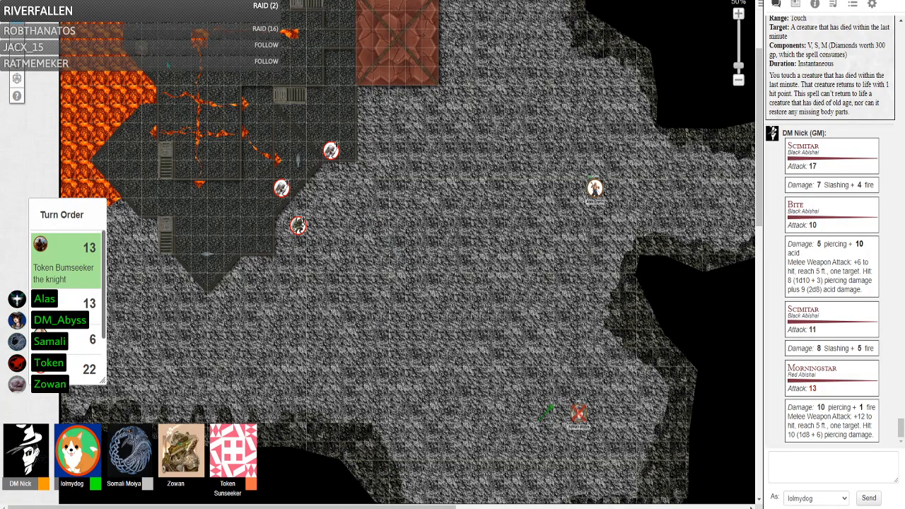
mouse_move(654, 346)
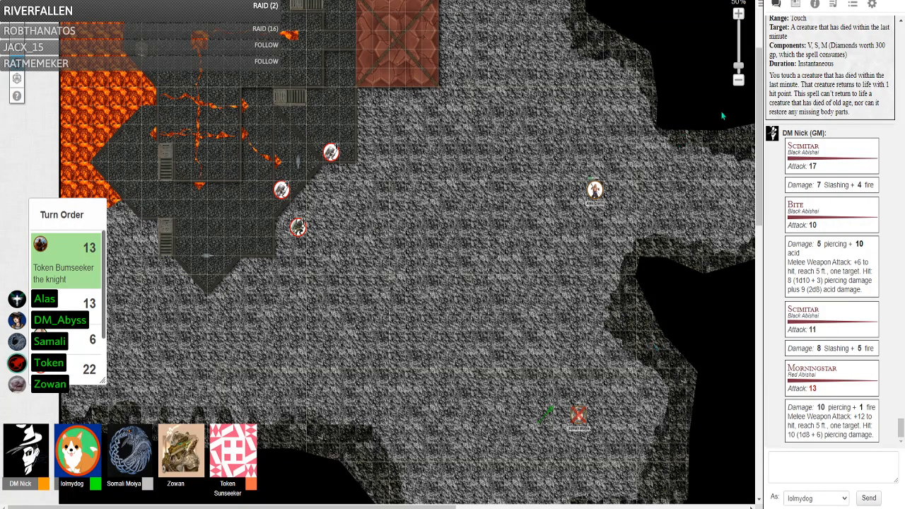
mouse_move(707, 136)
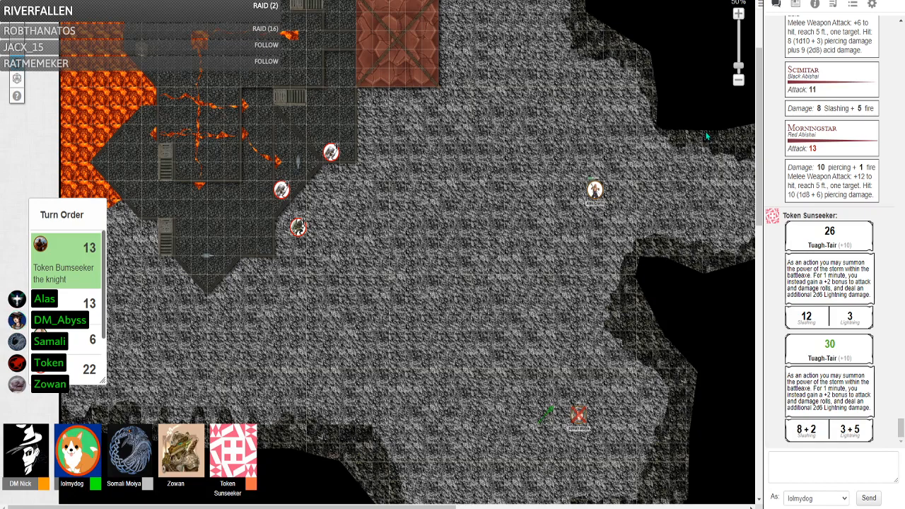
Step: Scroll the chat down to the Strength save roll of 20
scroll(down, 3)
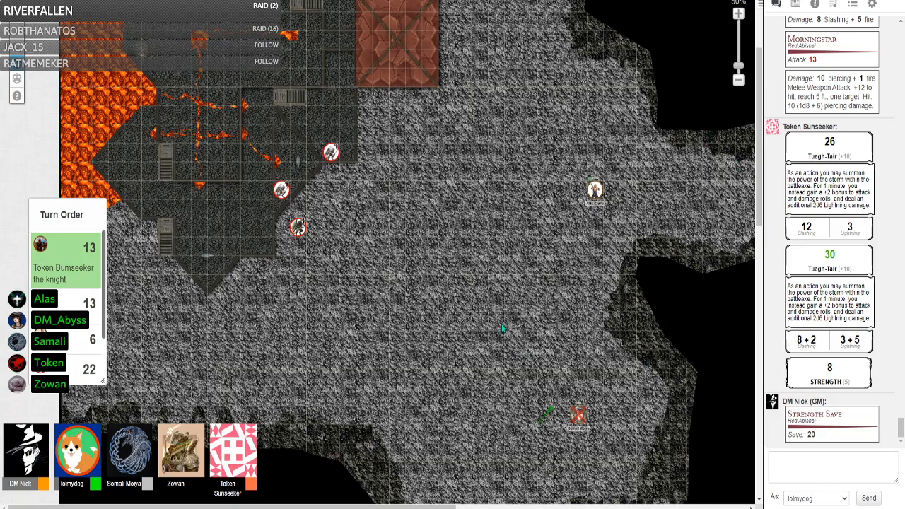
mouse_move(645, 266)
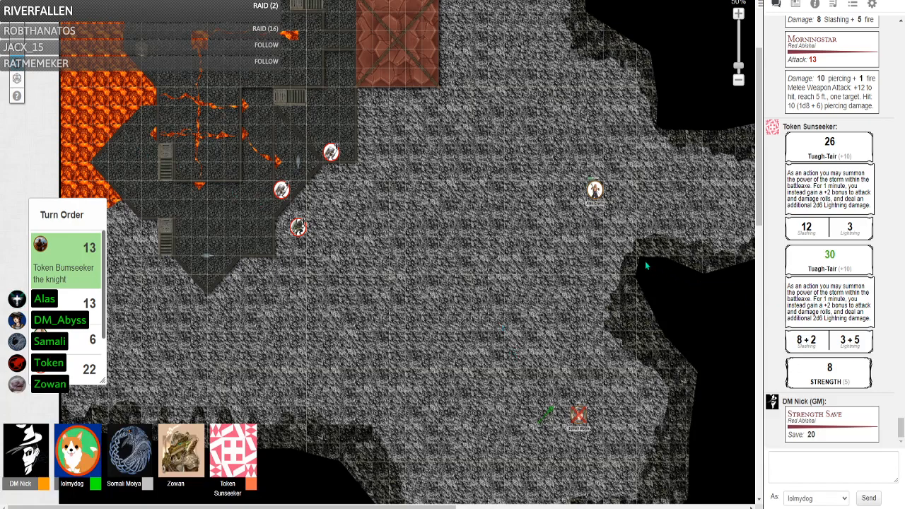
mouse_move(628, 260)
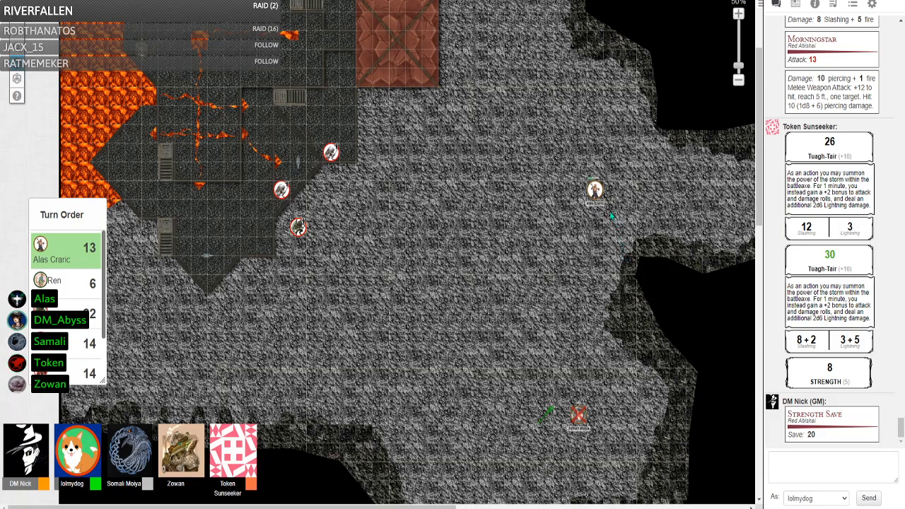
drag(596, 190, 593, 357)
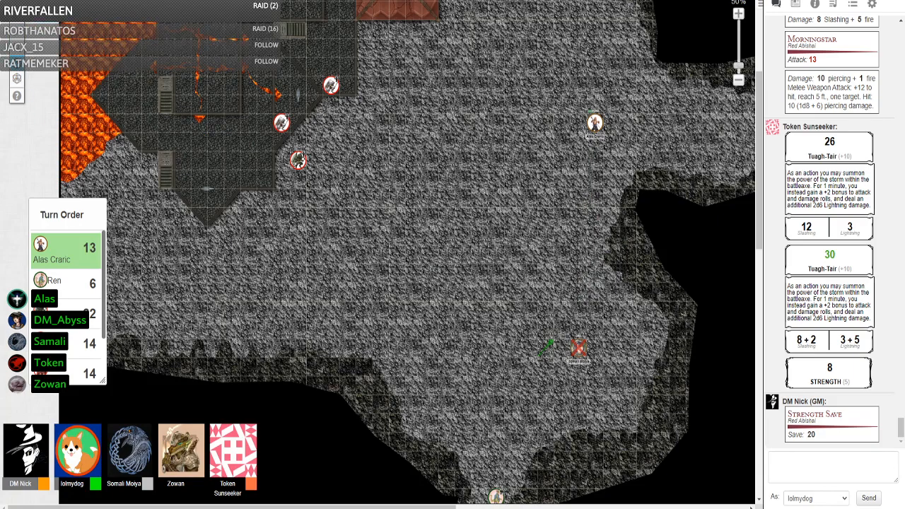
drag(597, 125, 591, 267)
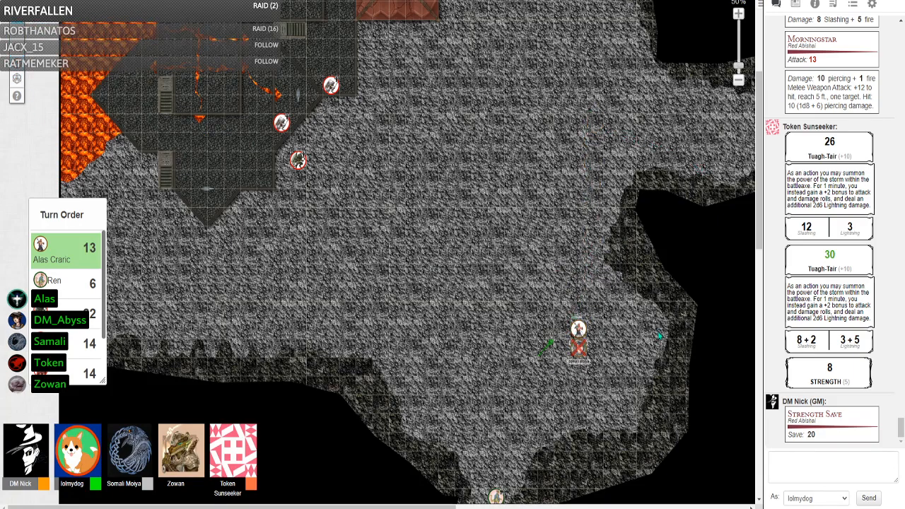
mouse_move(531, 360)
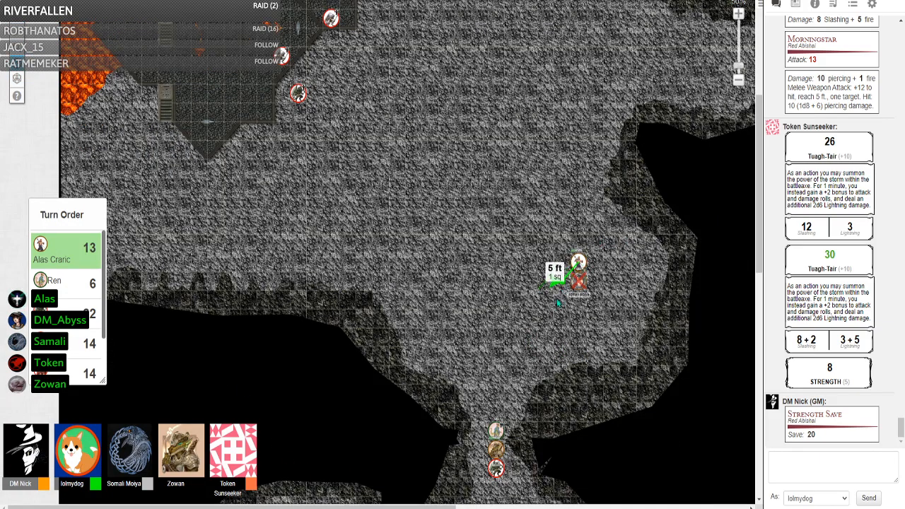
drag(578, 276, 510, 351)
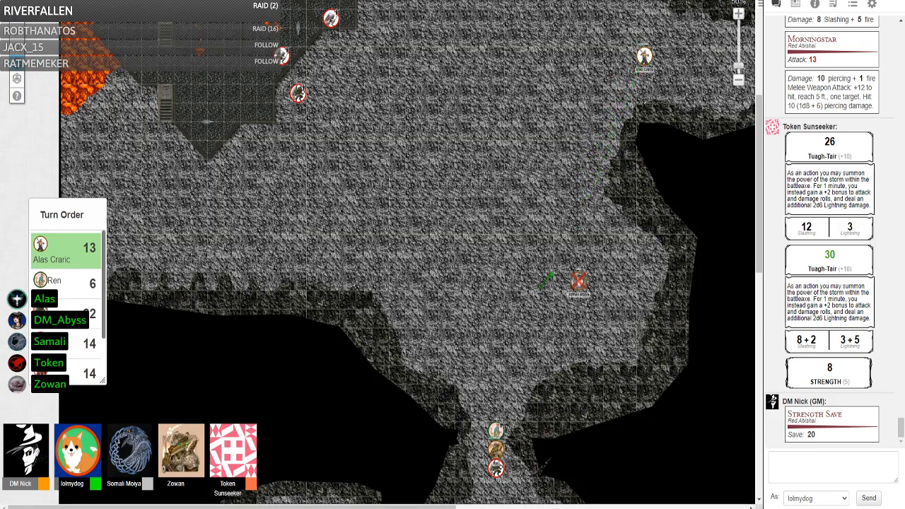
Step: Place the character token beside the red-marked creature on the map
drag(643, 56, 572, 195)
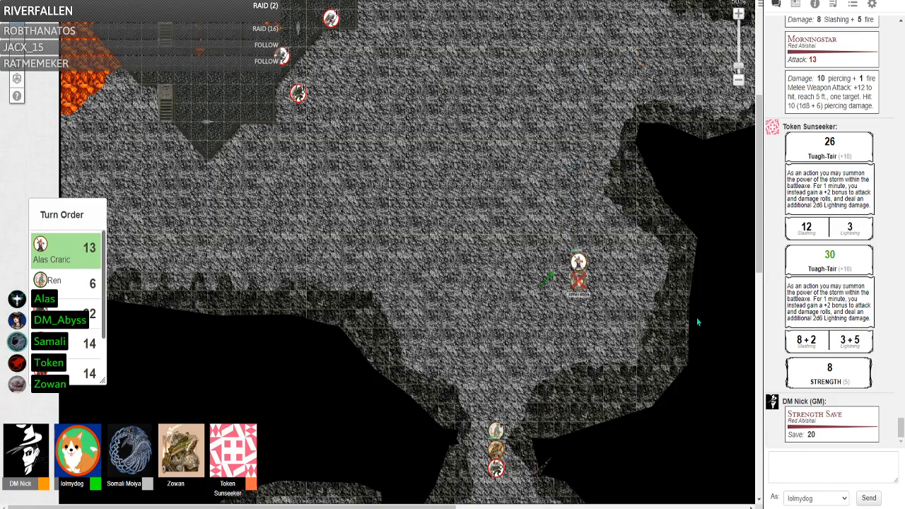
click(795, 4)
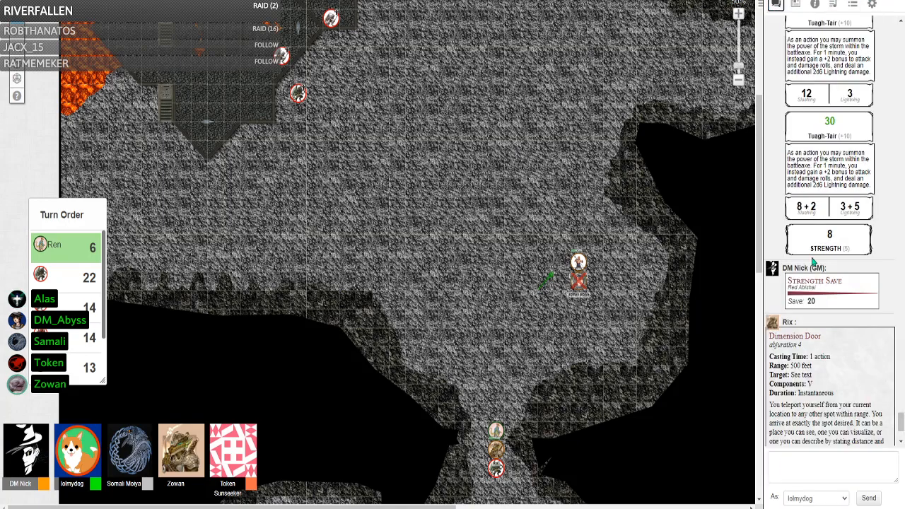
Step: Move a creature token from the lower passage into the cave's central open area
scroll(down, 3)
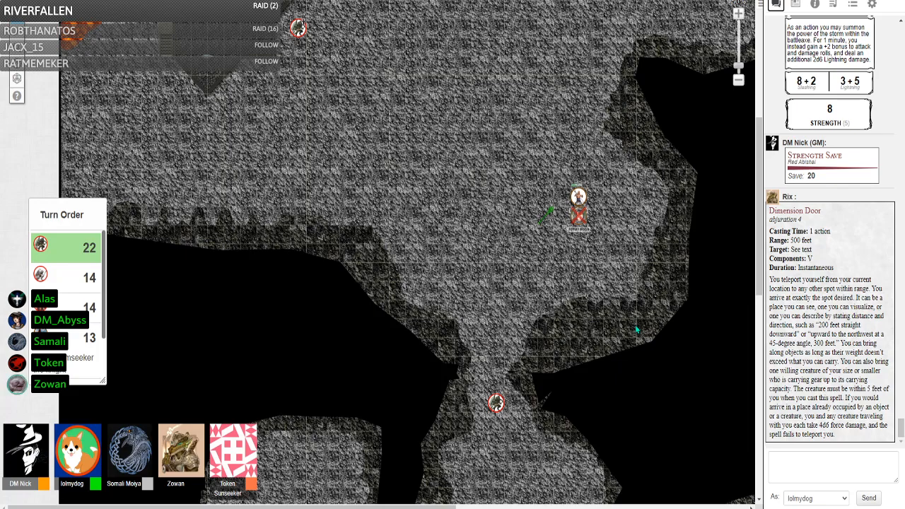
drag(495, 403, 413, 181)
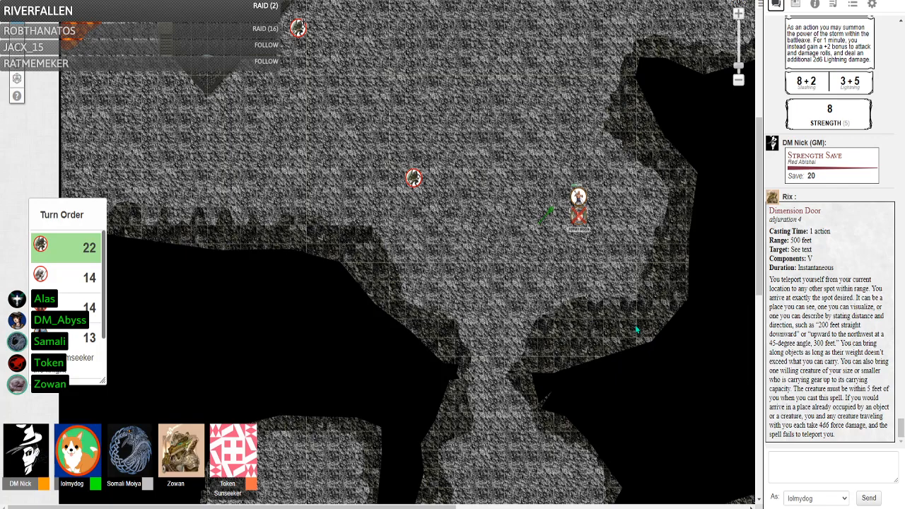
Step: Scroll the chat down to the Morningstar attack roll of 32
scroll(down, 3)
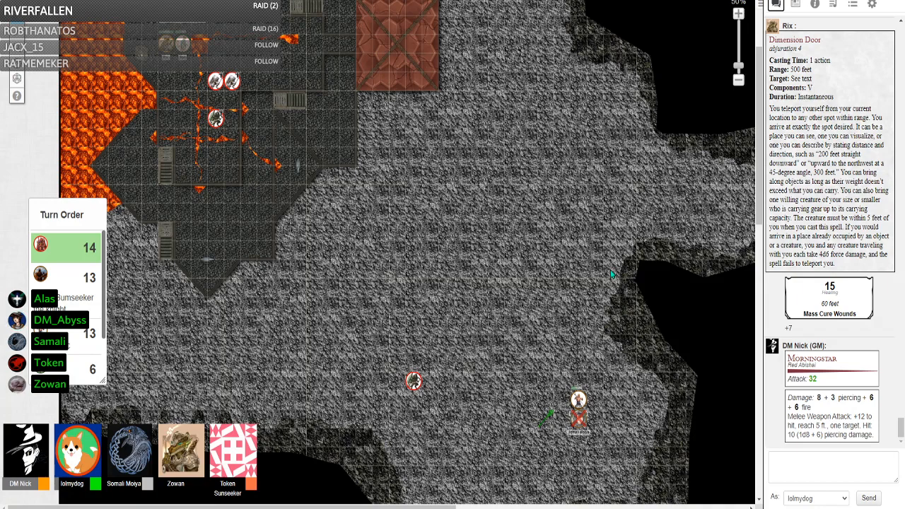
Step: Scroll the chat down to the Claw and Bite attack and damage rolls
scroll(down, 3)
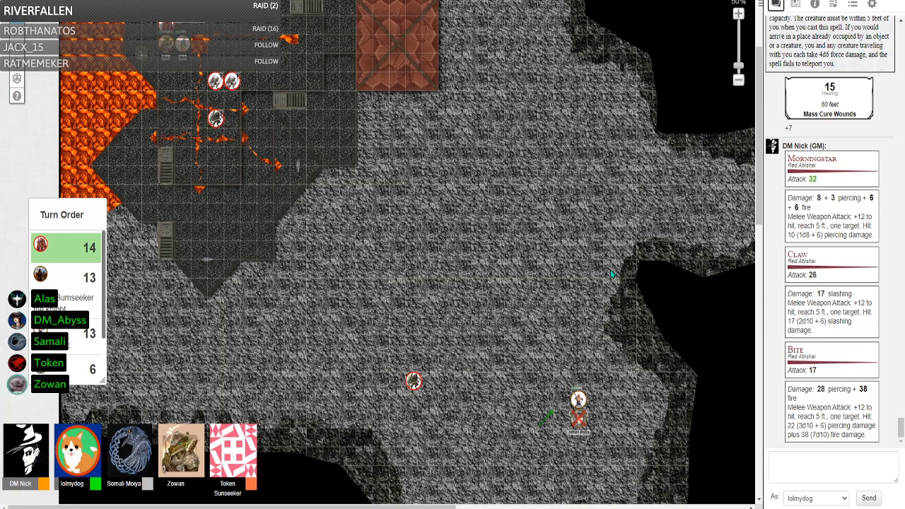
click(795, 5)
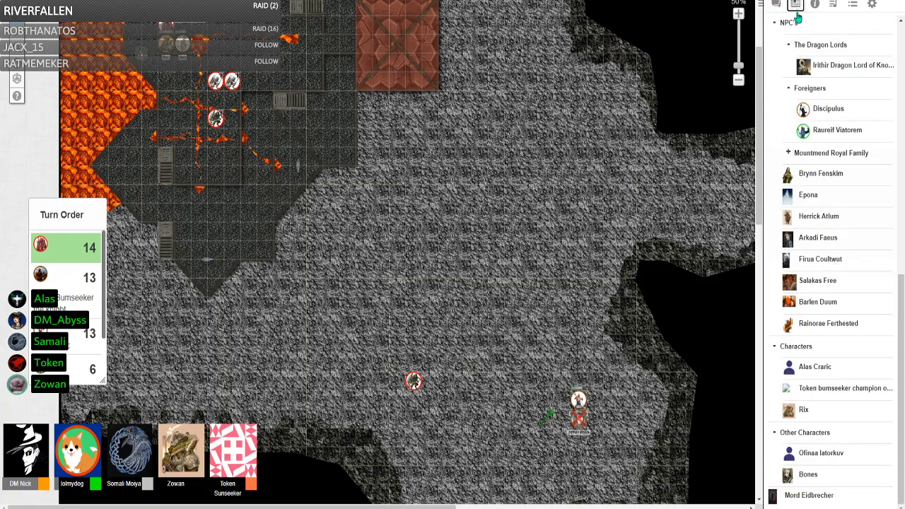
mouse_move(818, 303)
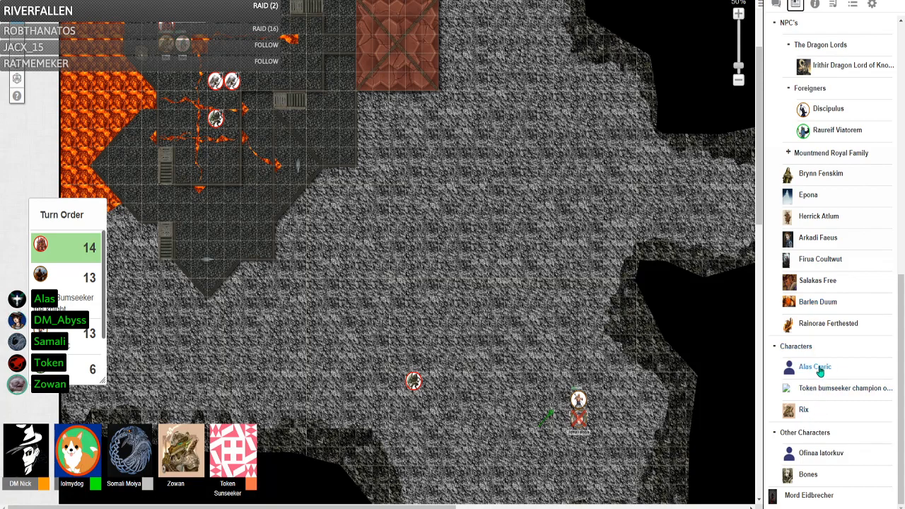
click(815, 368)
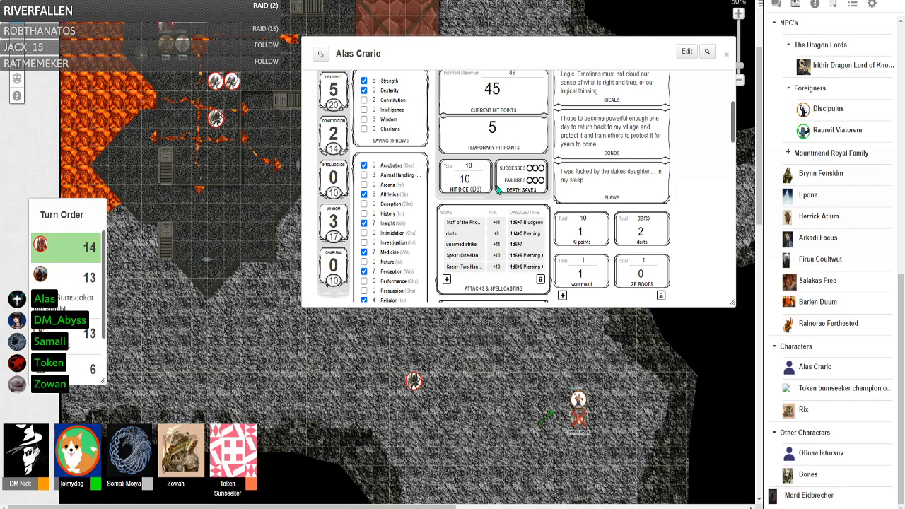
scroll(down, 3)
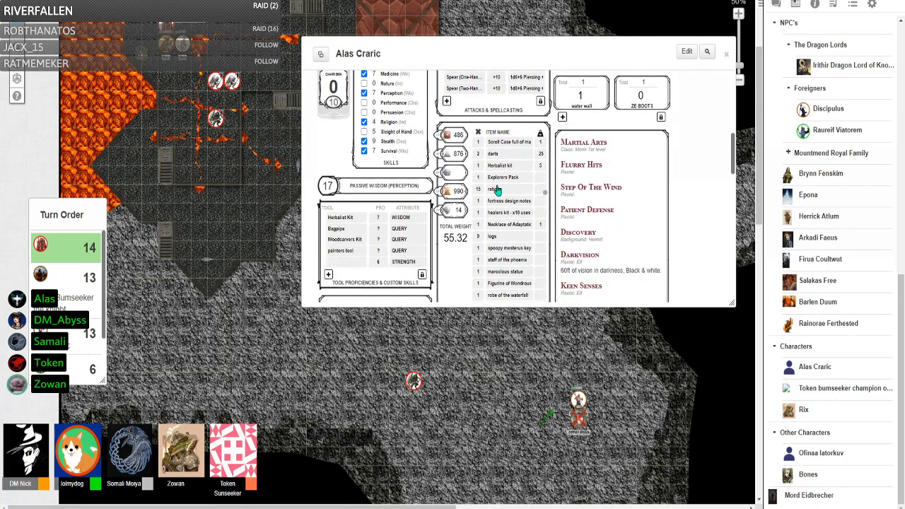
scroll(down, 3)
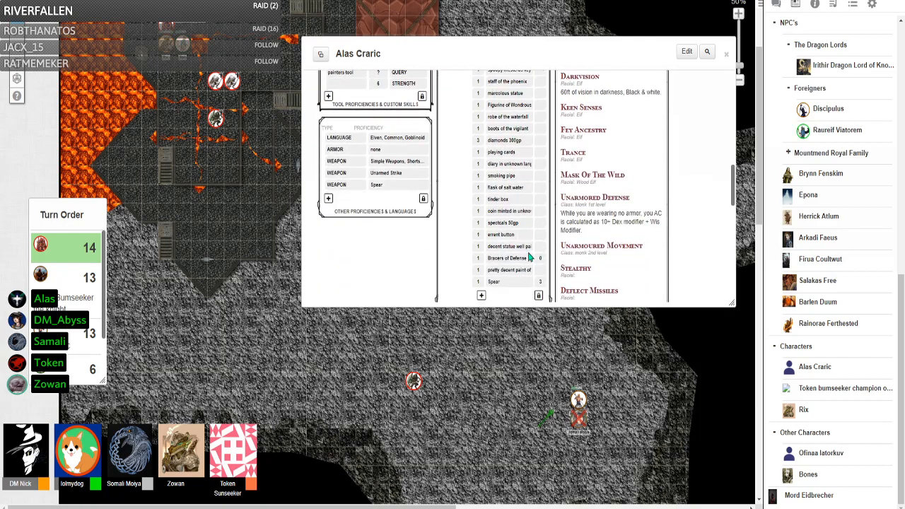
click(727, 53)
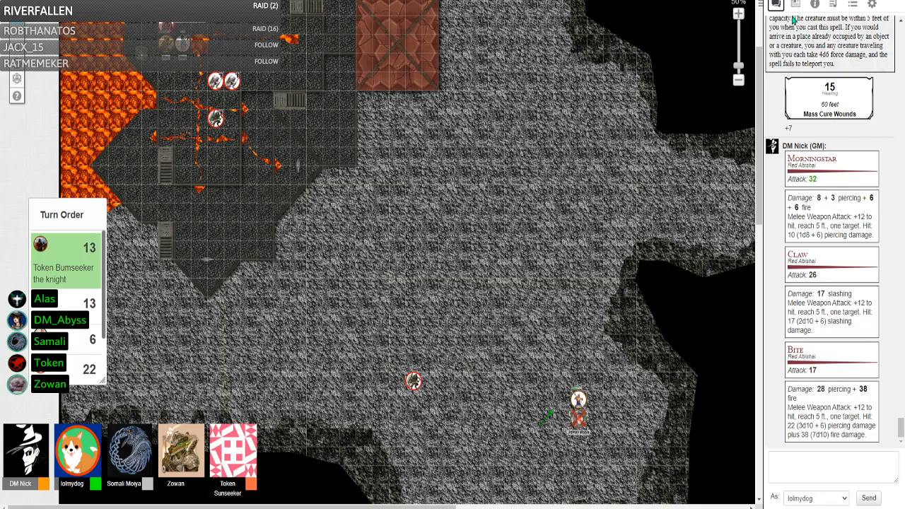
mouse_move(794, 19)
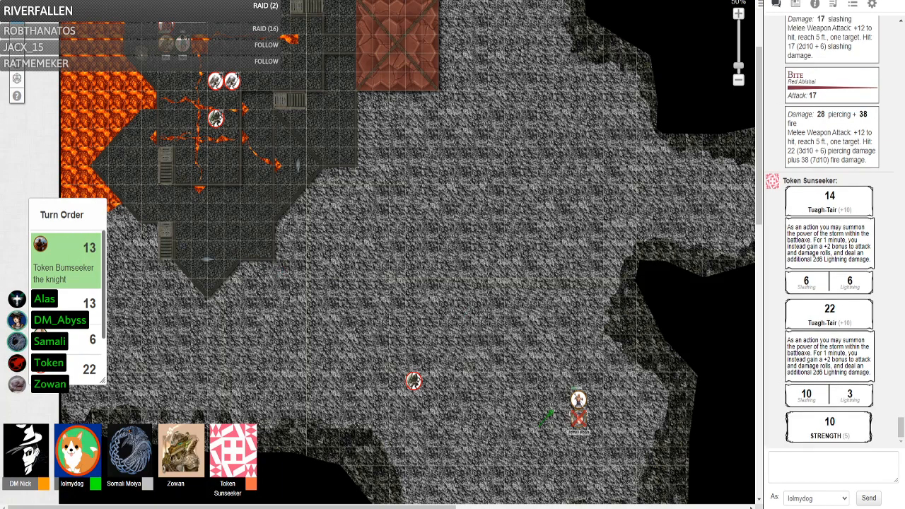
Step: Scroll through the newly posted attack, damage and ability rolls in chat
scroll(down, 3)
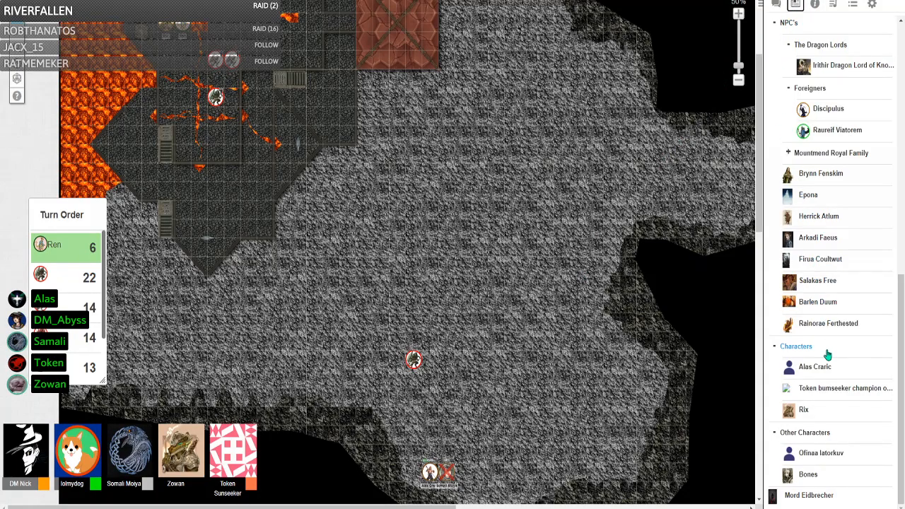
Step: Review Alas Craric's full character sheet from the Journal, then close it
click(815, 366)
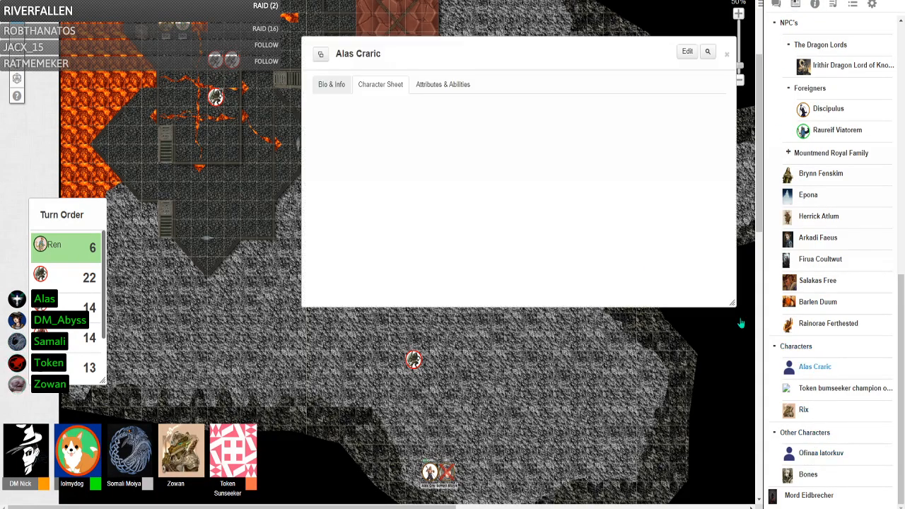
click(381, 85)
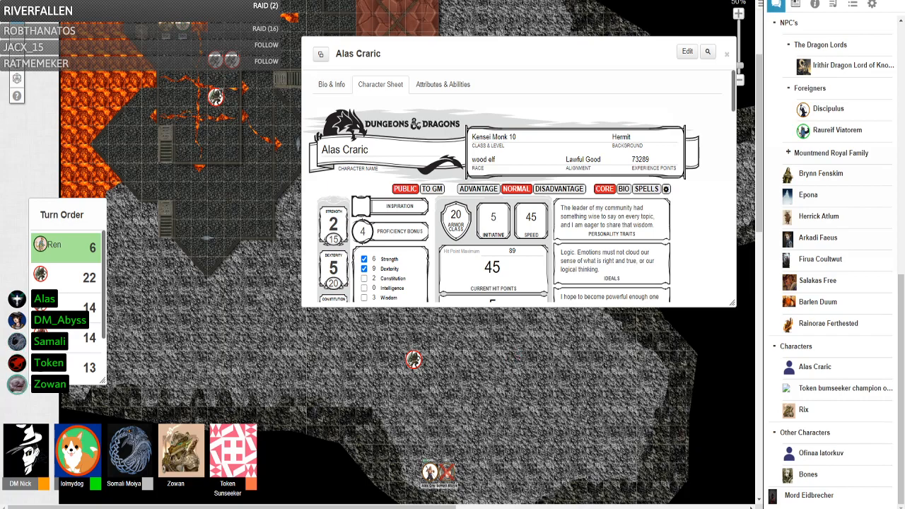
mouse_move(323, 469)
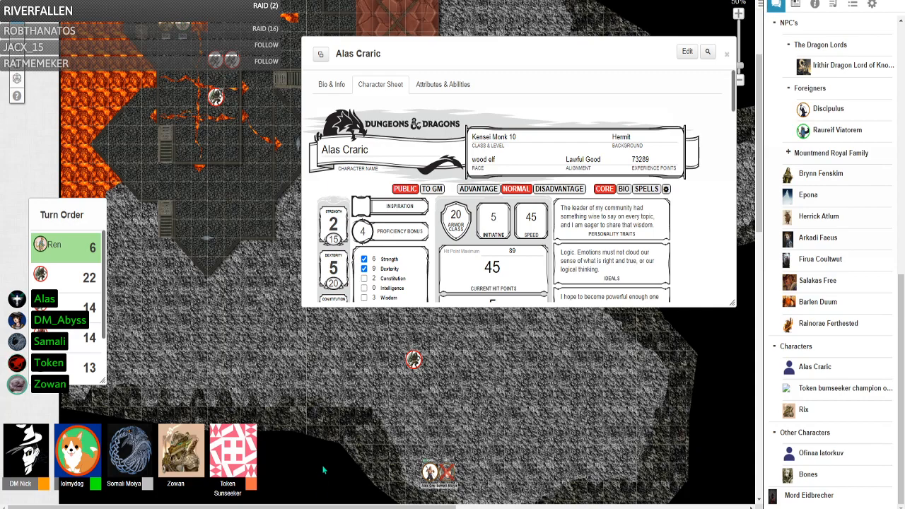
mouse_move(315, 489)
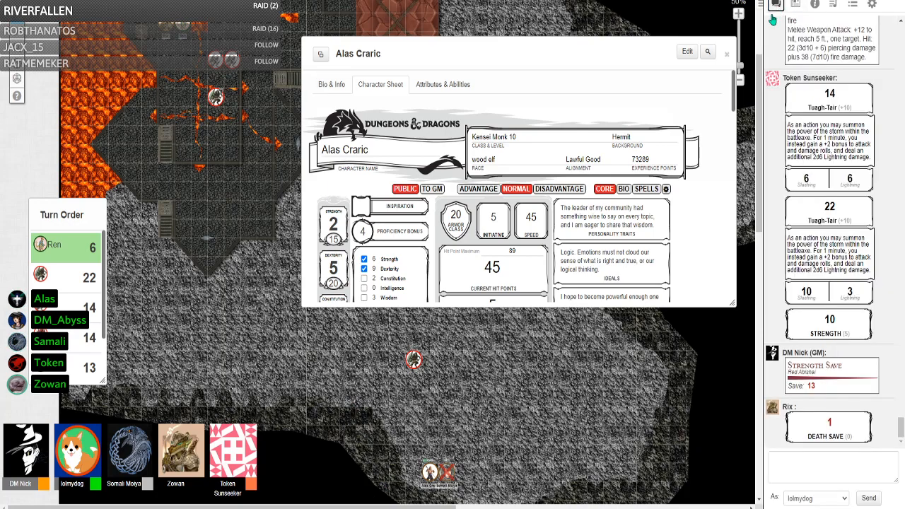
mouse_move(769, 198)
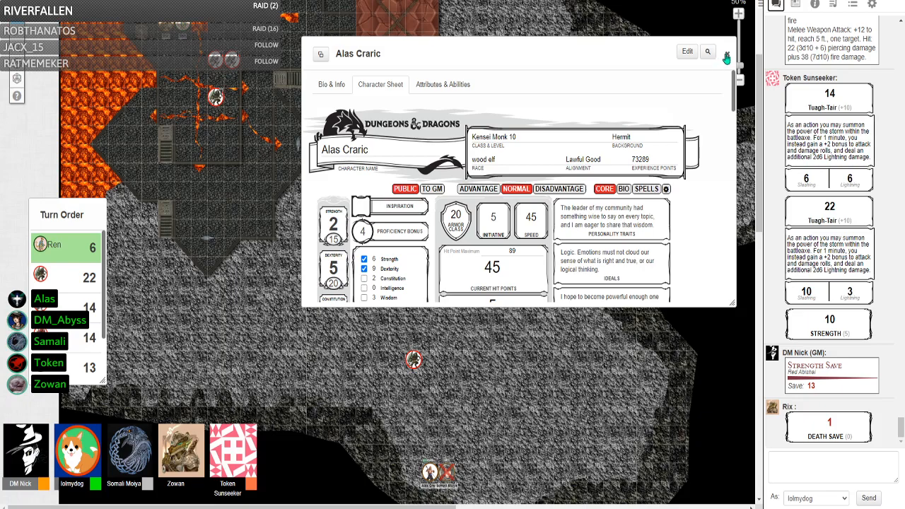
click(728, 54)
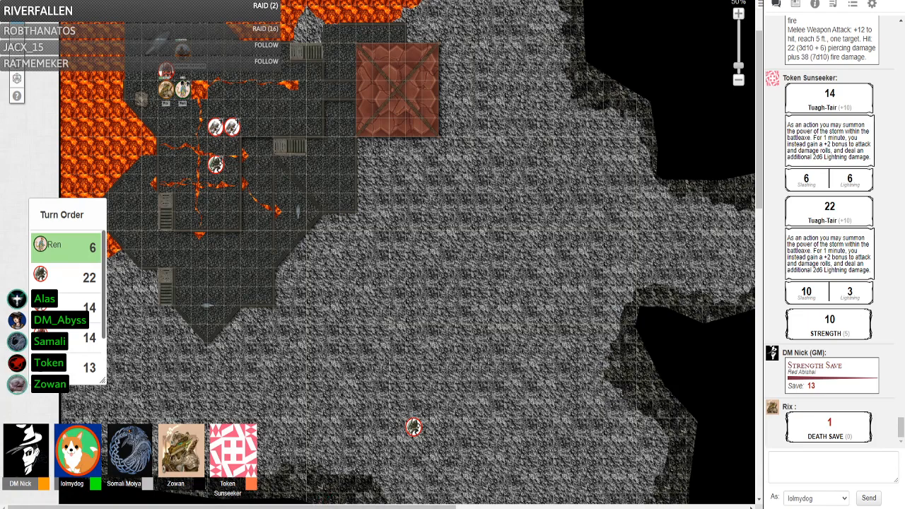
mouse_move(374, 345)
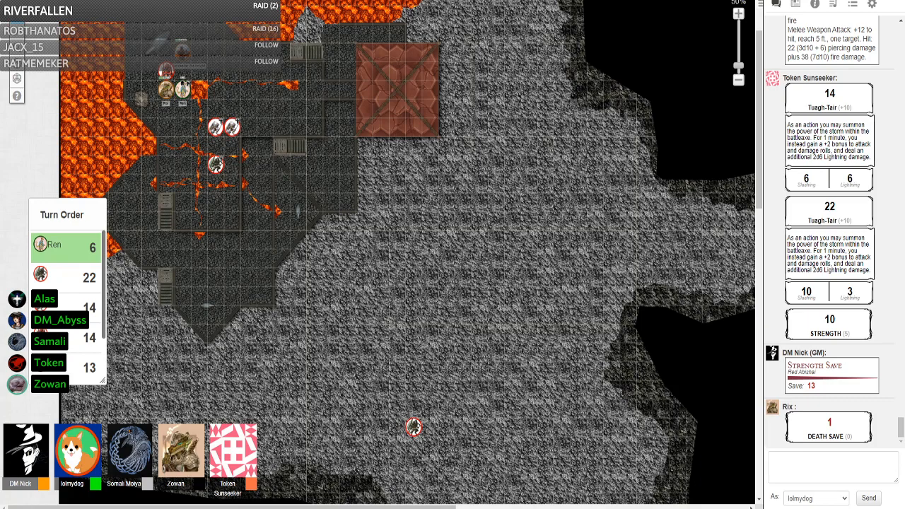
mouse_move(333, 477)
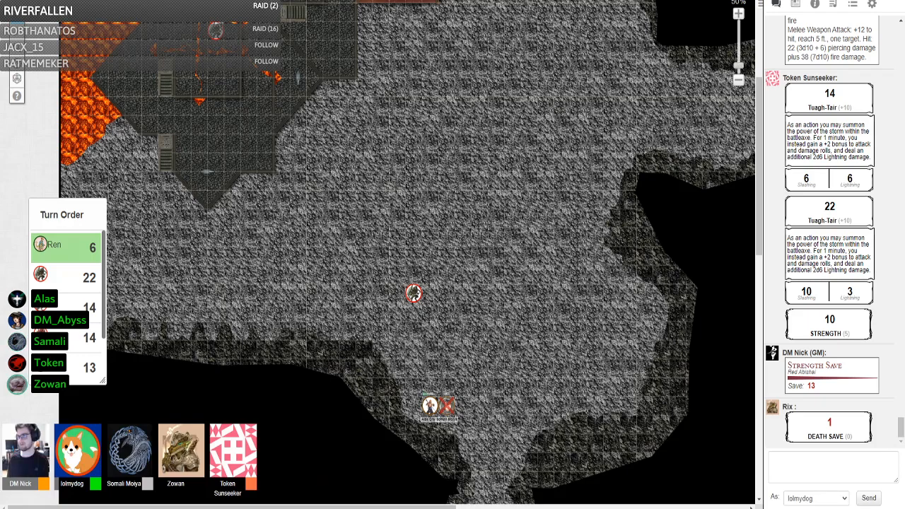
Step: Measure the 26 ft distance from the southern token to the red marker with the ruler
scroll(down, 3)
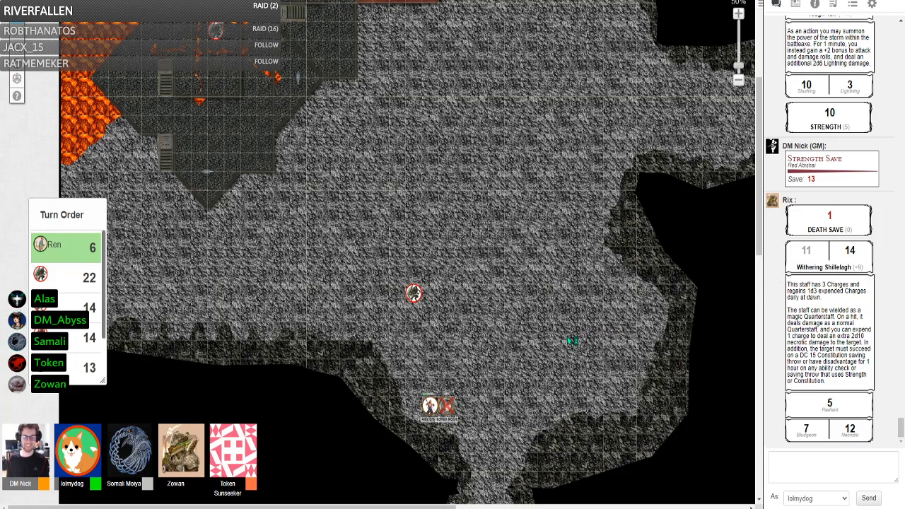
mouse_move(529, 356)
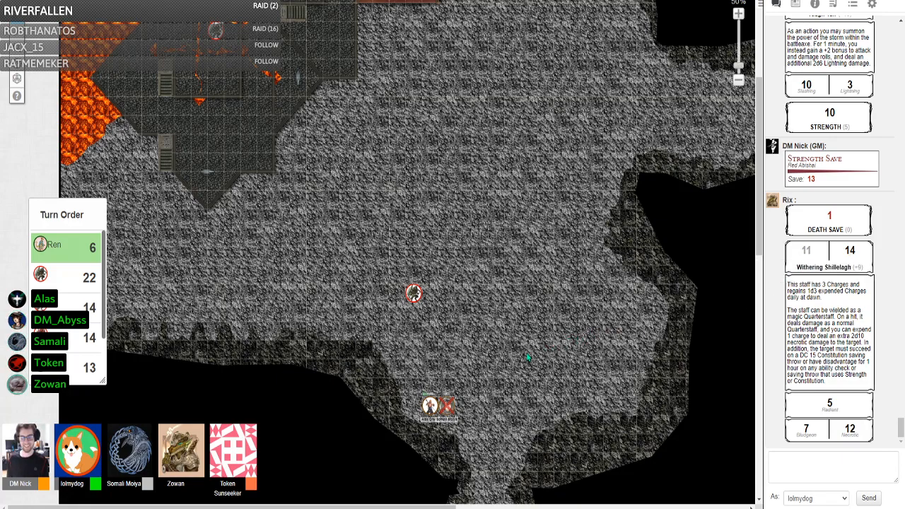
mouse_move(512, 362)
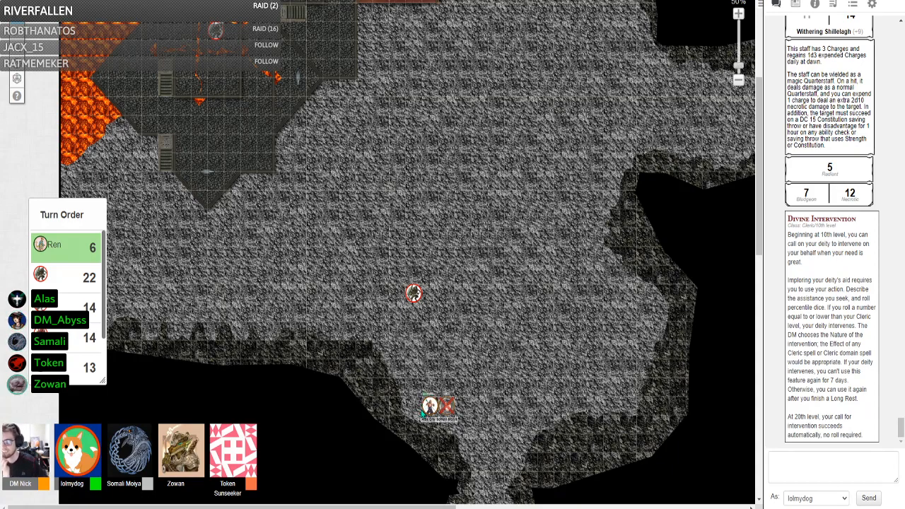
mouse_move(399, 418)
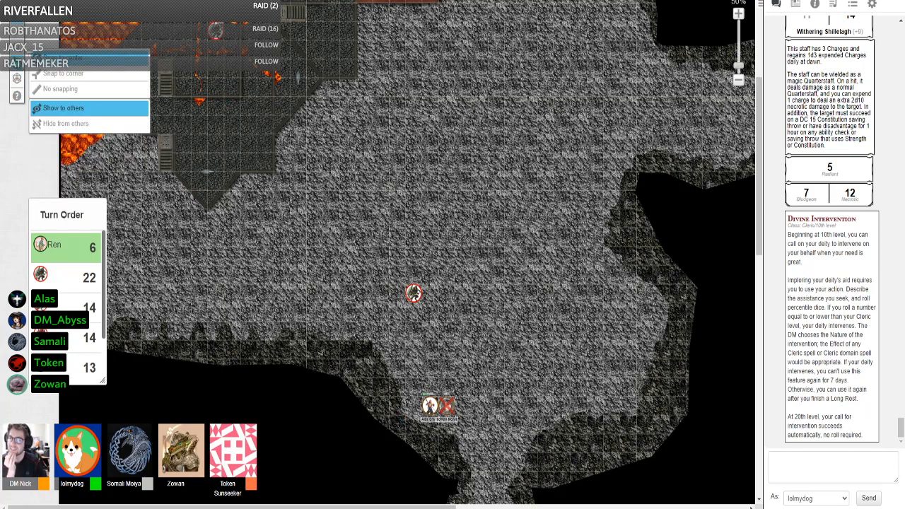
mouse_move(66, 123)
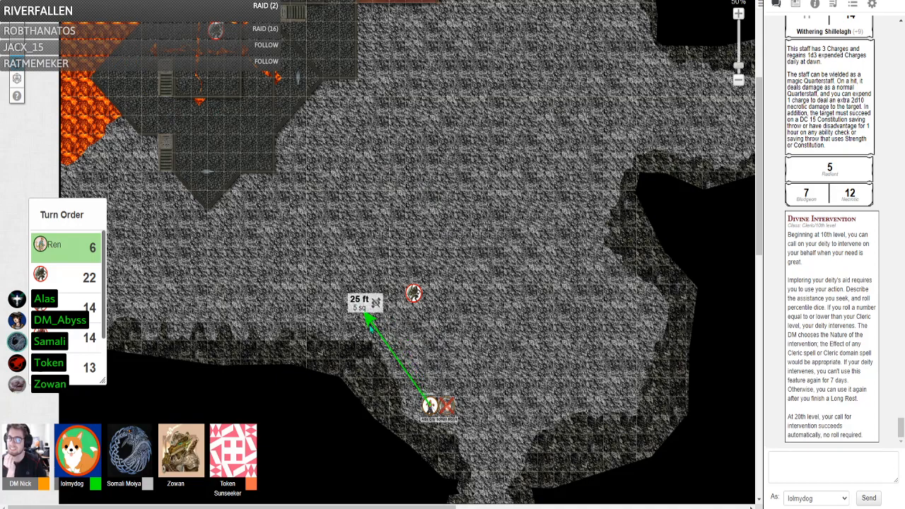
drag(370, 322, 234, 319)
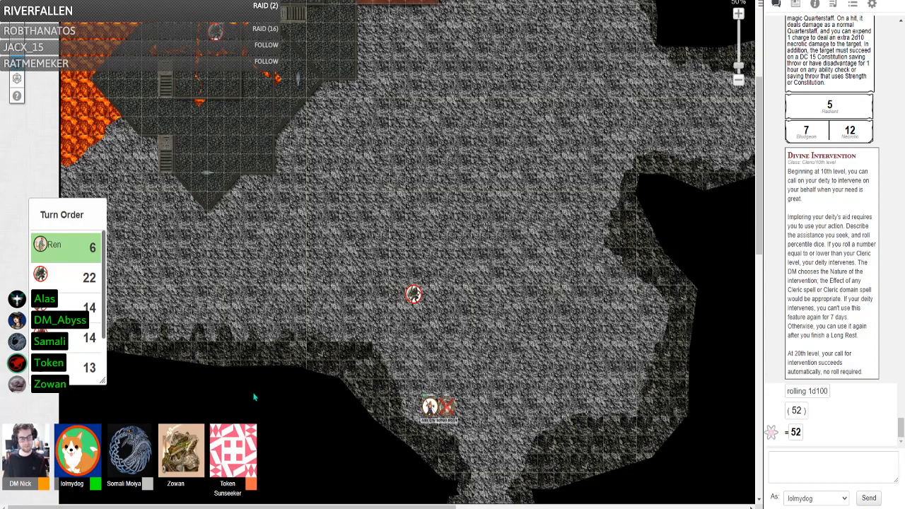
mouse_move(270, 430)
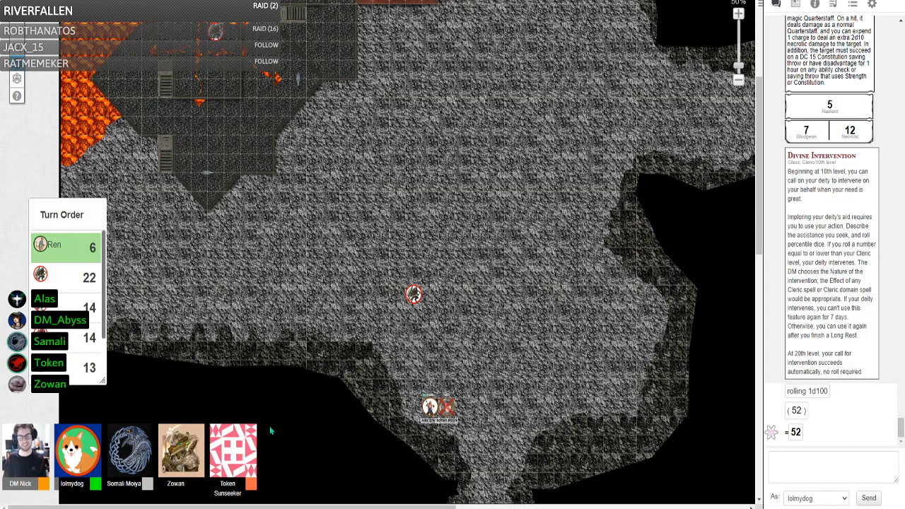
mouse_move(280, 445)
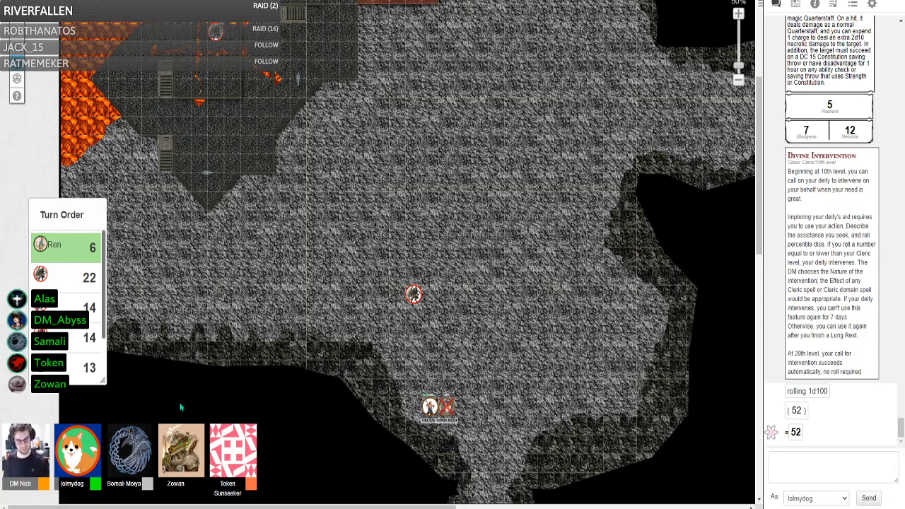
mouse_move(171, 413)
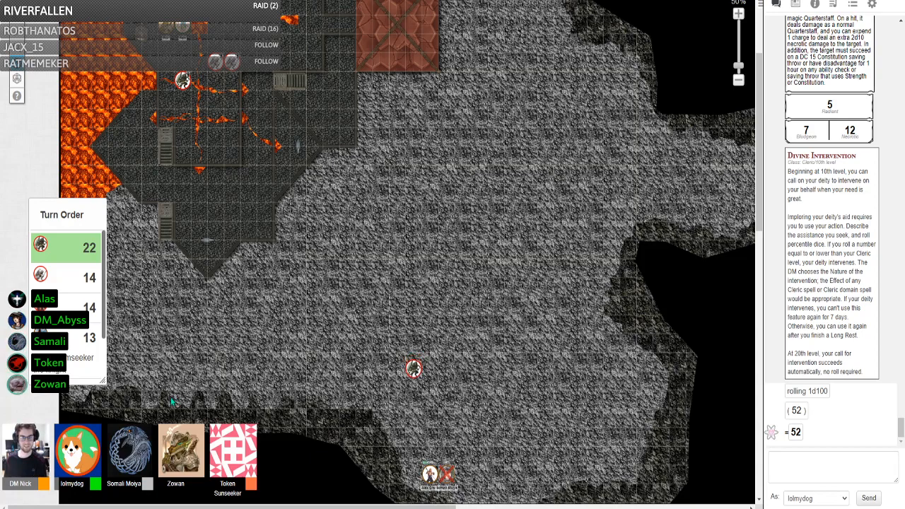
Step: Move the active creature's token about 10 ft across the cave floor
drag(413, 368, 417, 396)
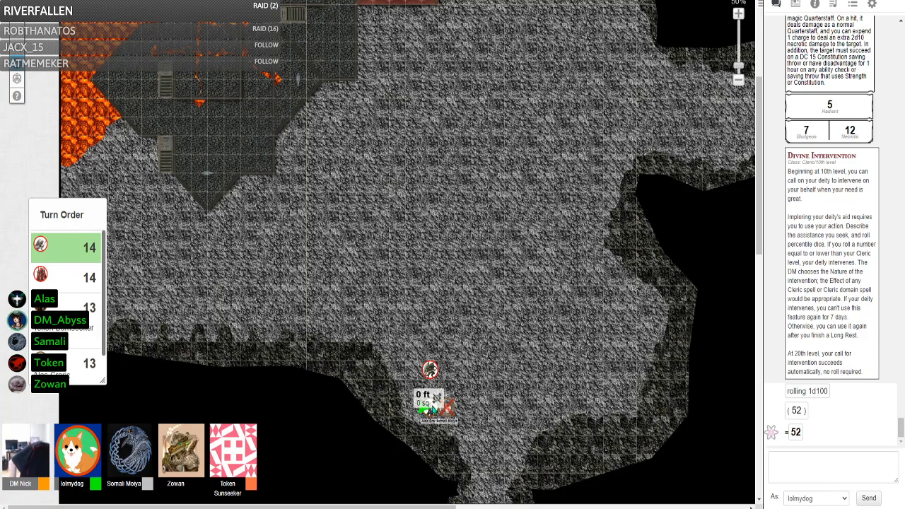
drag(430, 408, 450, 407)
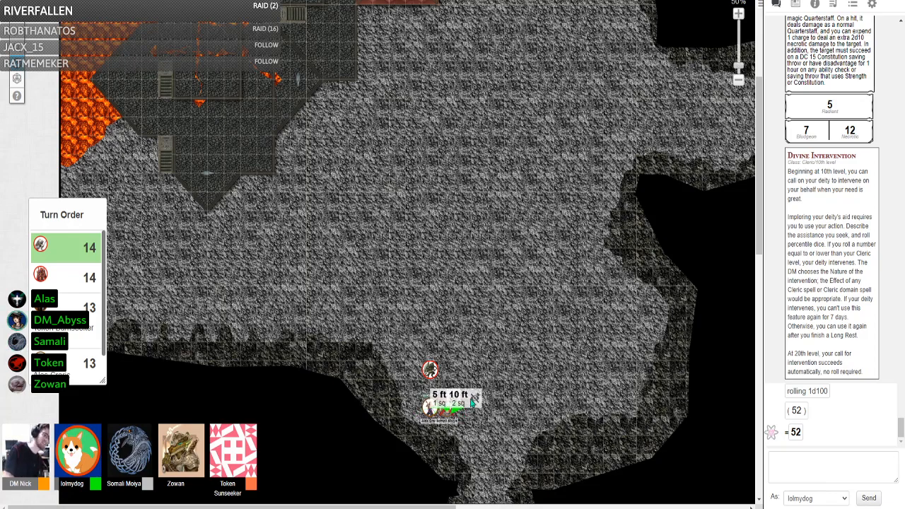
drag(432, 407, 464, 365)
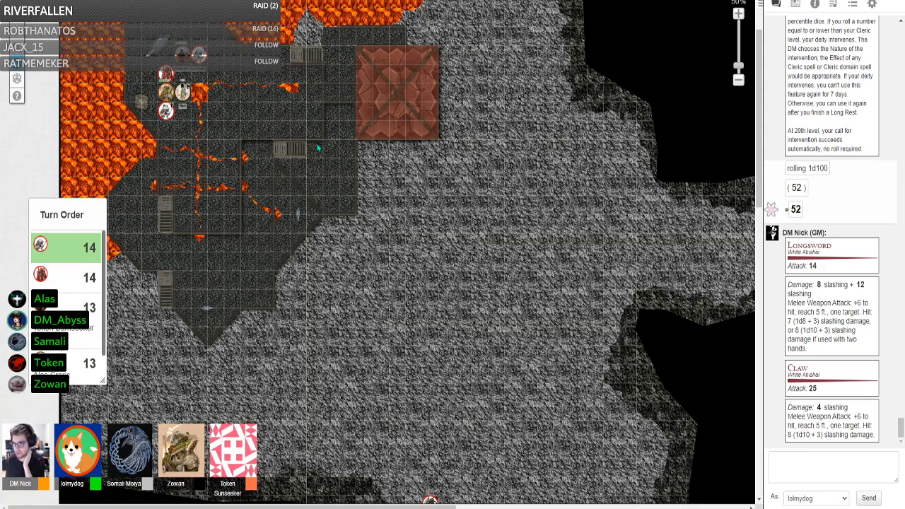
Step: Scroll the sheet to the white-skinned creature's longsword and claw attacks
scroll(down, 3)
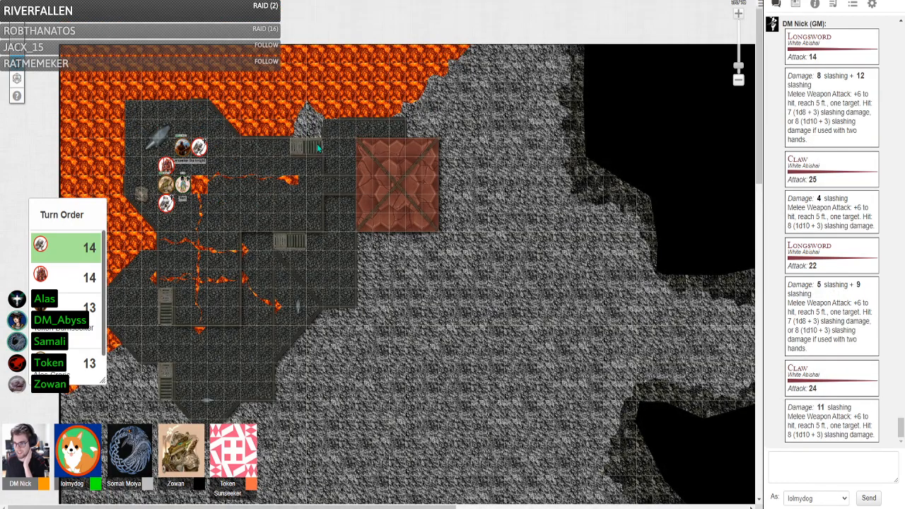
mouse_move(243, 197)
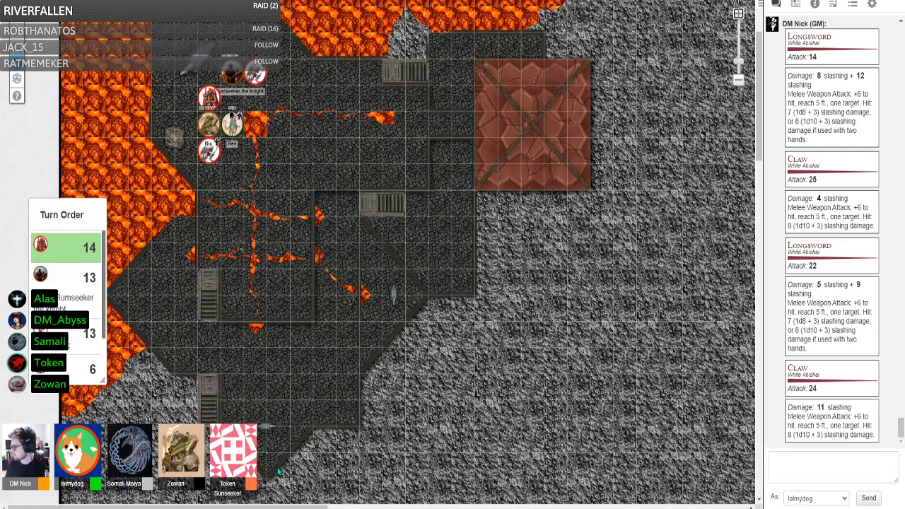
scroll(down, 3)
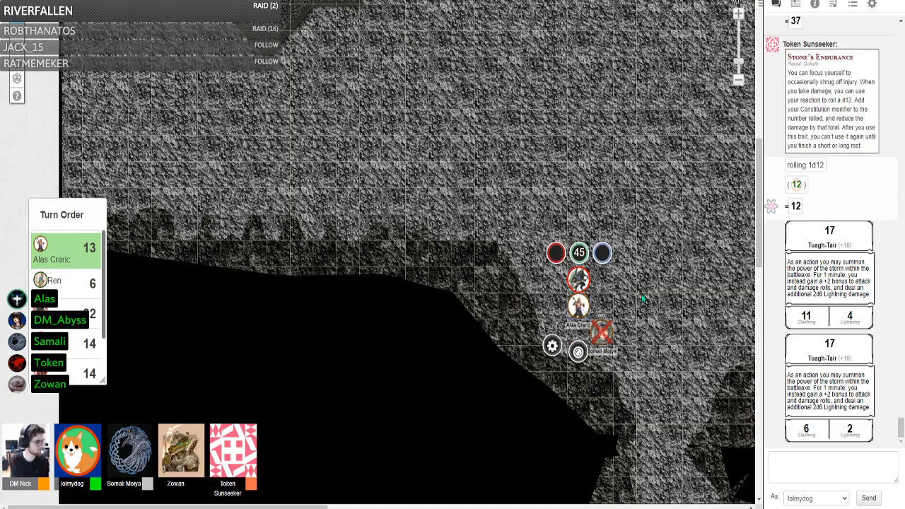
click(795, 5)
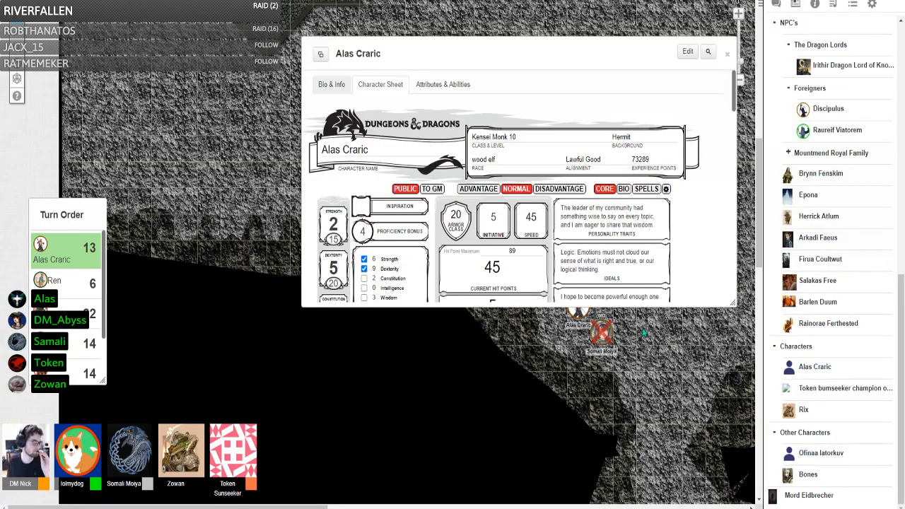
scroll(down, 3)
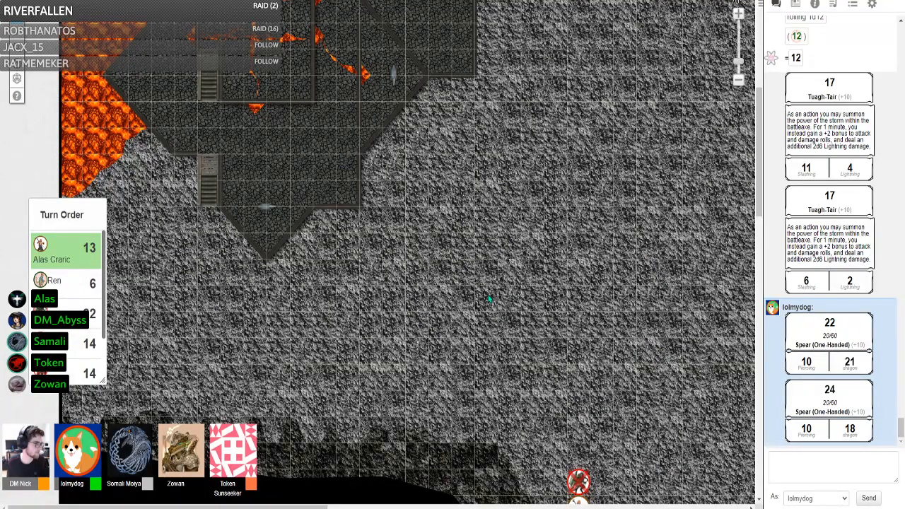
mouse_move(601, 133)
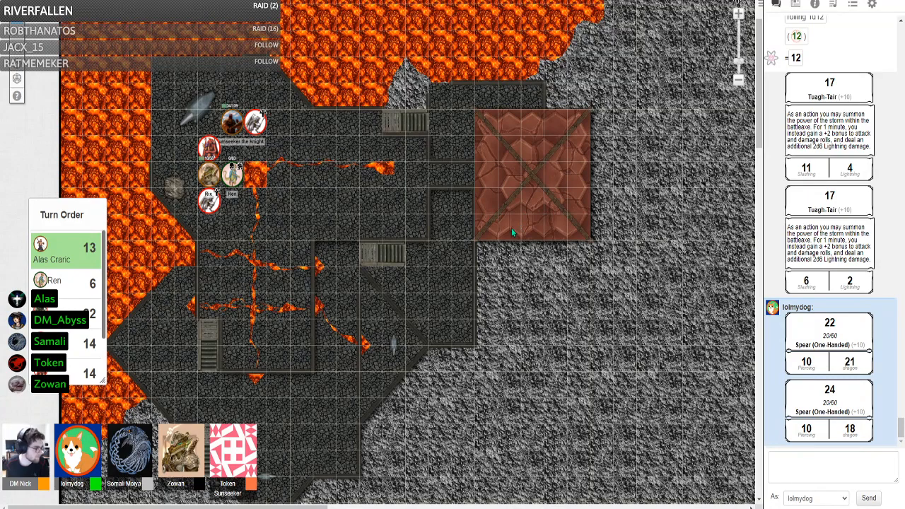
mouse_move(506, 238)
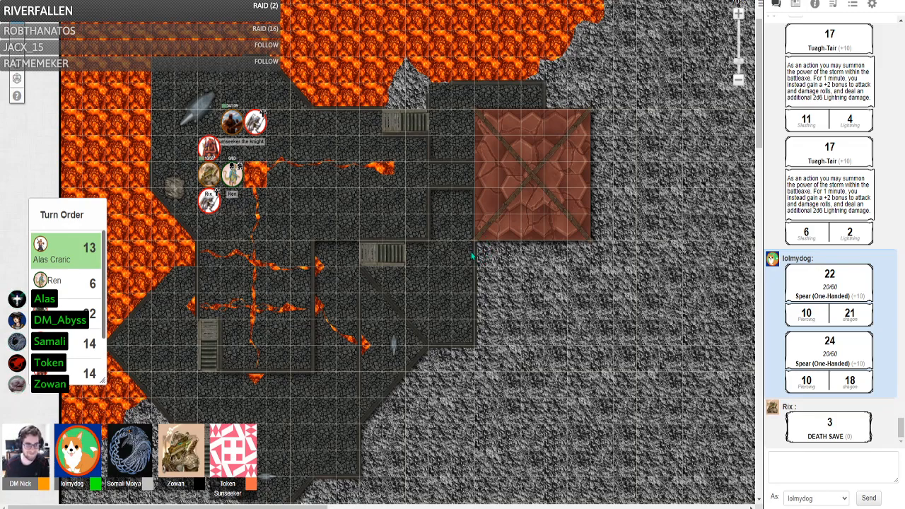
mouse_move(468, 263)
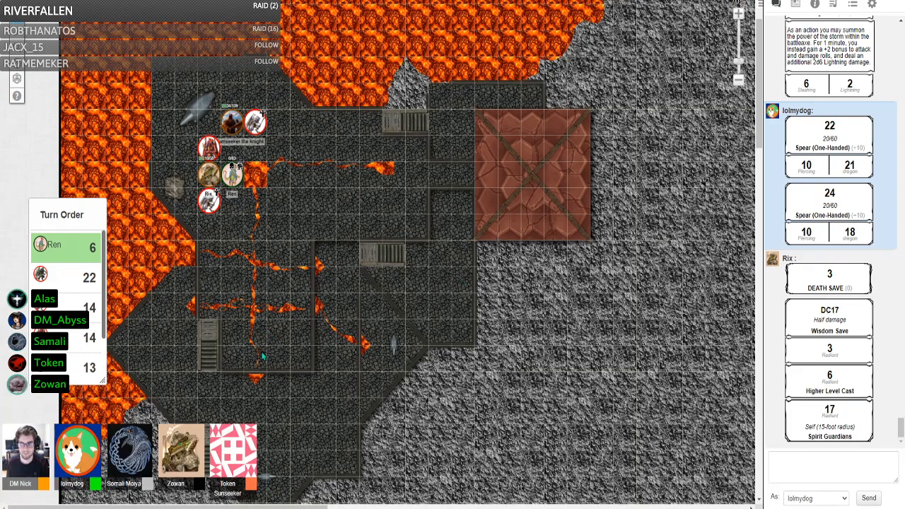
mouse_move(241, 390)
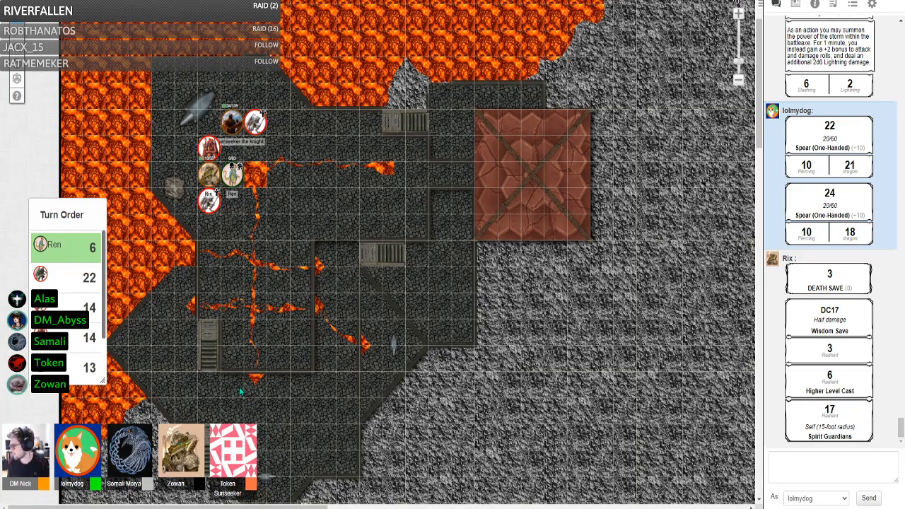
Step: Move the character token up onto the open cave floor
scroll(down, 3)
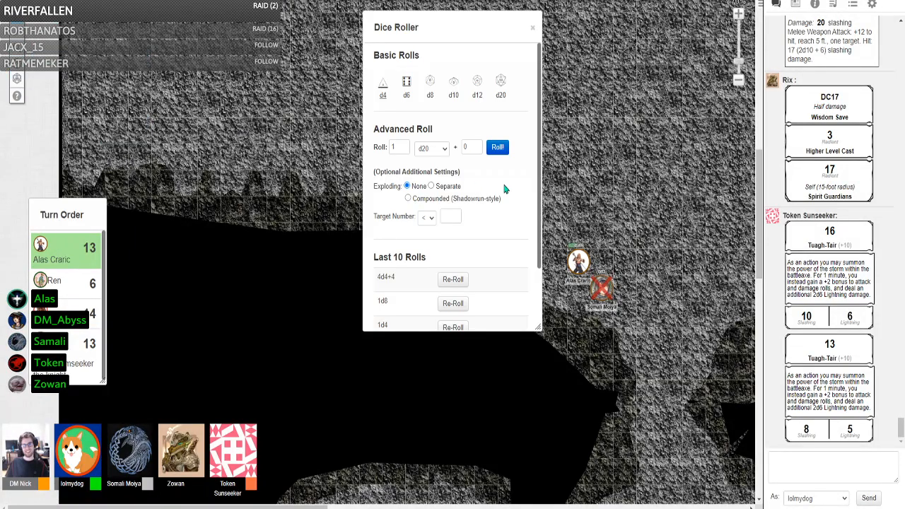
click(532, 27)
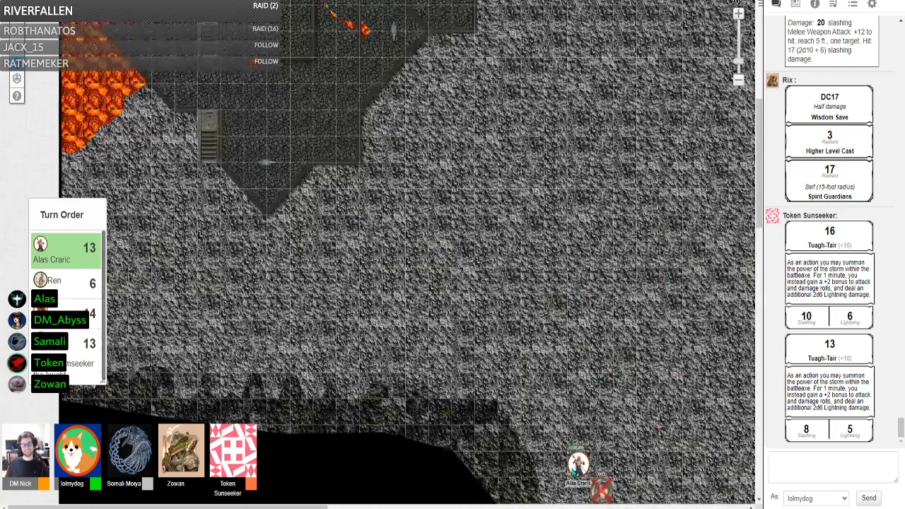
drag(579, 465, 401, 309)
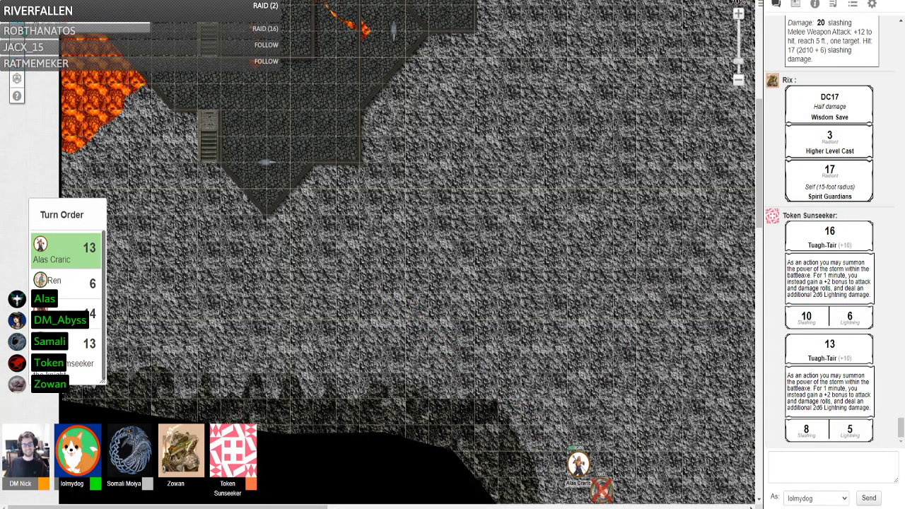
drag(579, 467, 370, 254)
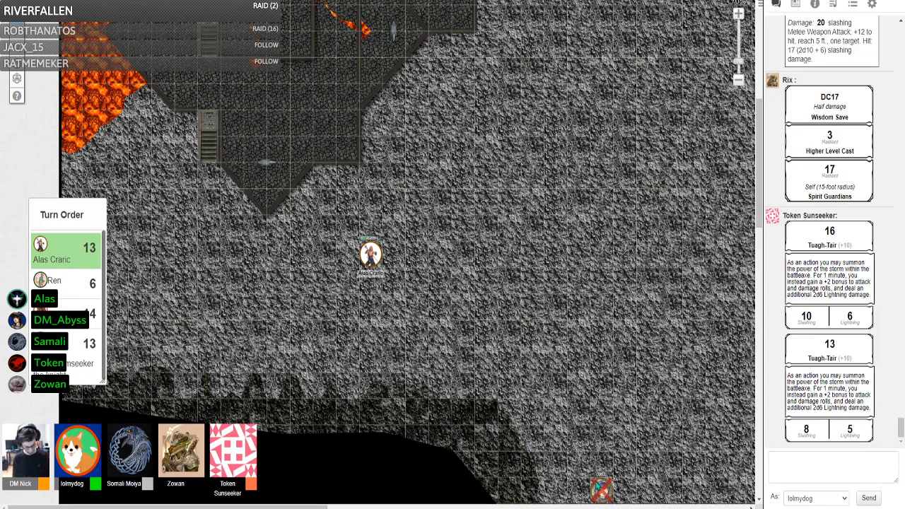
mouse_move(366, 205)
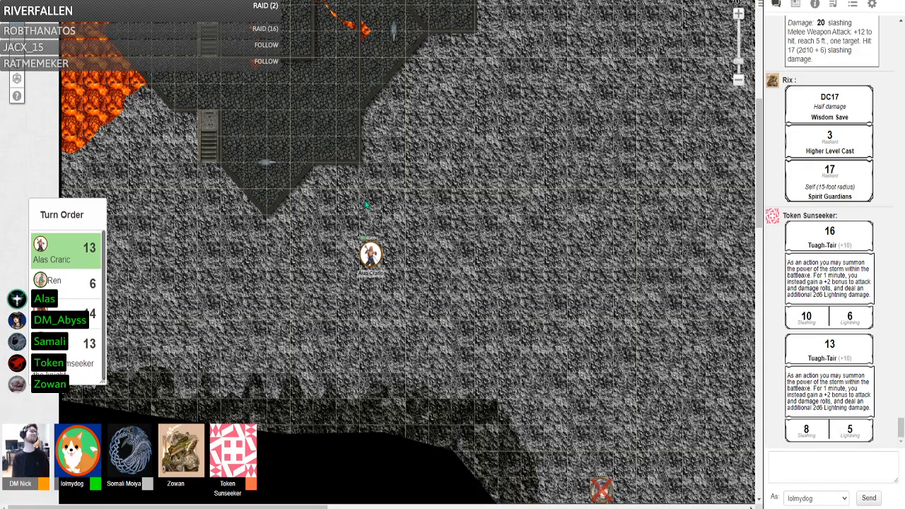
mouse_move(396, 159)
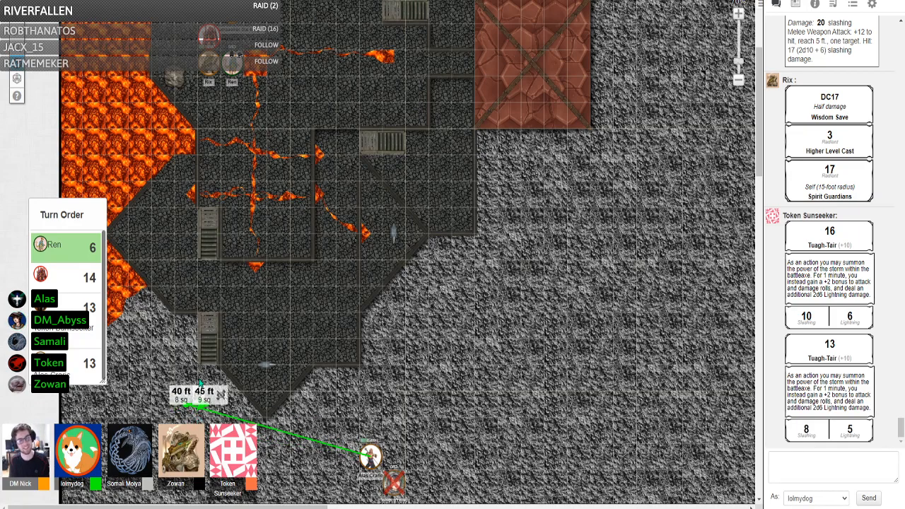
Step: Measure the distance from the token up to the upper corridor with the ruler
drag(200, 396, 207, 142)
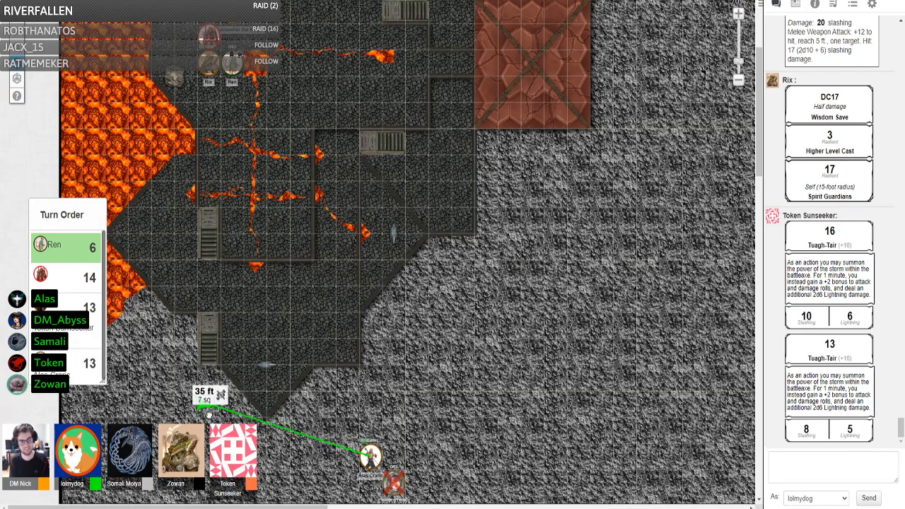
drag(209, 413, 211, 113)
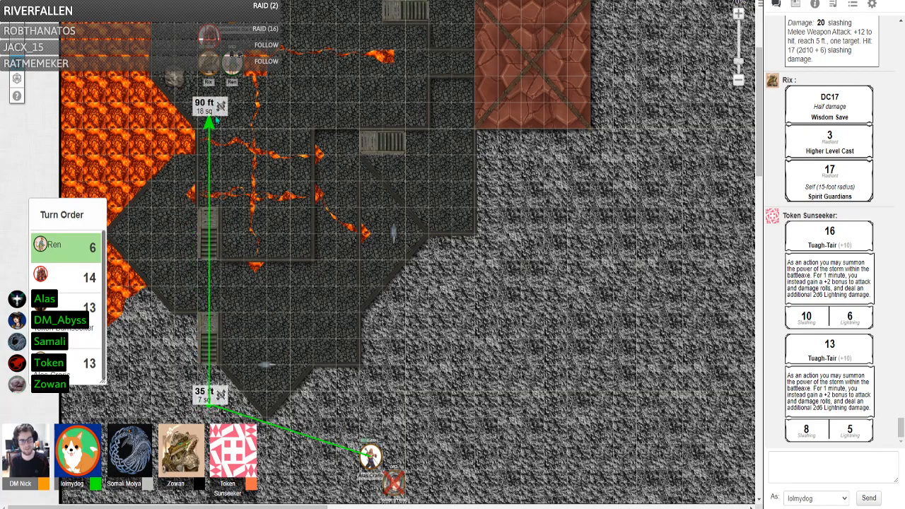
scroll(down, 3)
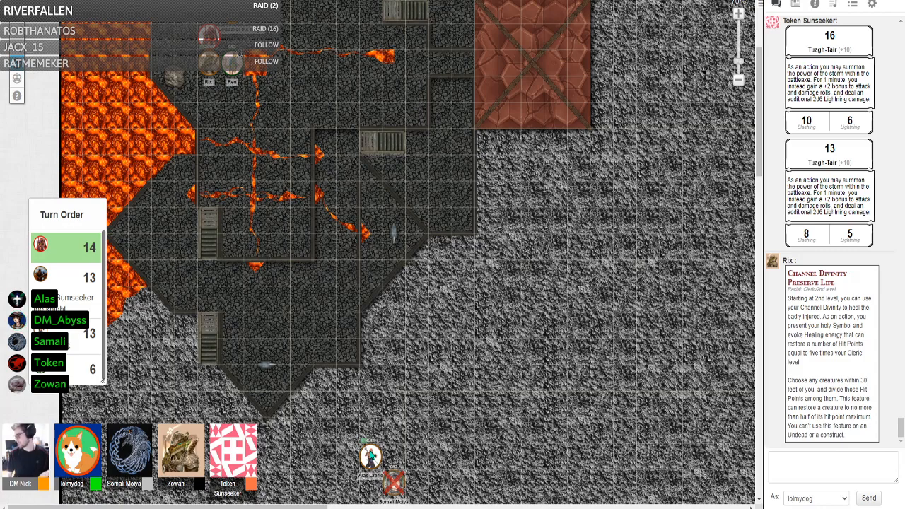
Step: Measure the token's reach toward the lower left after the claw rolls of 22 and 29
scroll(down, 3)
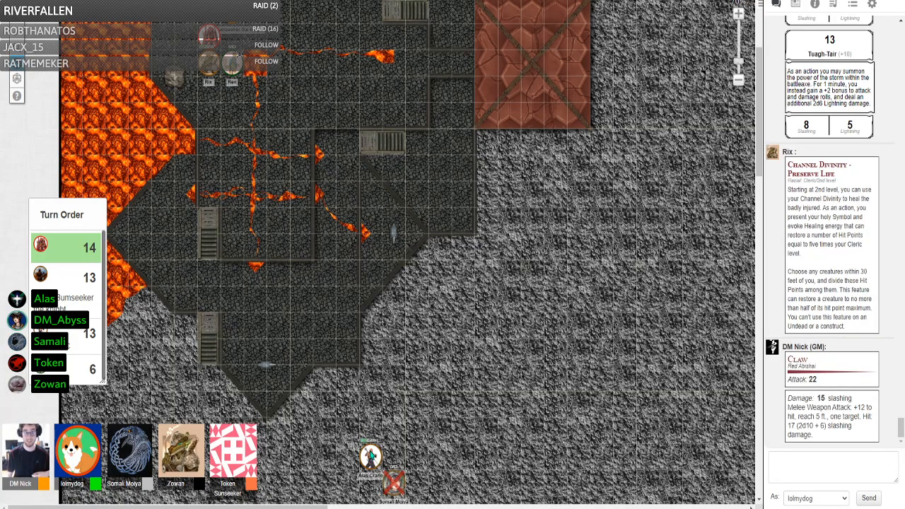
scroll(down, 3)
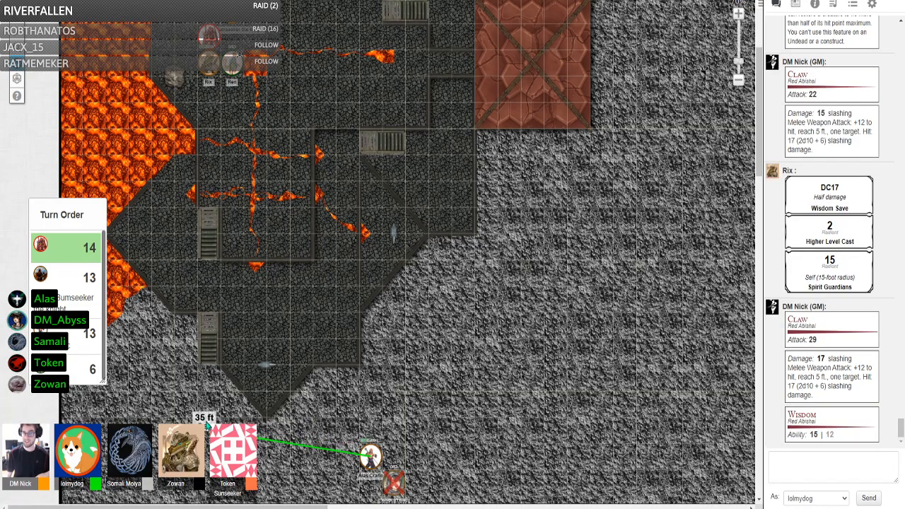
drag(209, 424, 209, 92)
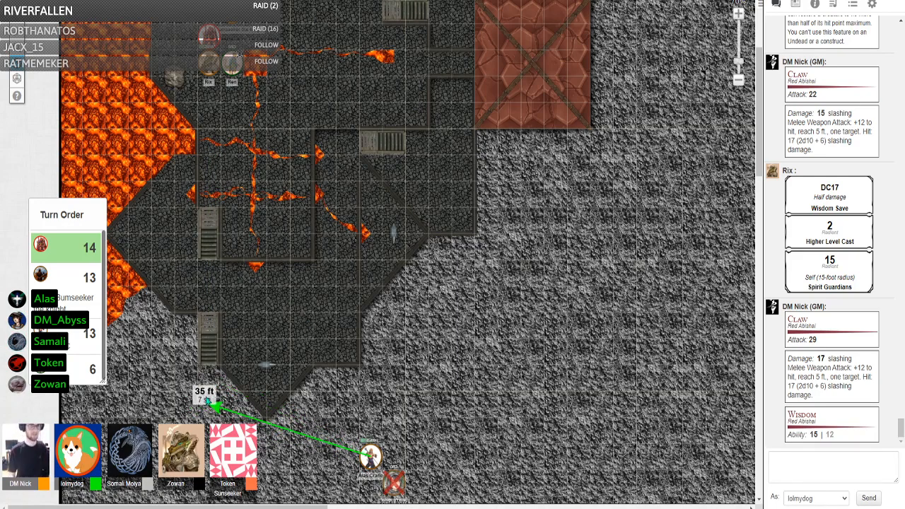
drag(215, 408, 229, 81)
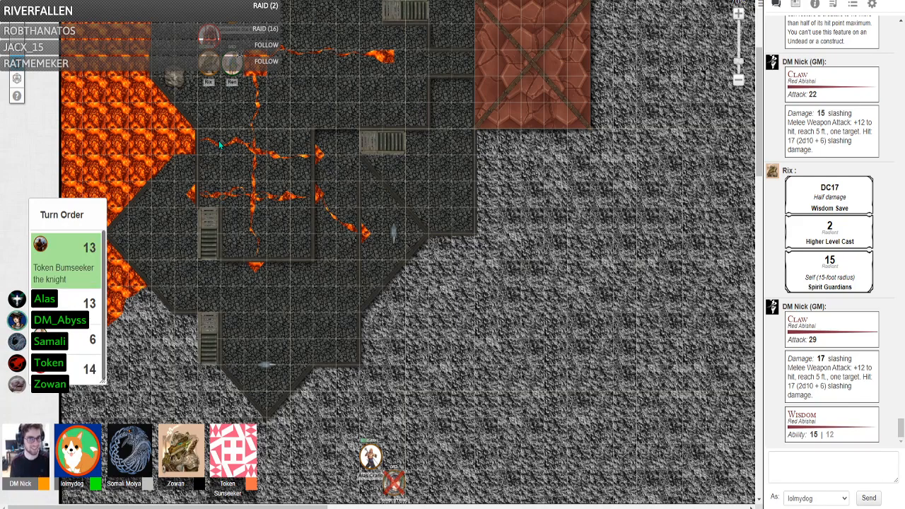
Step: Move the token up the lava-lined corridor to its top end beside the other tokens
scroll(down, 3)
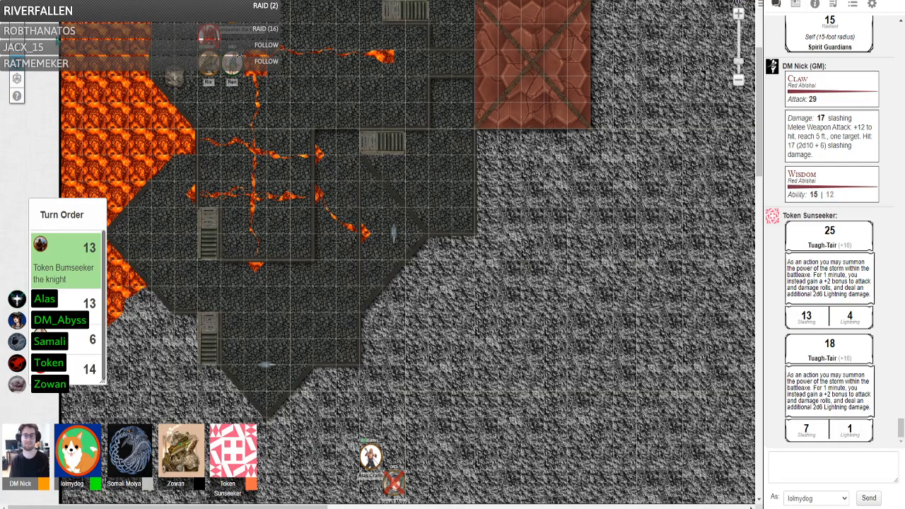
drag(370, 456, 255, 223)
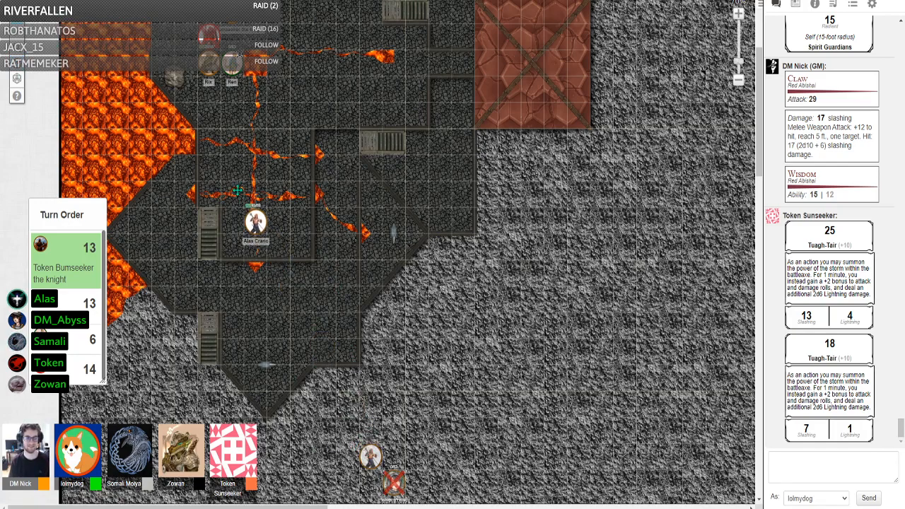
drag(255, 223, 209, 116)
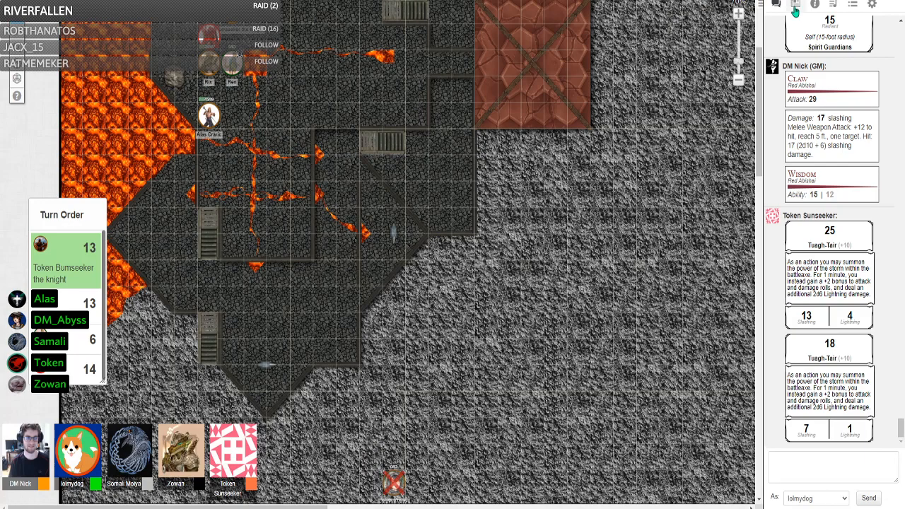
click(795, 6)
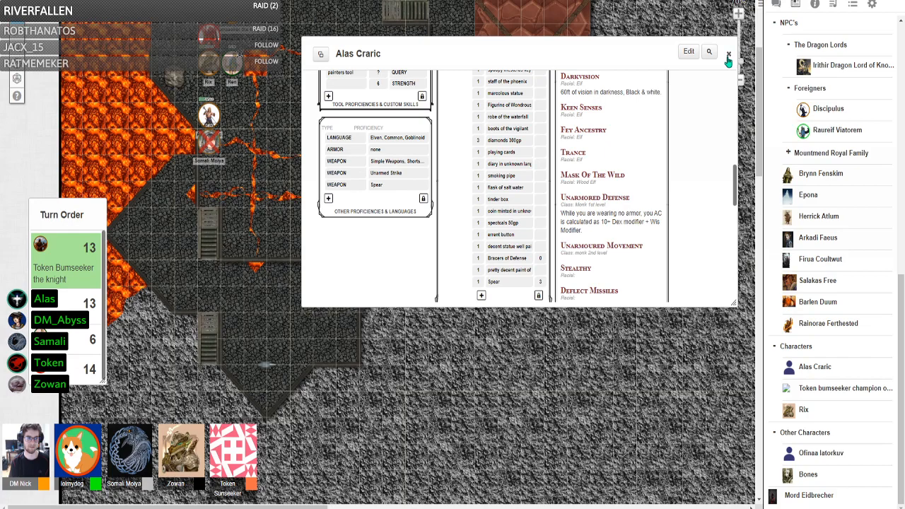
Step: Review Alas Craric's full character sheet from the journal and close it again
click(729, 55)
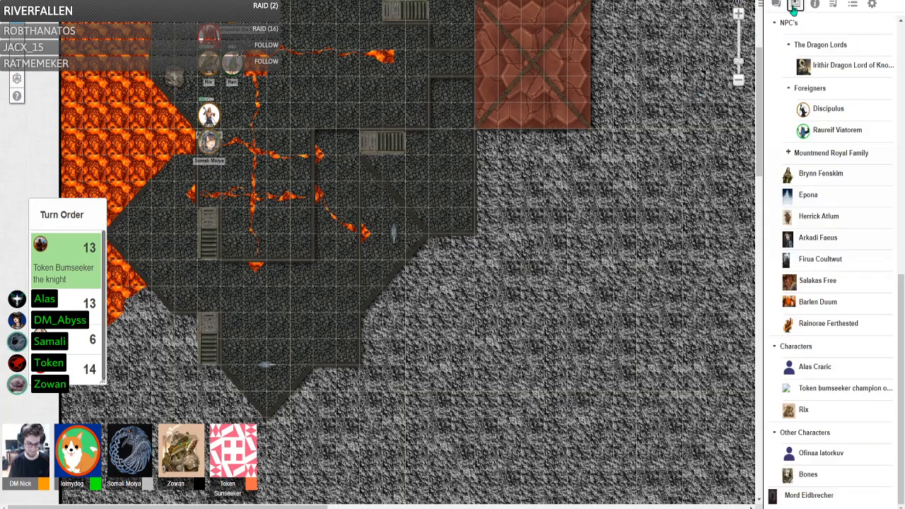
click(815, 366)
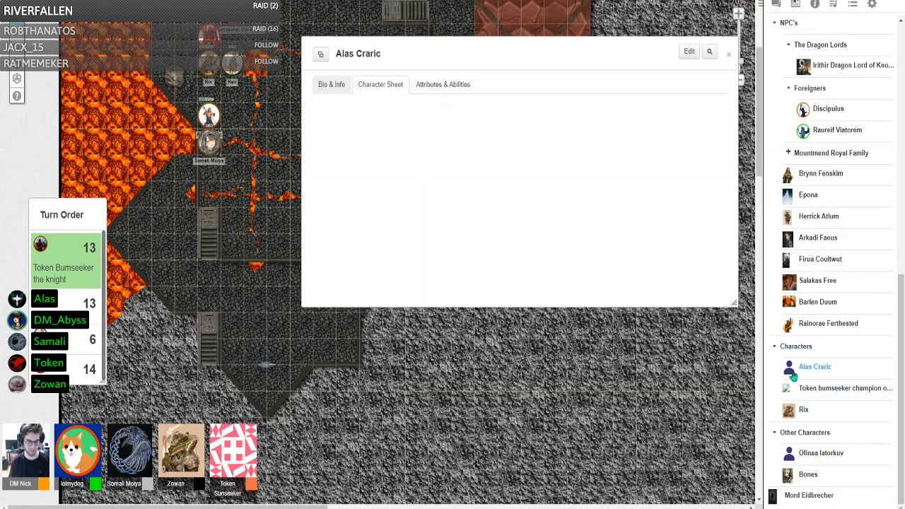
click(380, 85)
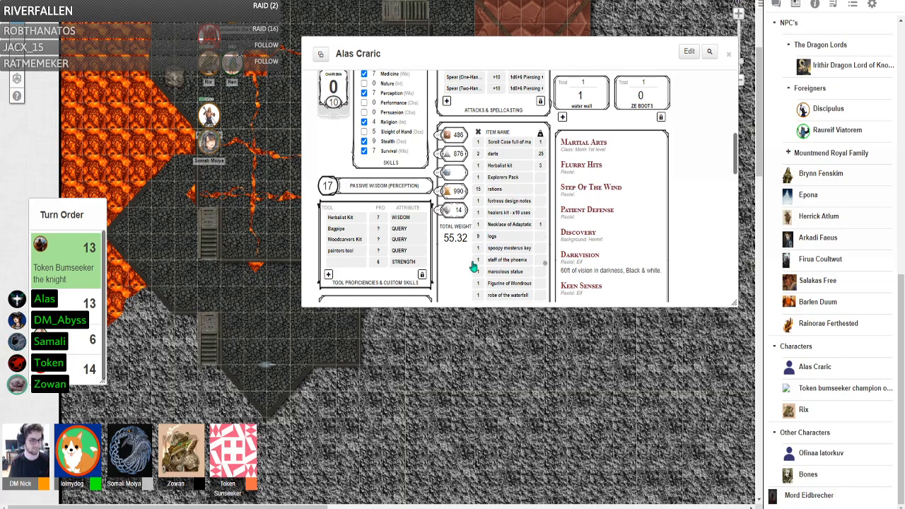
scroll(down, 3)
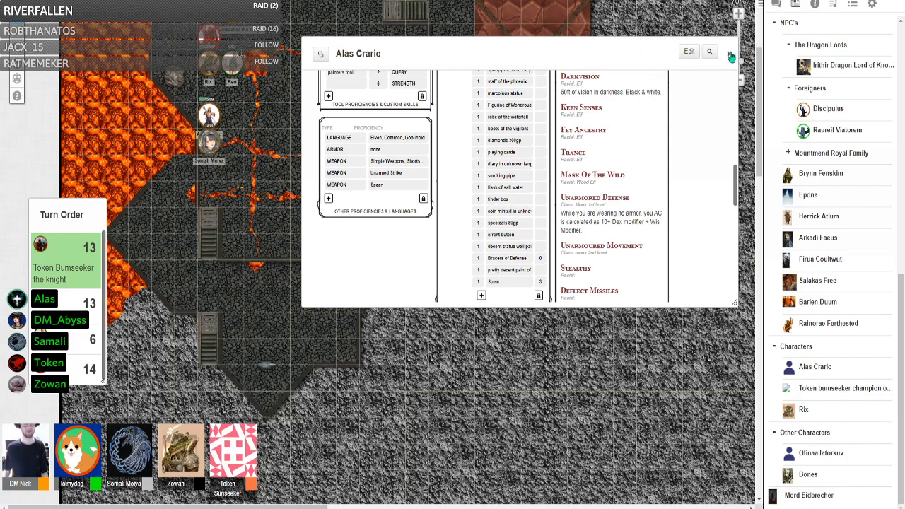
click(730, 58)
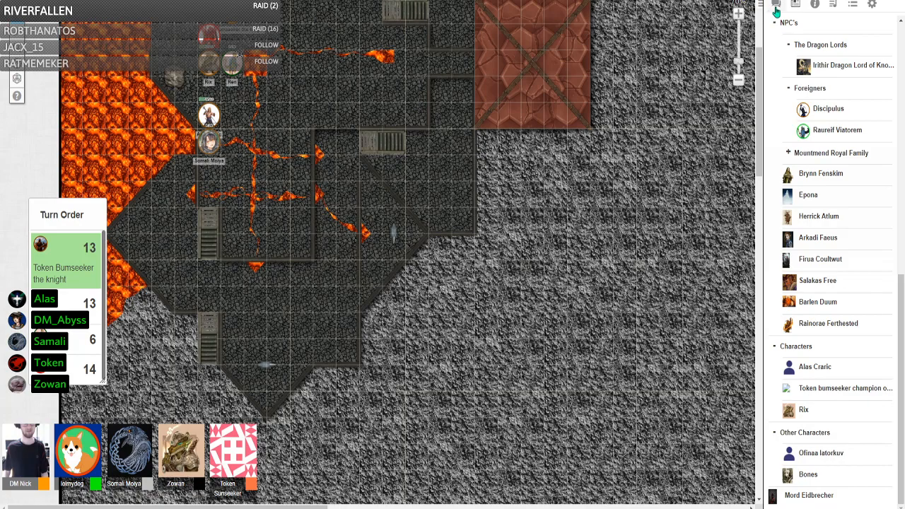
Step: Switch the sidebar to the chat log showing Token Sunseeker's rolls and Rix's Revivify
click(775, 4)
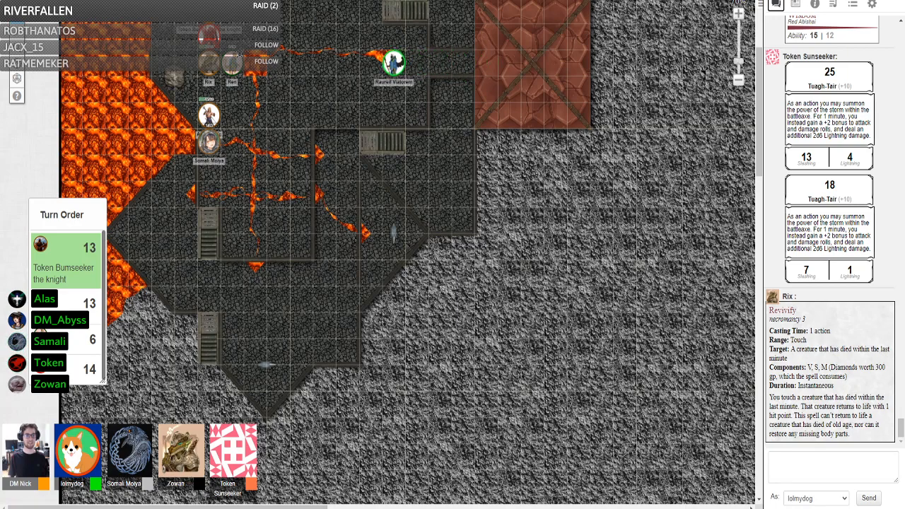
Step: Pan the cave map to show more of the northern area near the party
drag(394, 64, 303, 63)
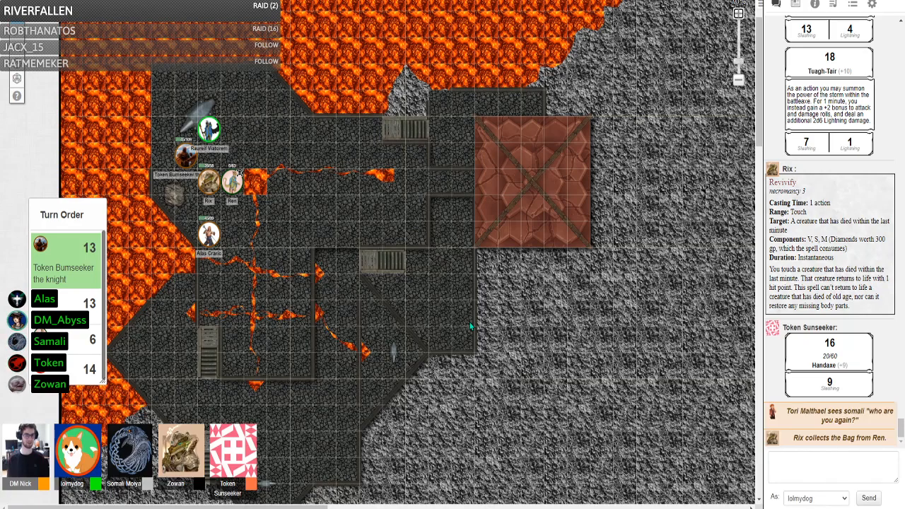
Step: Scroll the chat to Token Sunseeker's longsword attack of 16 for 7
scroll(down, 3)
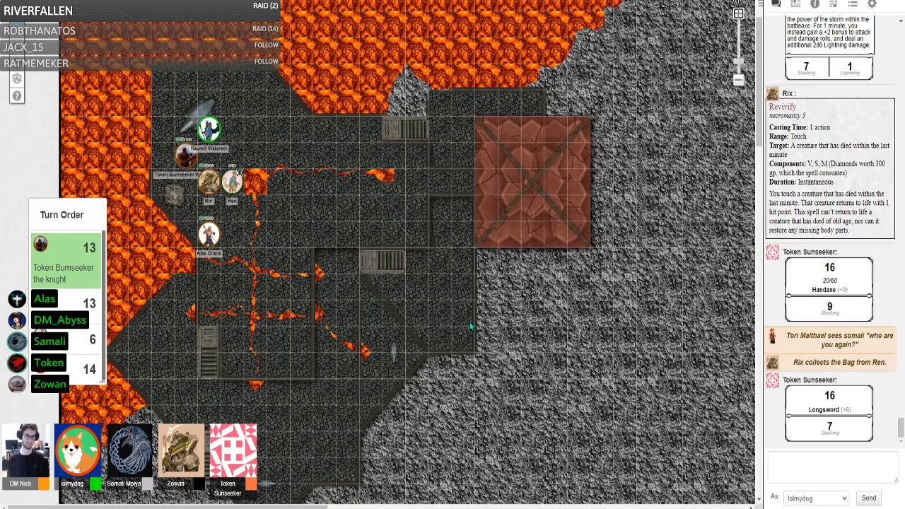
mouse_move(403, 93)
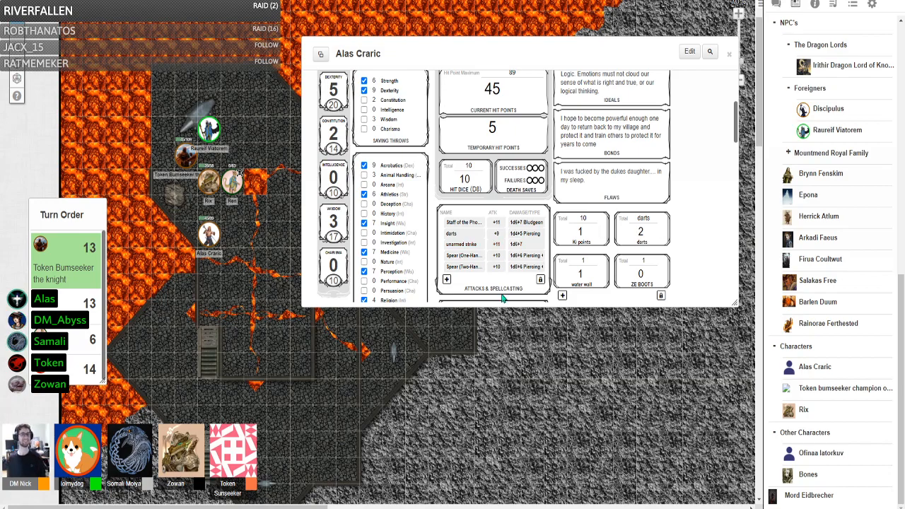
Step: Expand the Spear (Two-Handed) attack row on Alas Craric's sheet and review its details
click(478, 268)
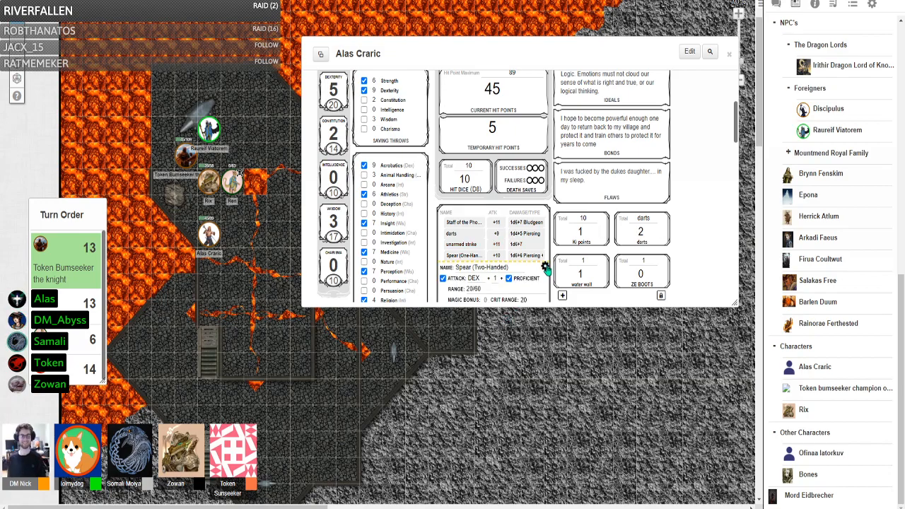
scroll(down, 3)
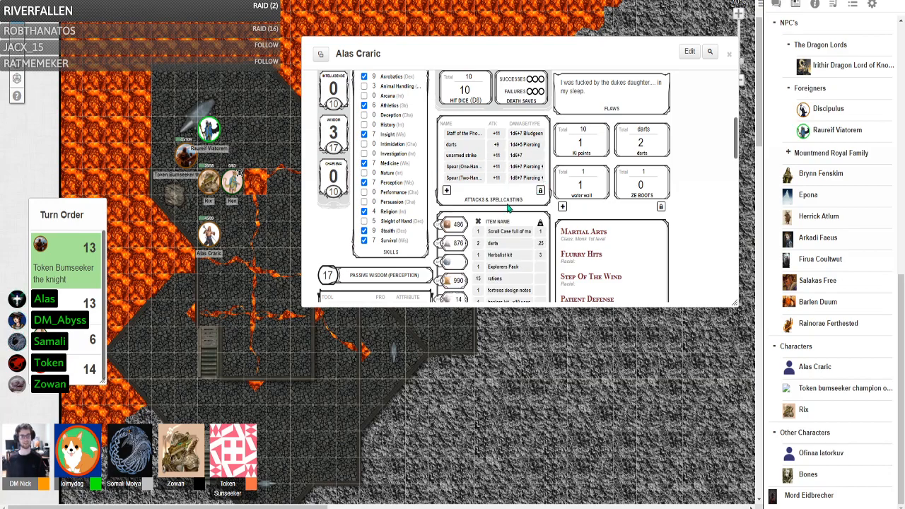
mouse_move(704, 85)
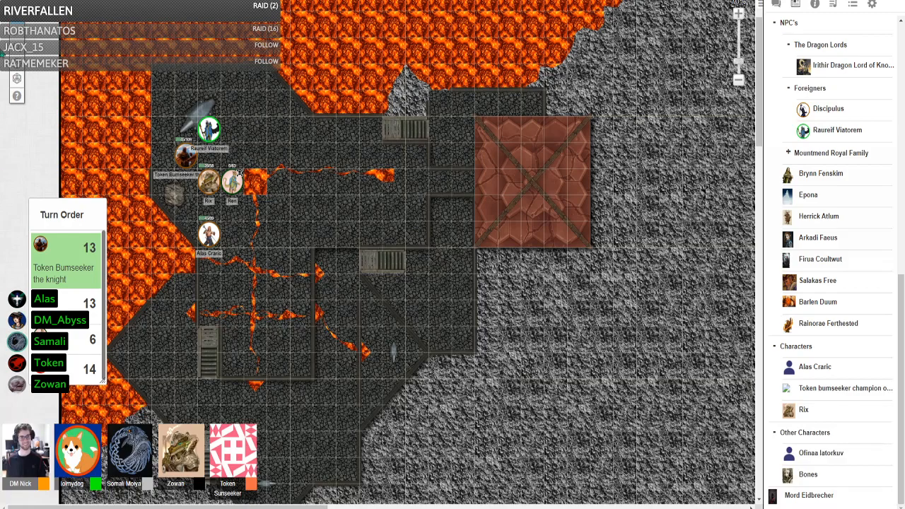
mouse_move(5, 209)
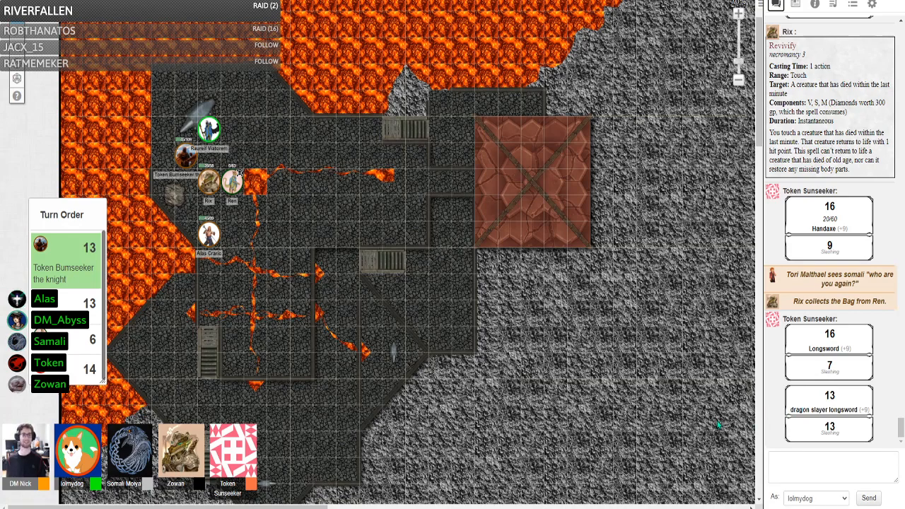
mouse_move(710, 427)
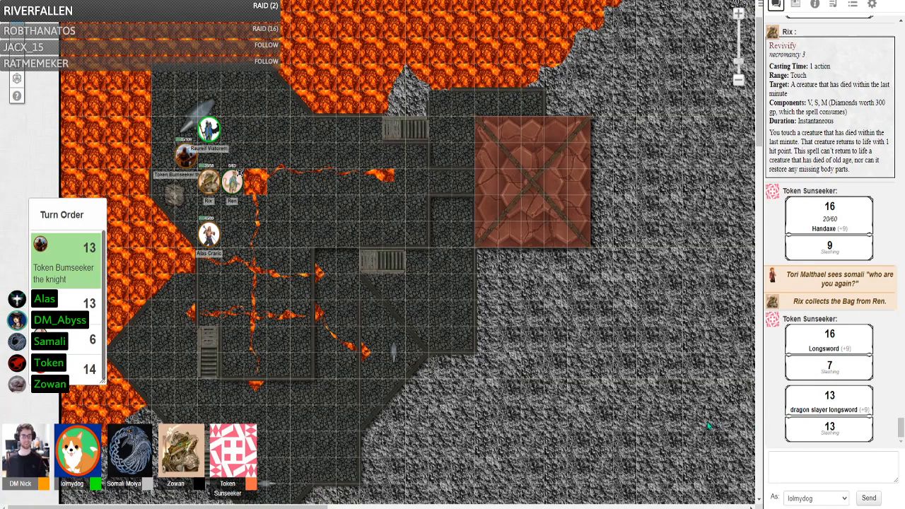